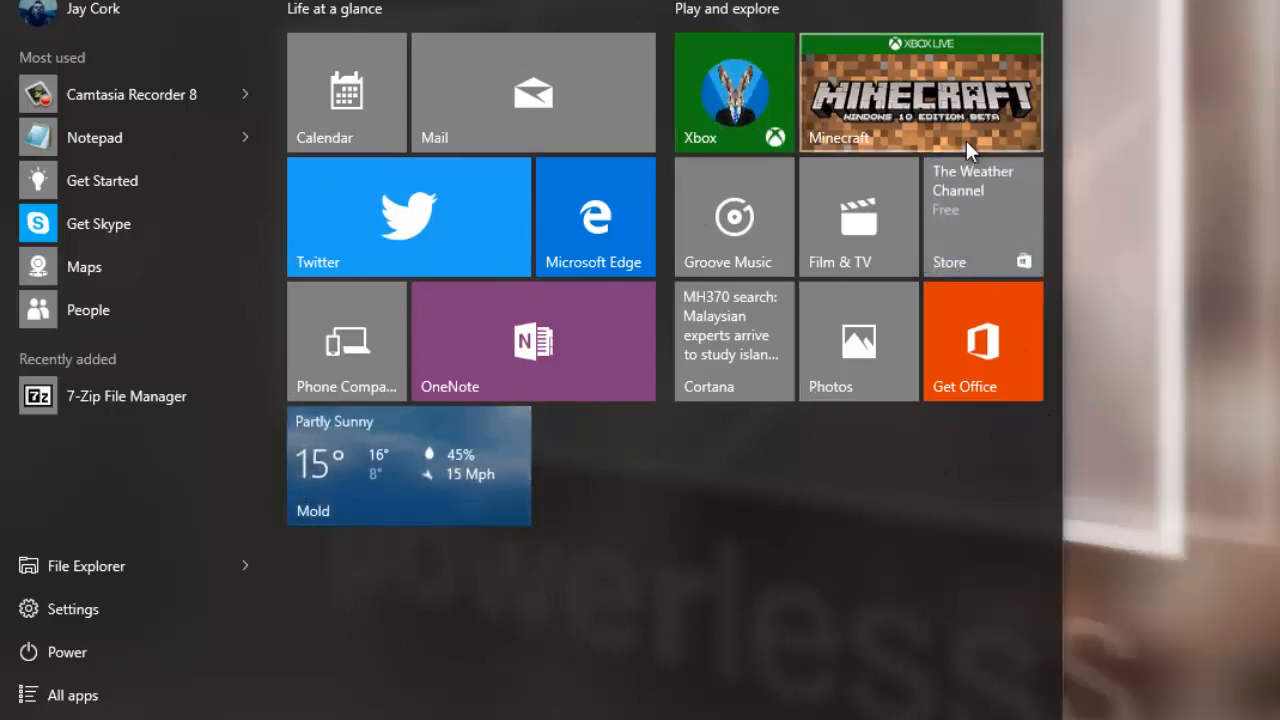
Dismiss the Start menu and drag the Twitter timeline window to a new desktop position
scroll("down", 3)
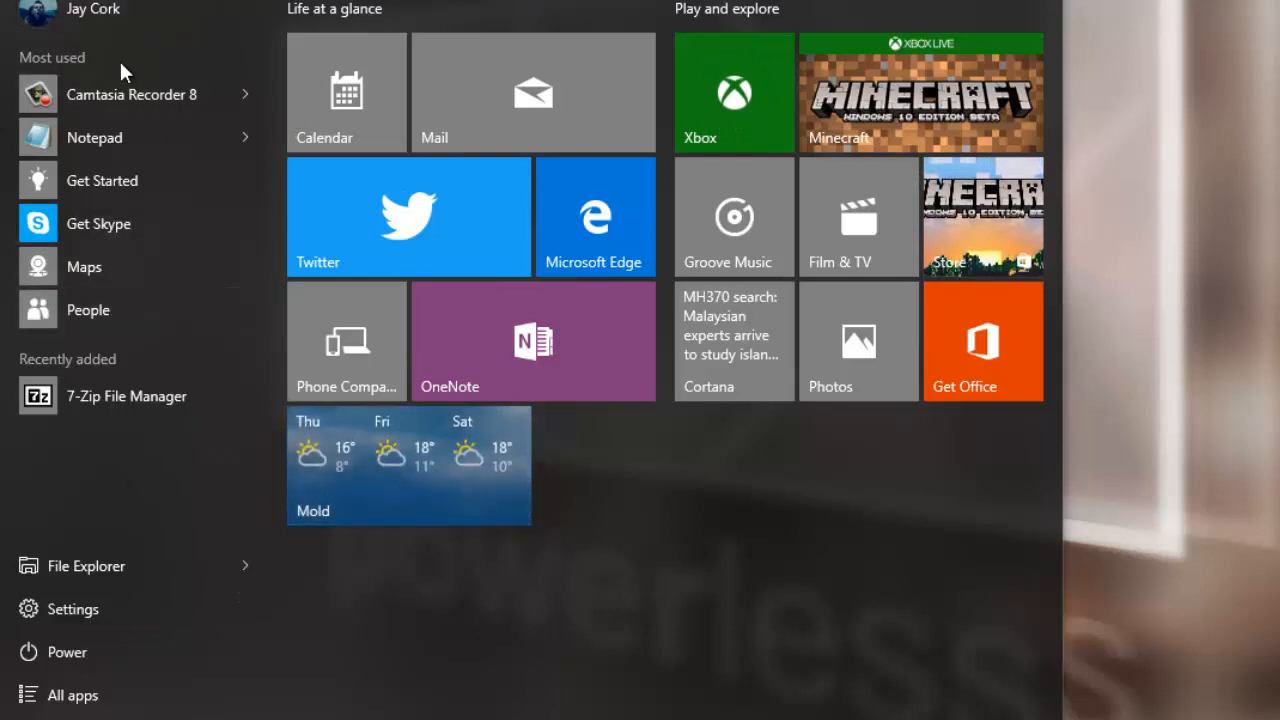
mouse_move(195, 551)
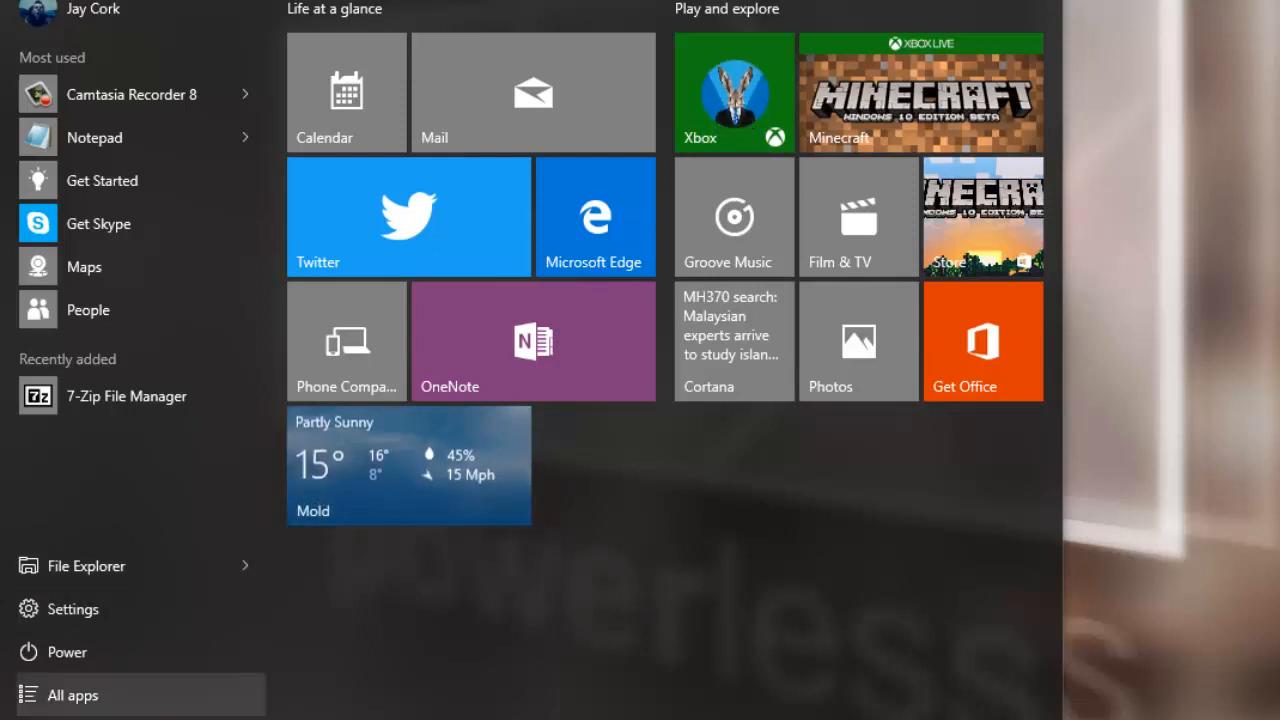
mouse_move(997, 510)
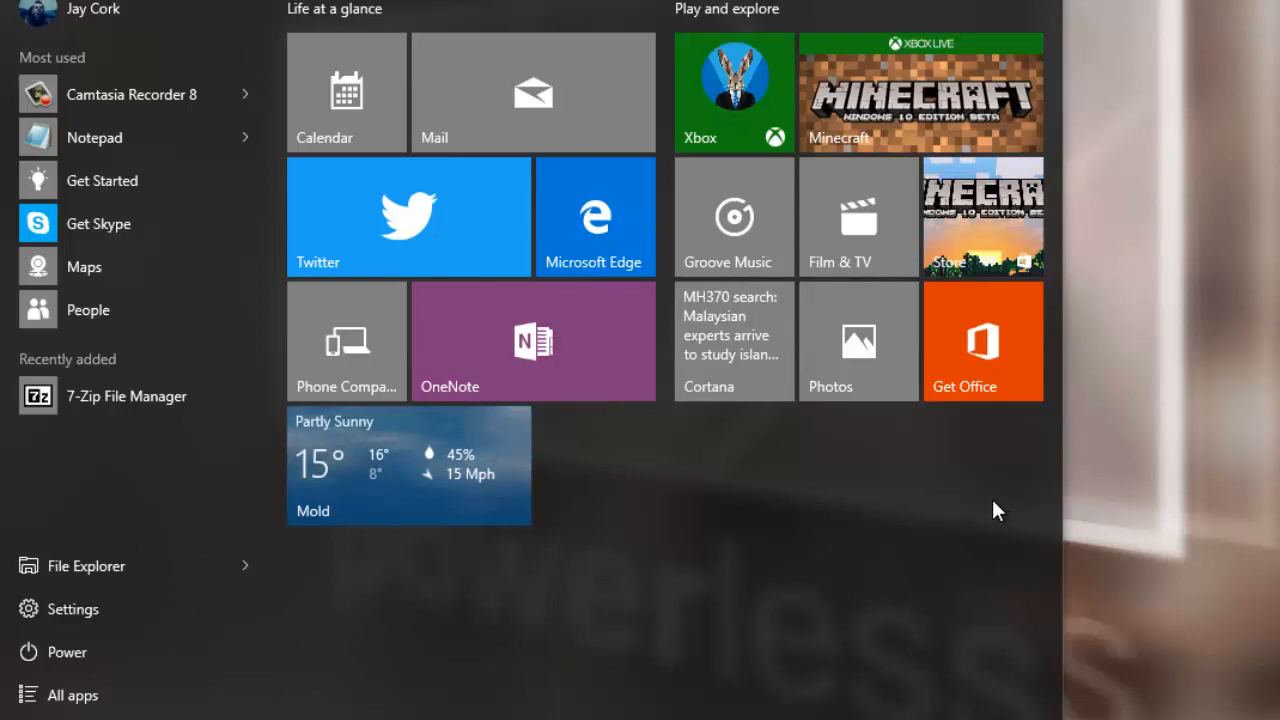
left_click(408, 216)
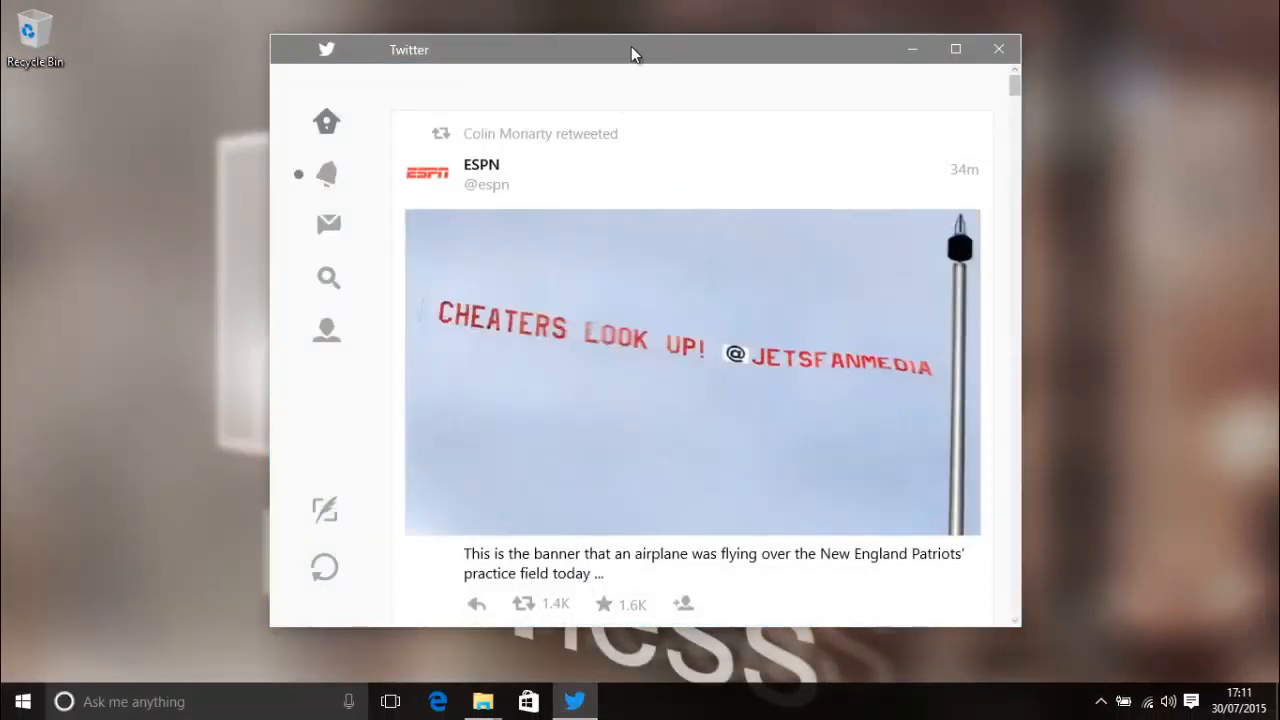
left_click_drag(630, 49, 531, 41)
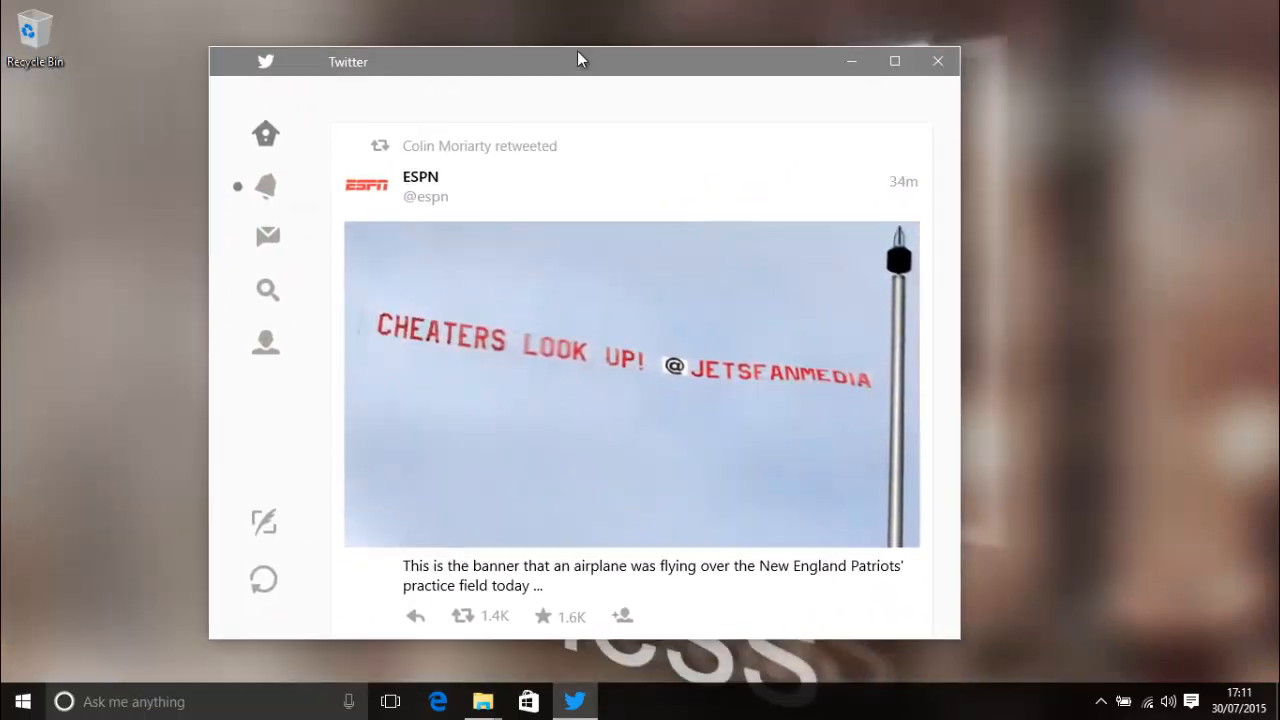
left_click_drag(580, 61, 620, 40)
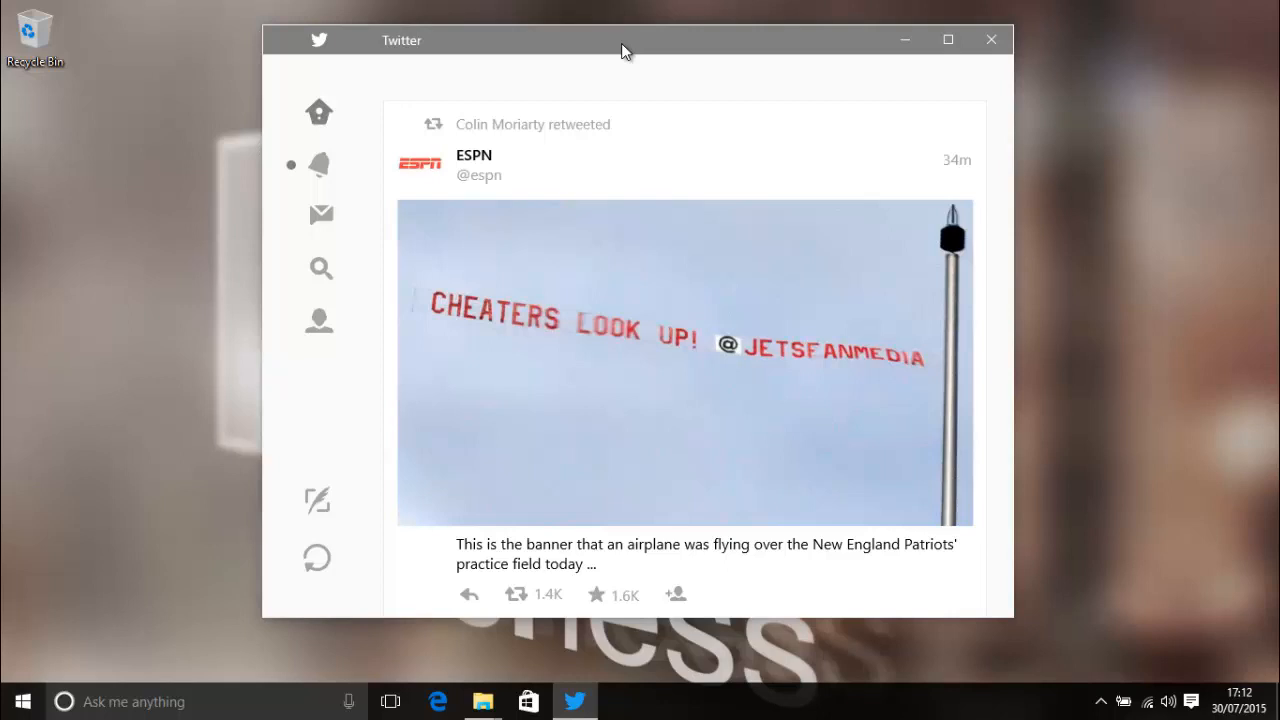
mouse_move(978, 74)
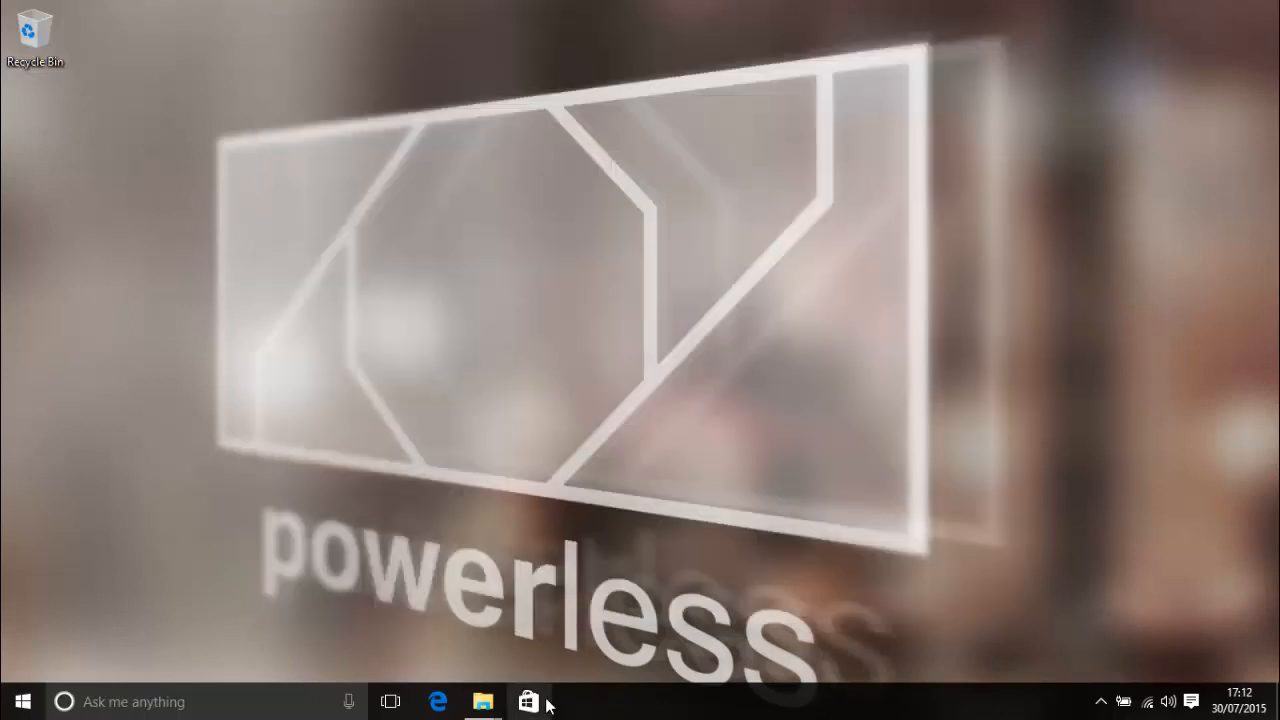
left_click(527, 701)
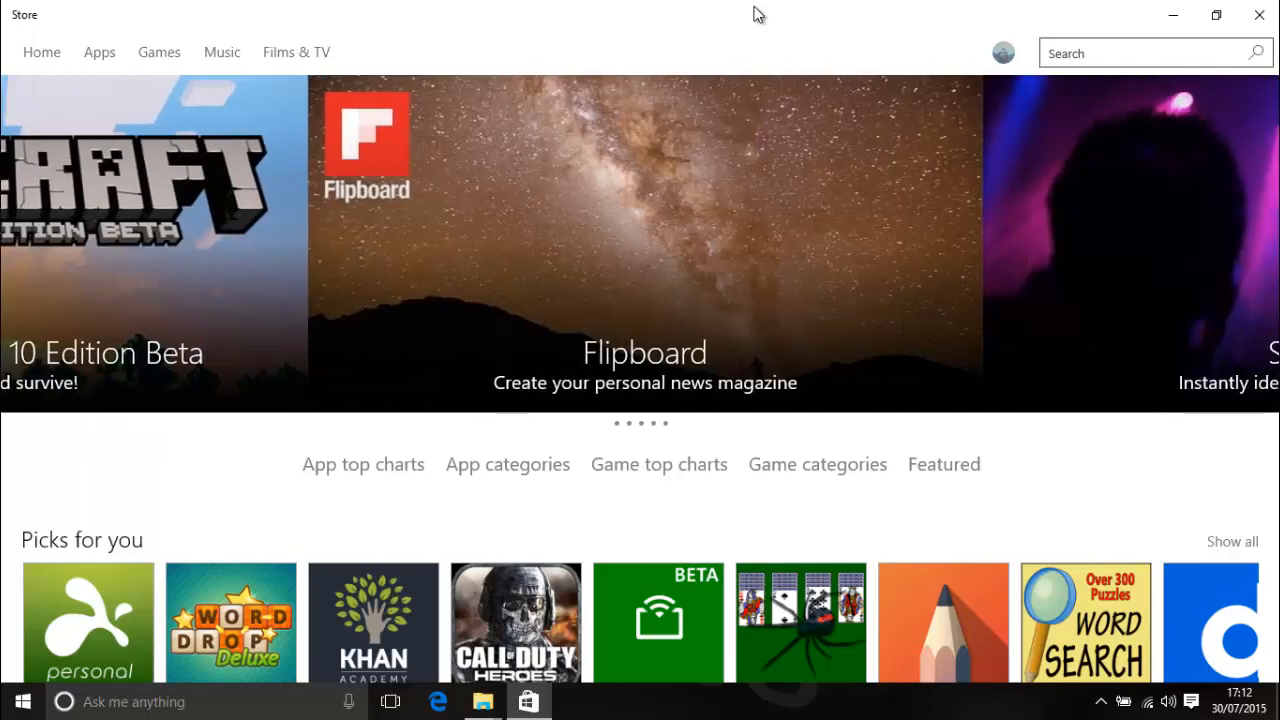
scroll("down", 3)
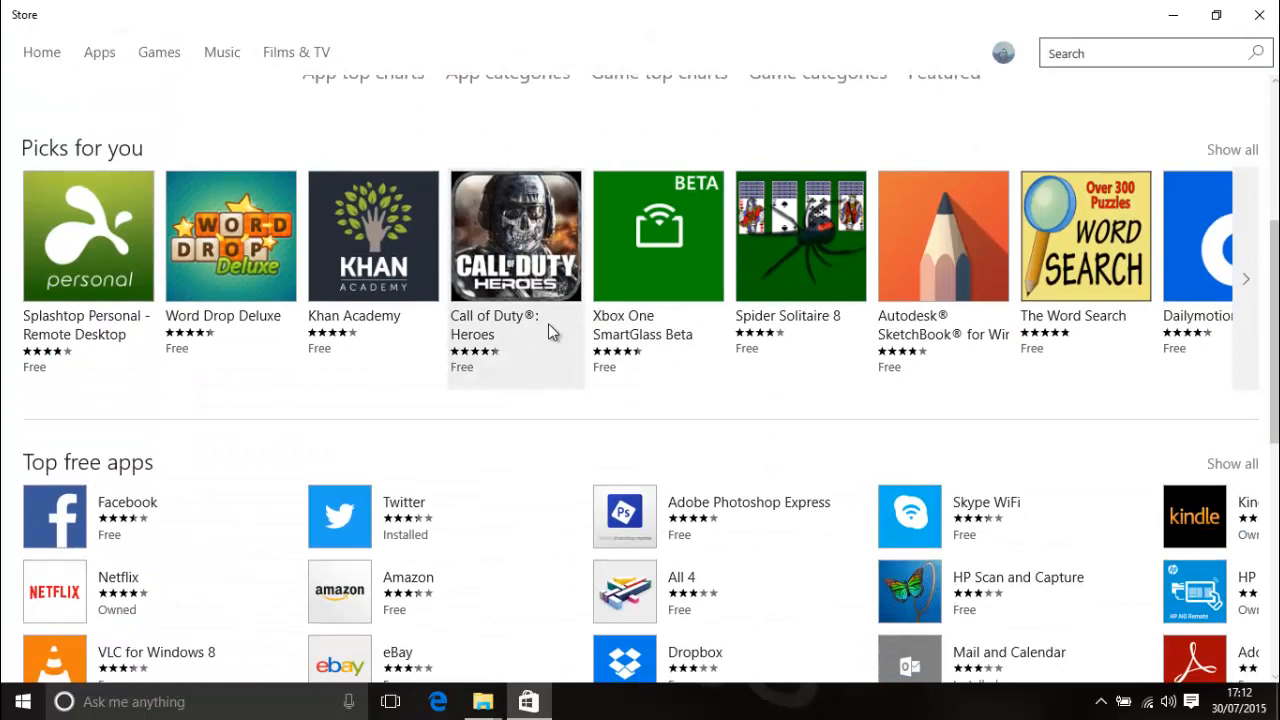
scroll("down", 3)
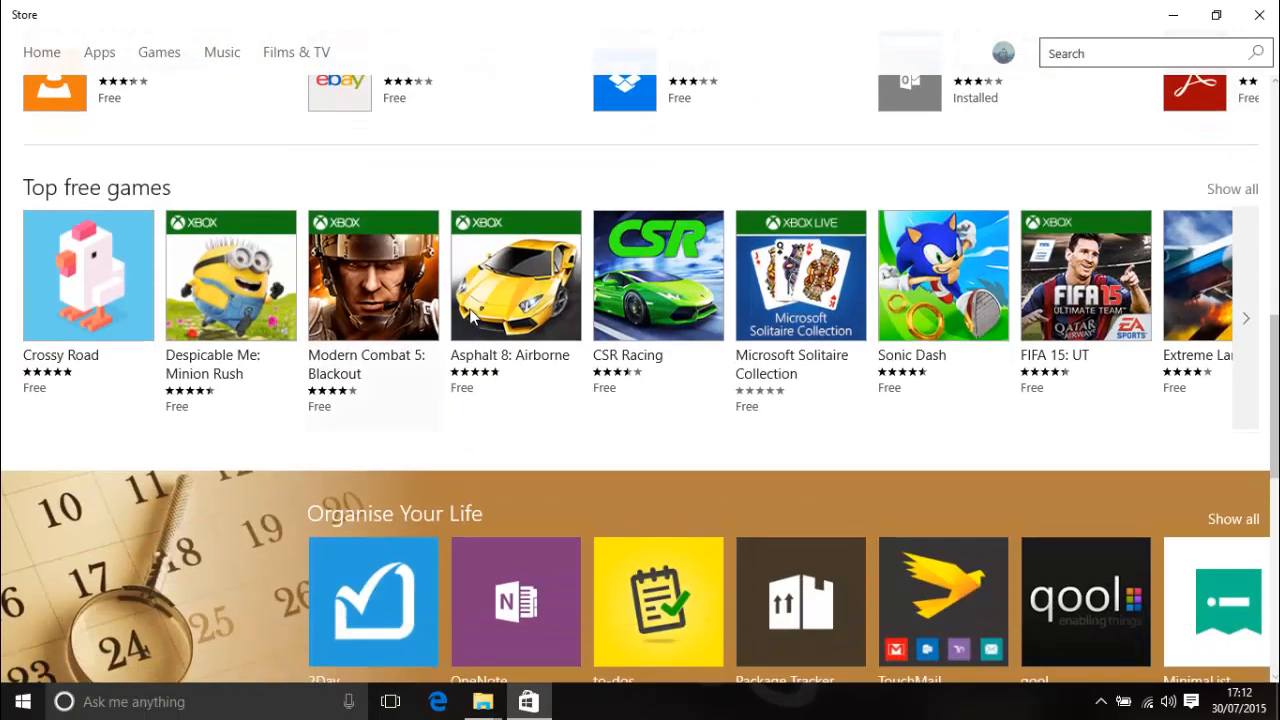
mouse_move(483, 263)
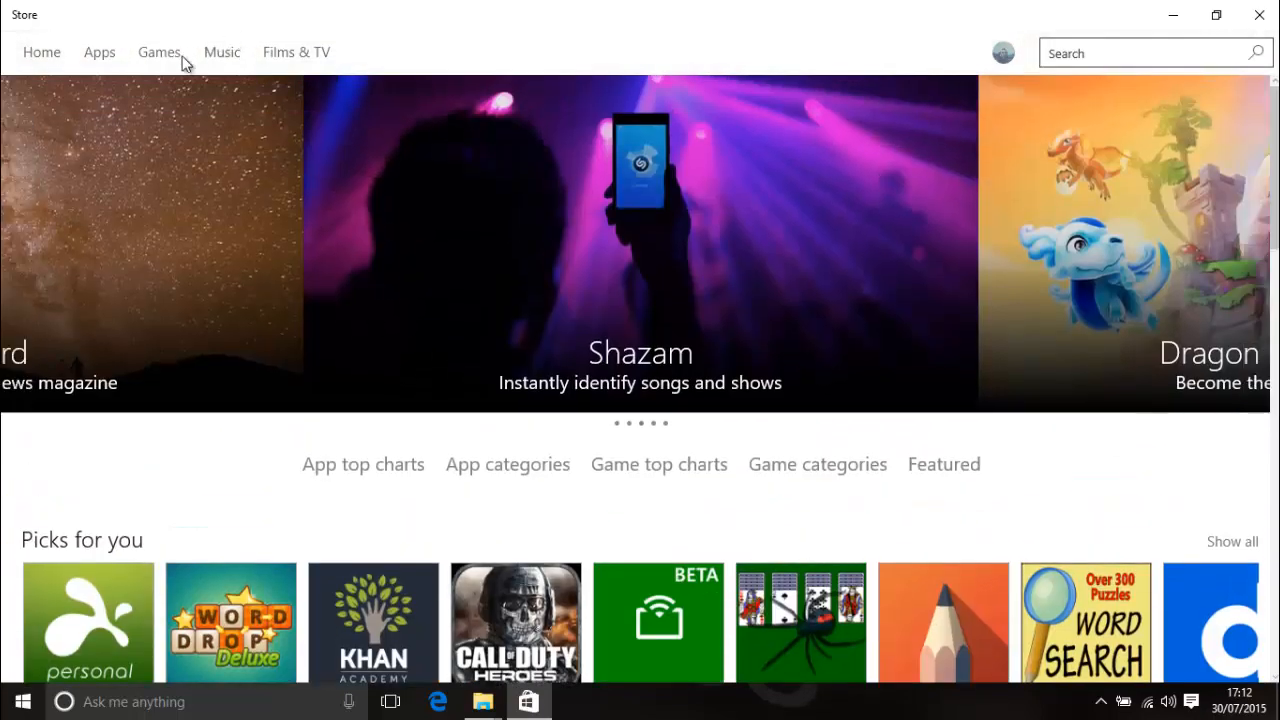
scroll("down", 3)
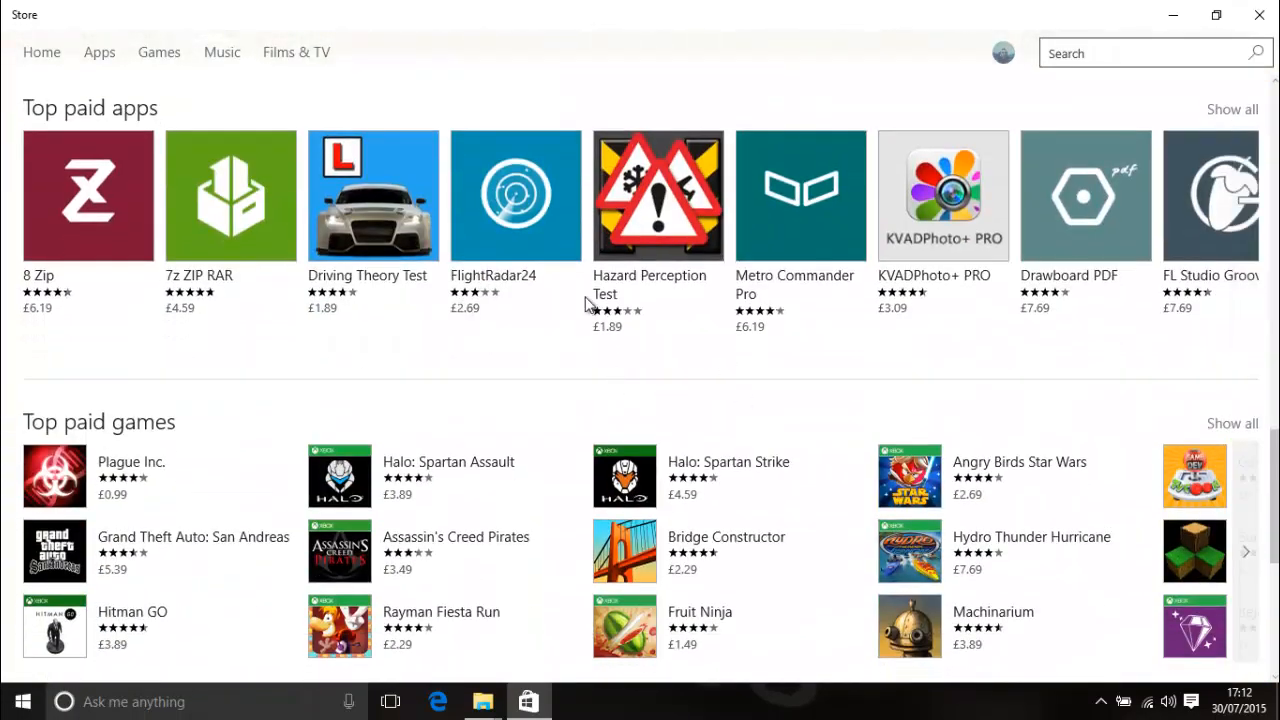
scroll("down", 3)
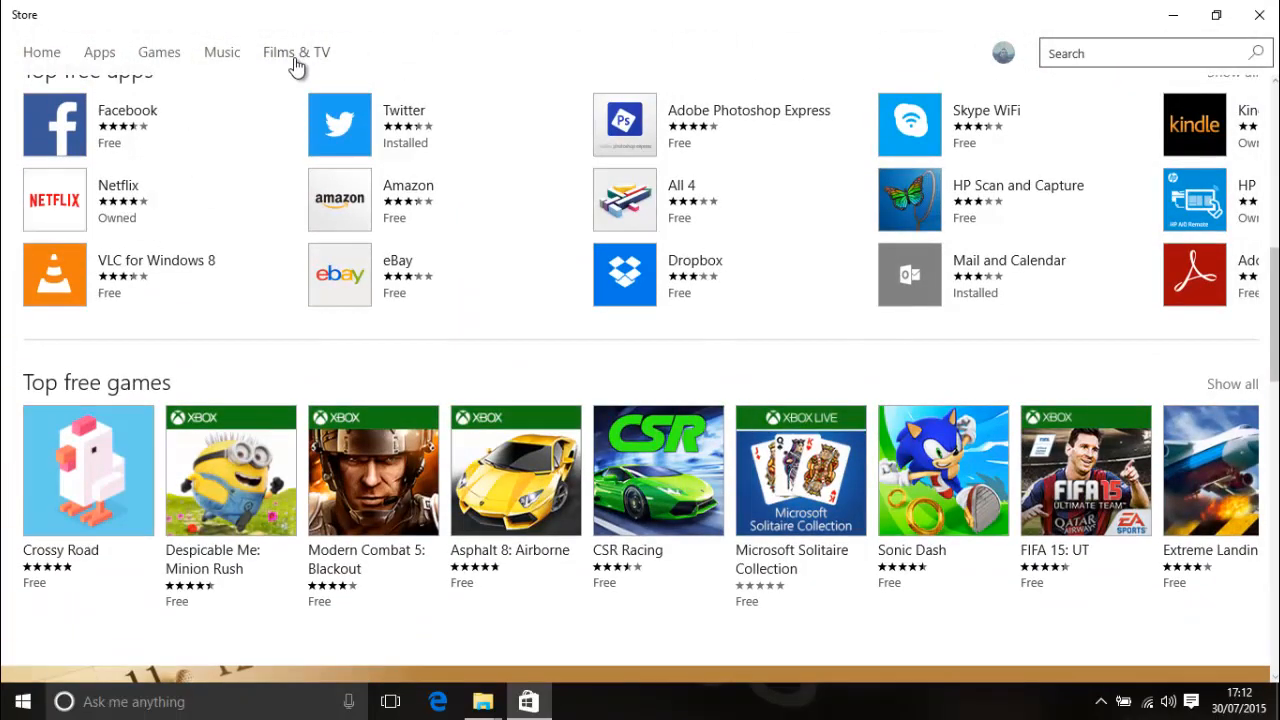
left_click(296, 52)
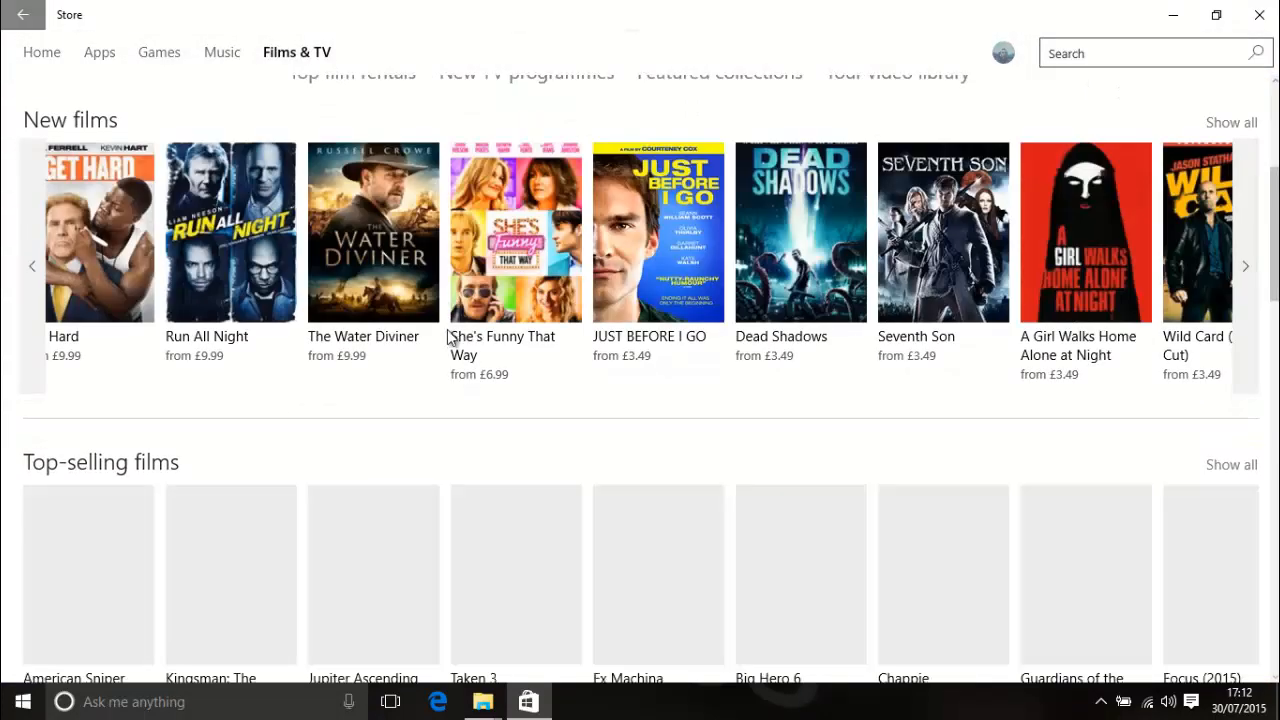
scroll("down", 3)
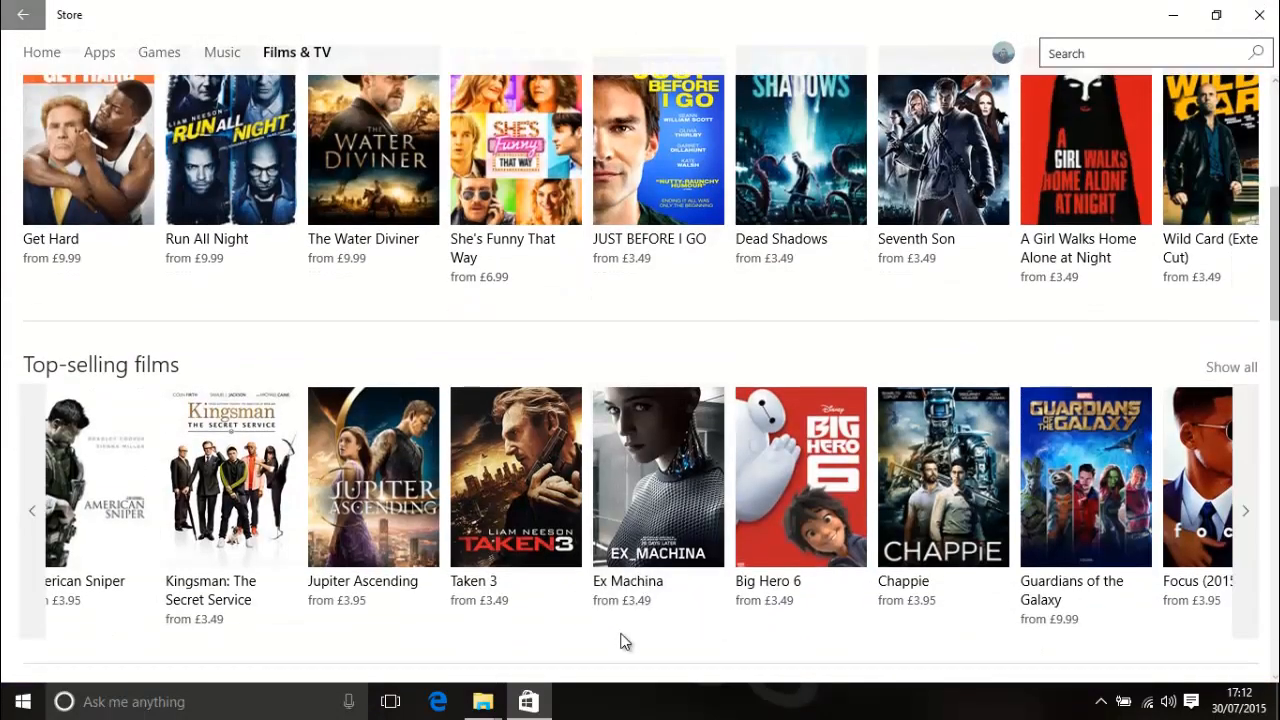
mouse_move(667, 612)
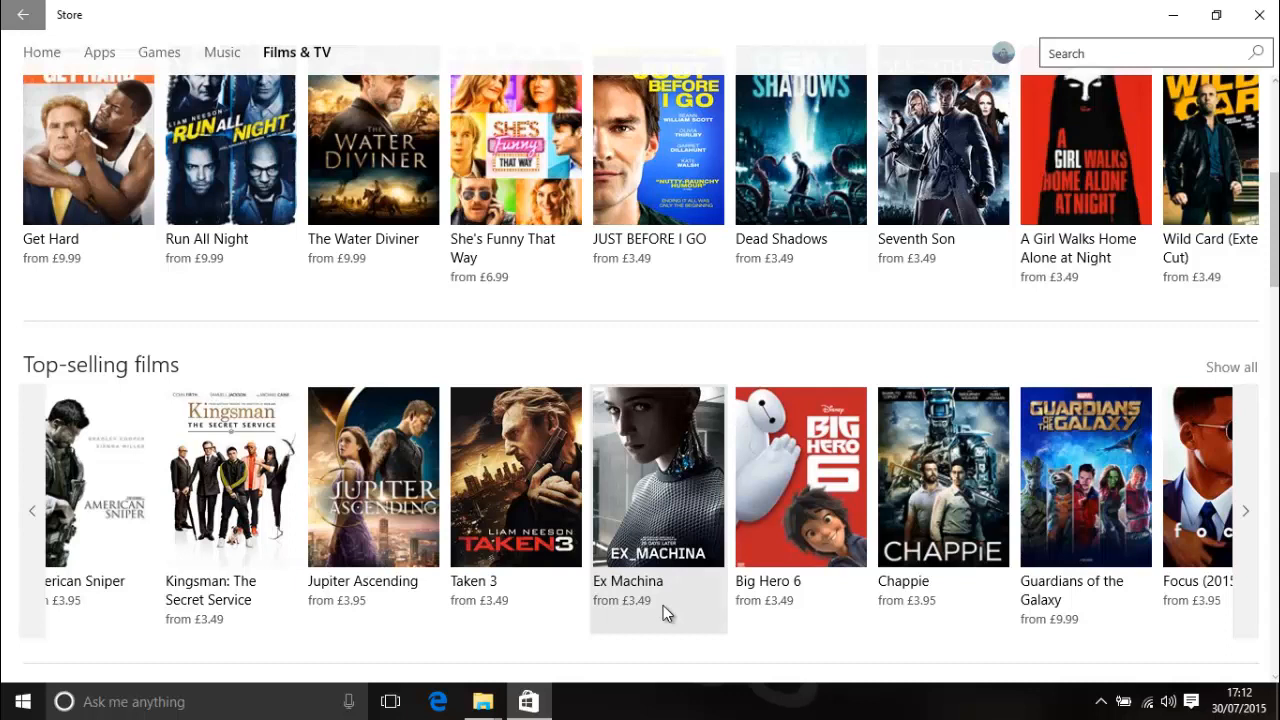
mouse_move(750, 572)
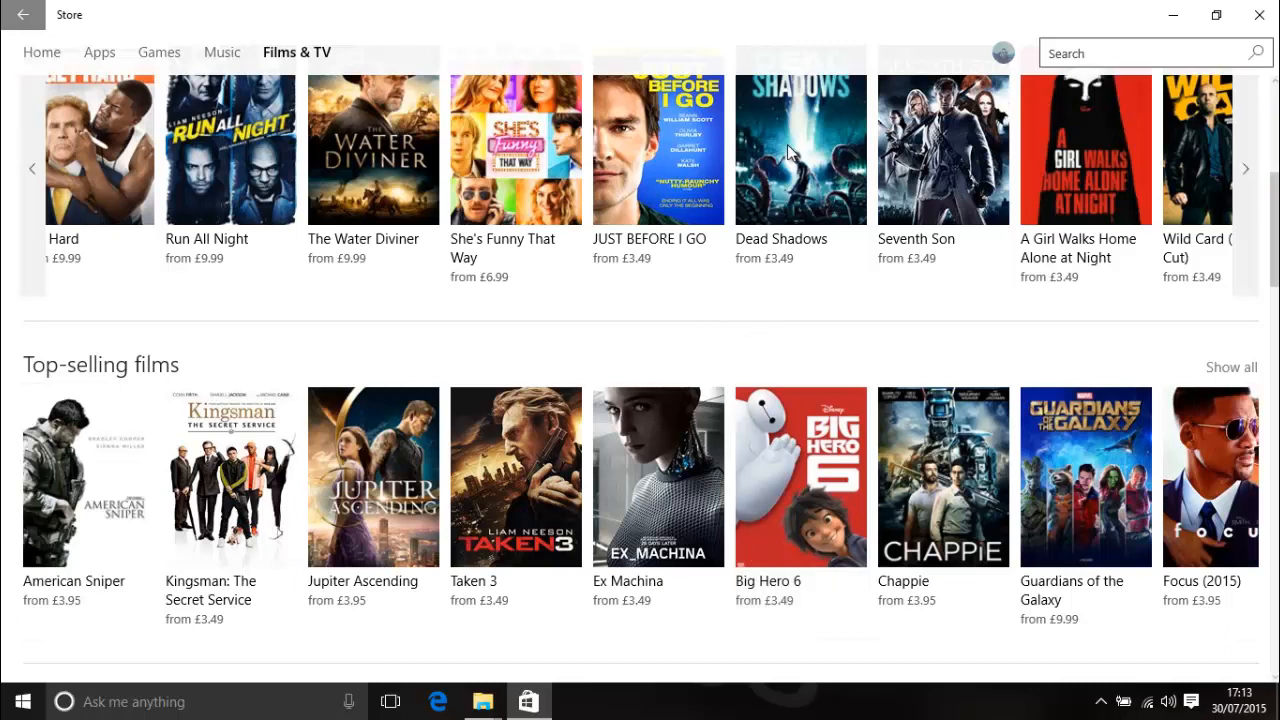
left_click(1259, 15)
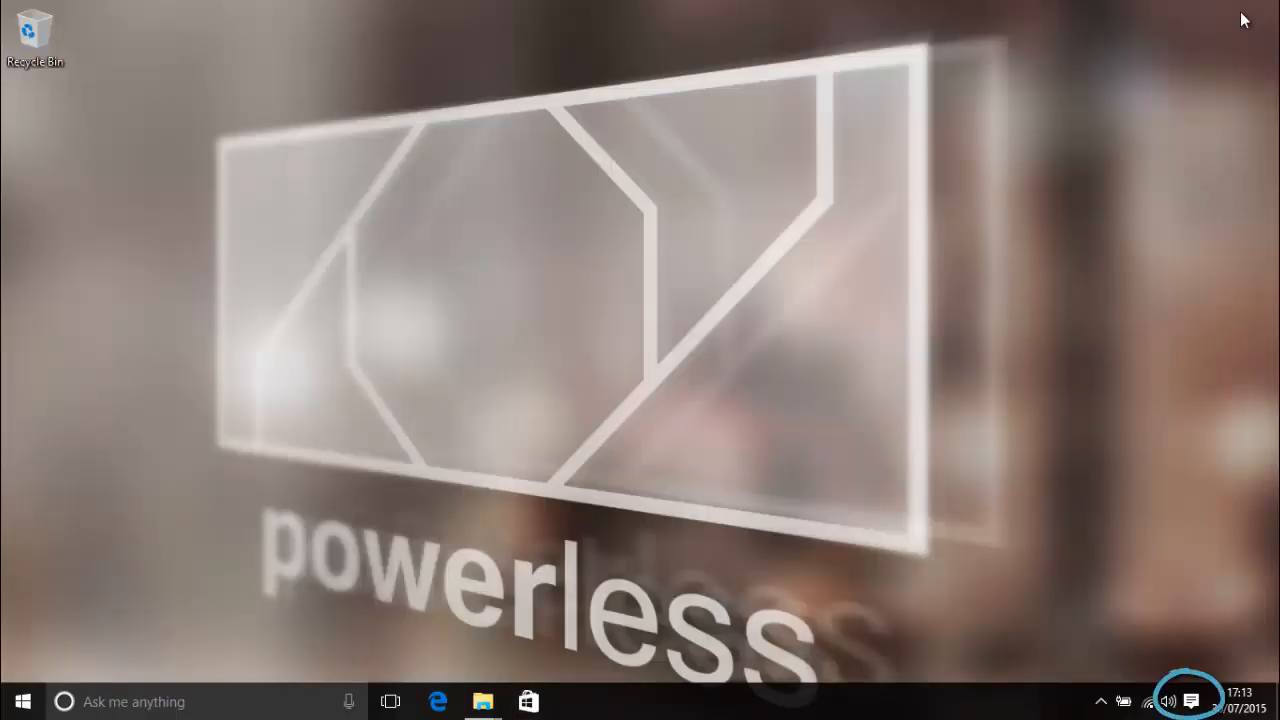
Clear the Removable Disk (D:) AutoPlay notification in Action Centre and open All settings
left_click(1191, 701)
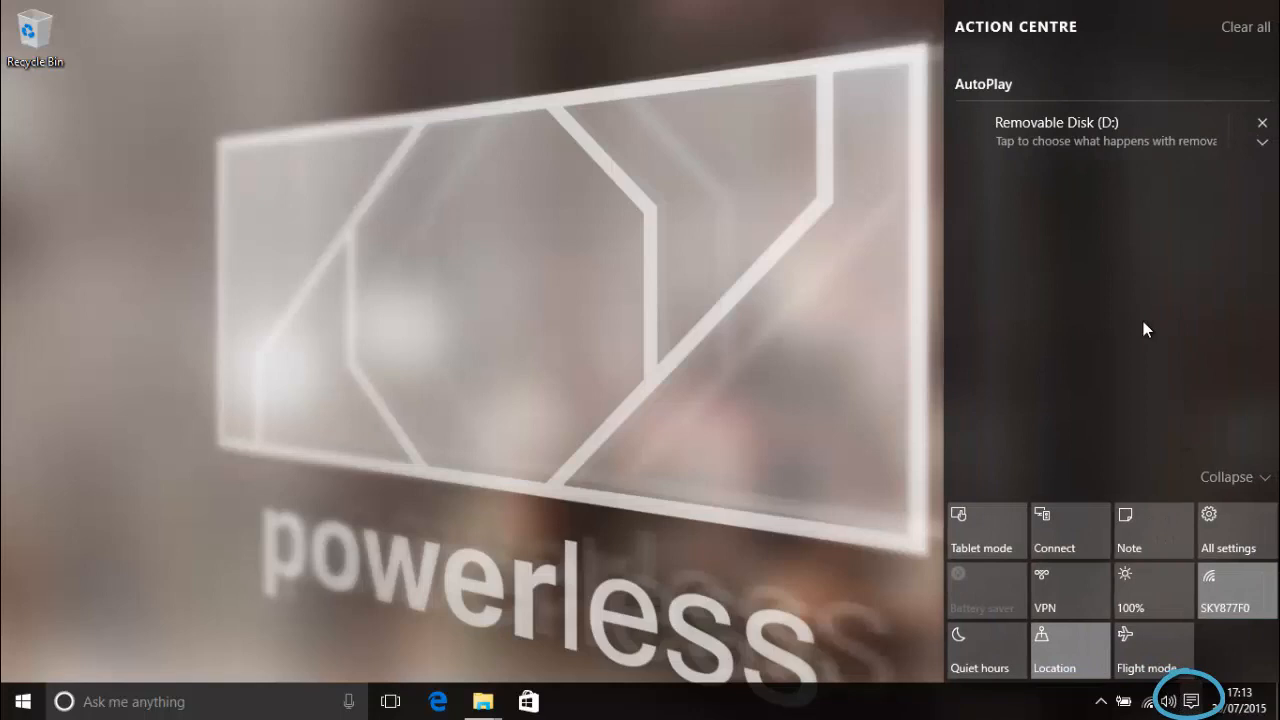
mouse_move(1121, 337)
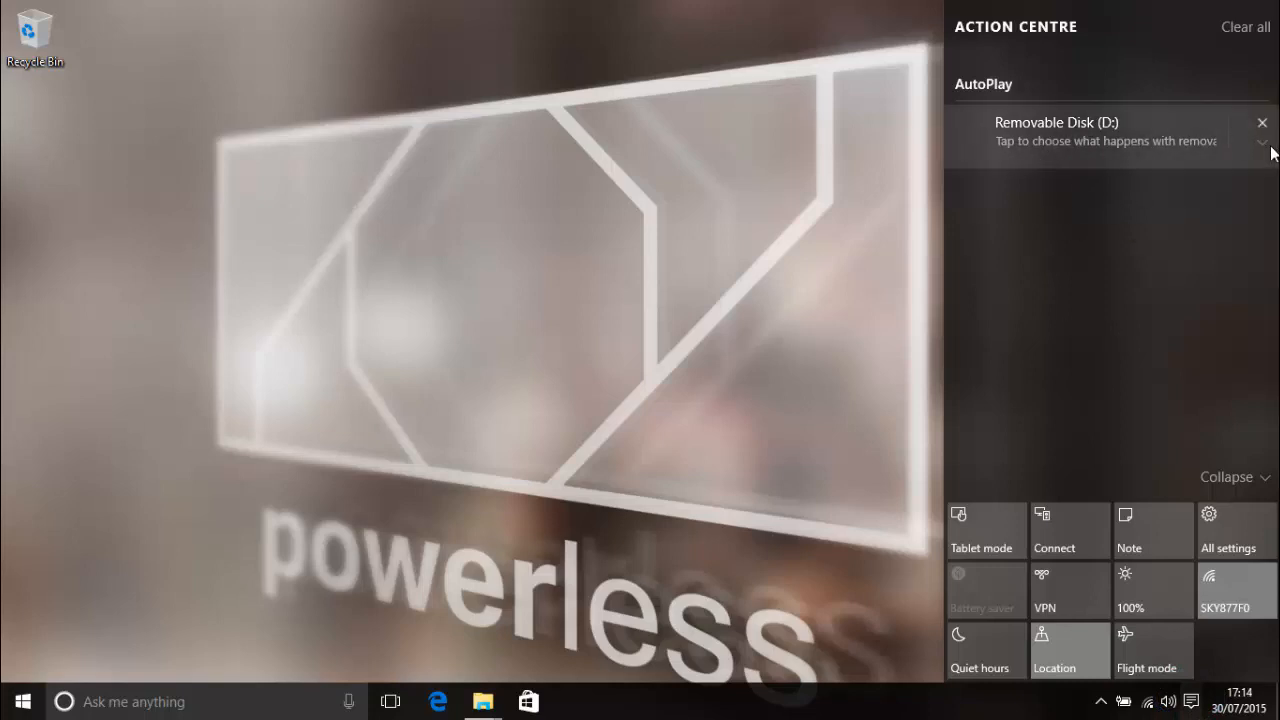
left_click(1261, 140)
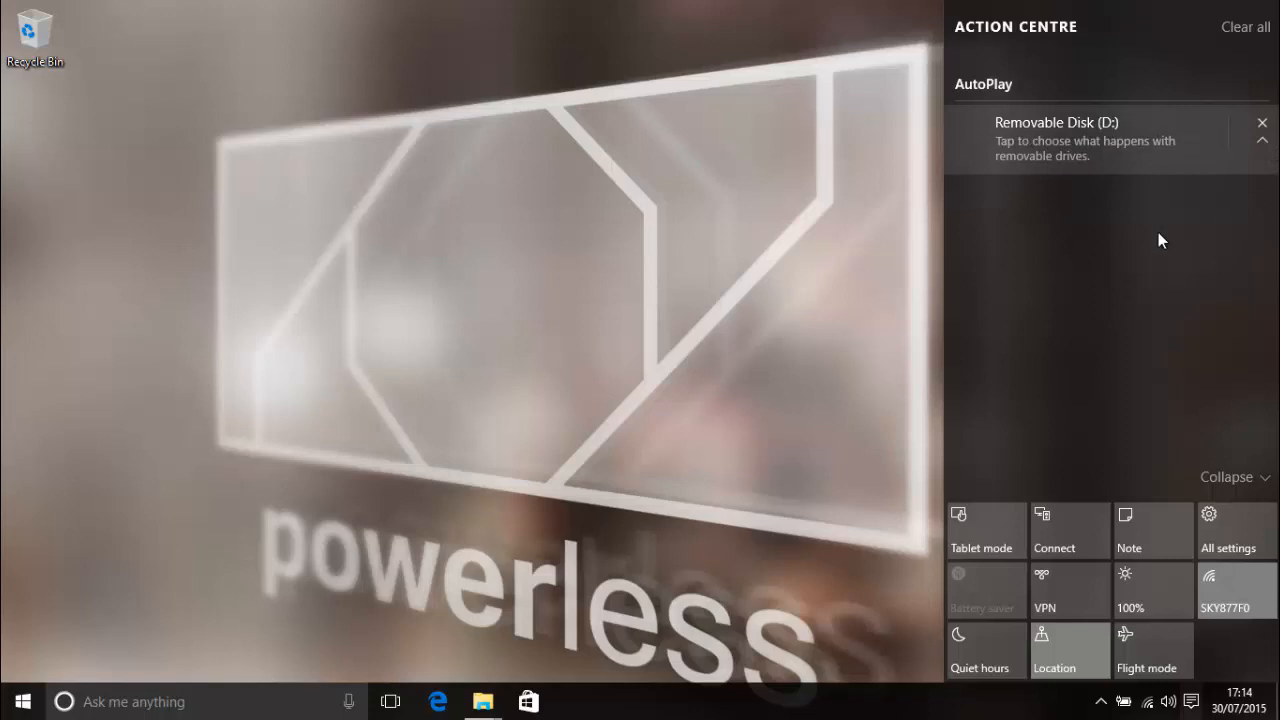
mouse_move(1089, 288)
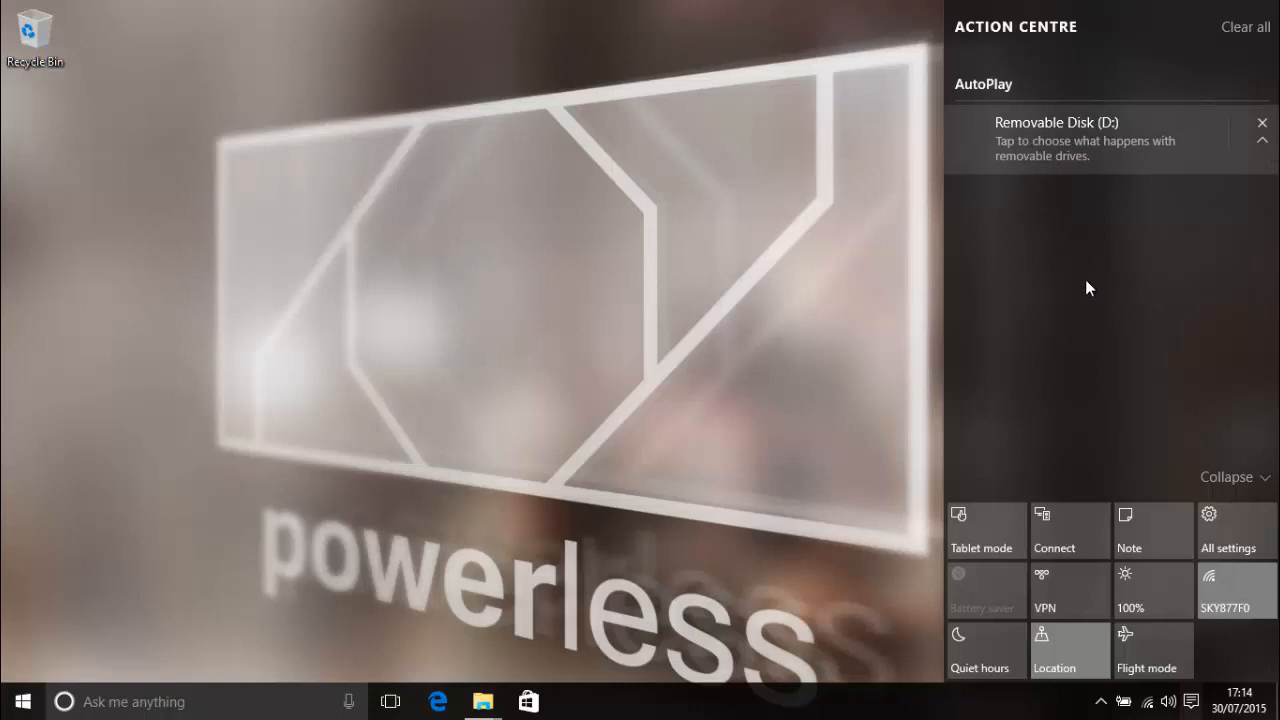
mouse_move(1033, 75)
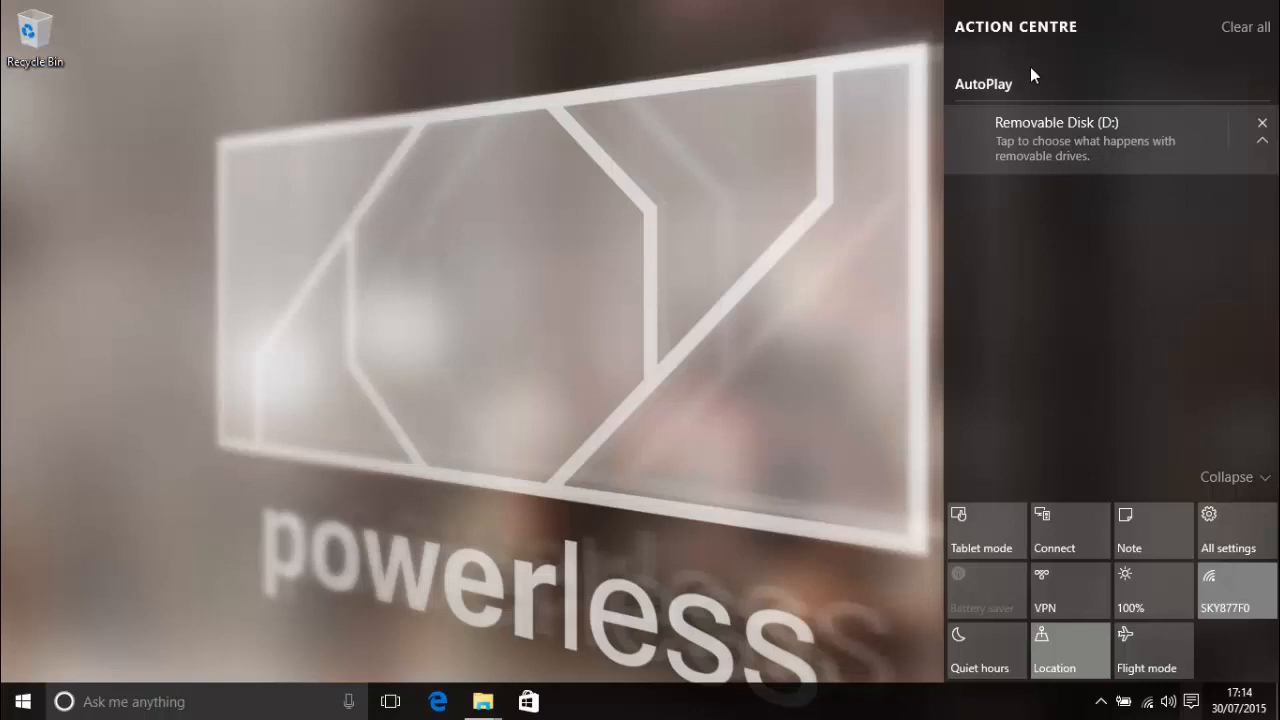
mouse_move(1090, 173)
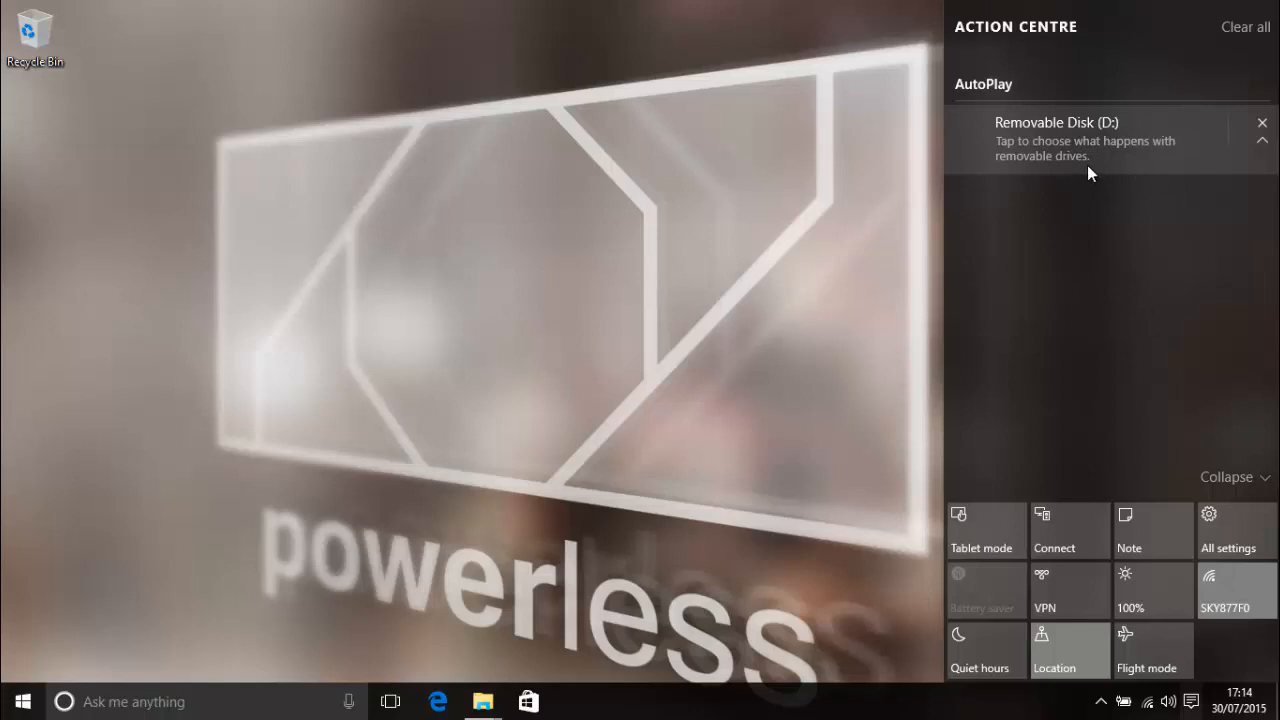
mouse_move(1220, 490)
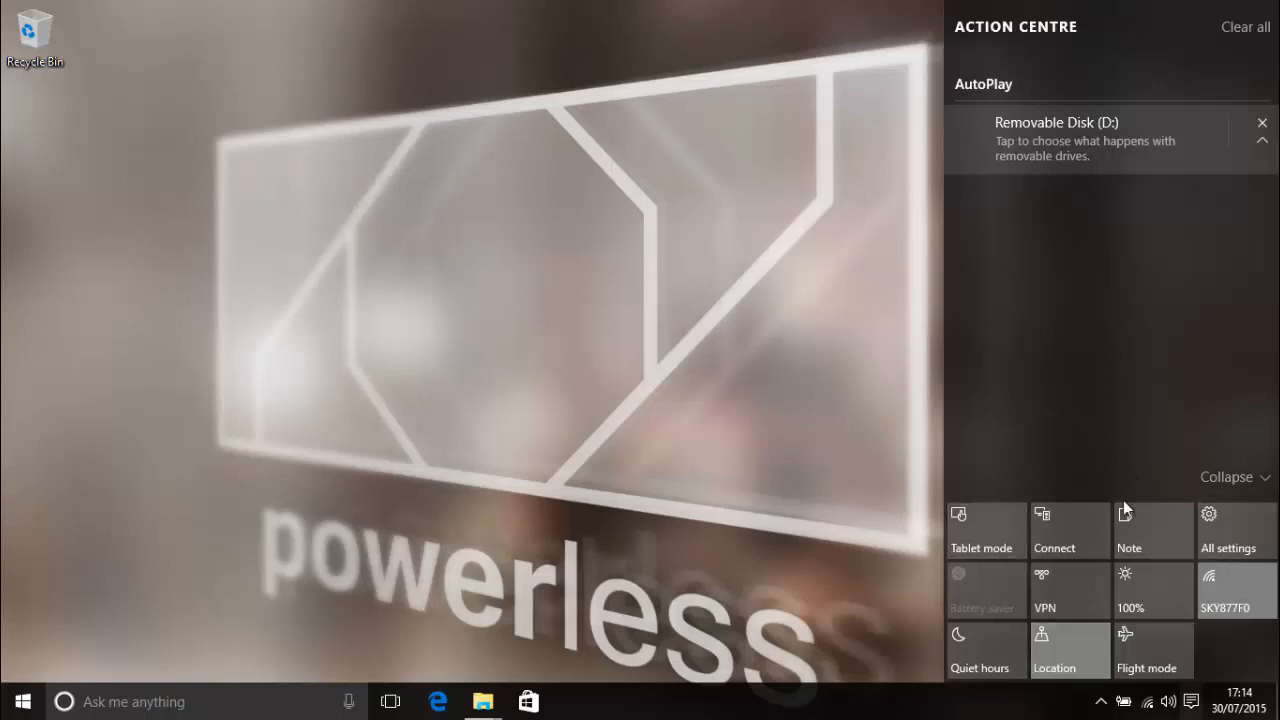
mouse_move(1220, 221)
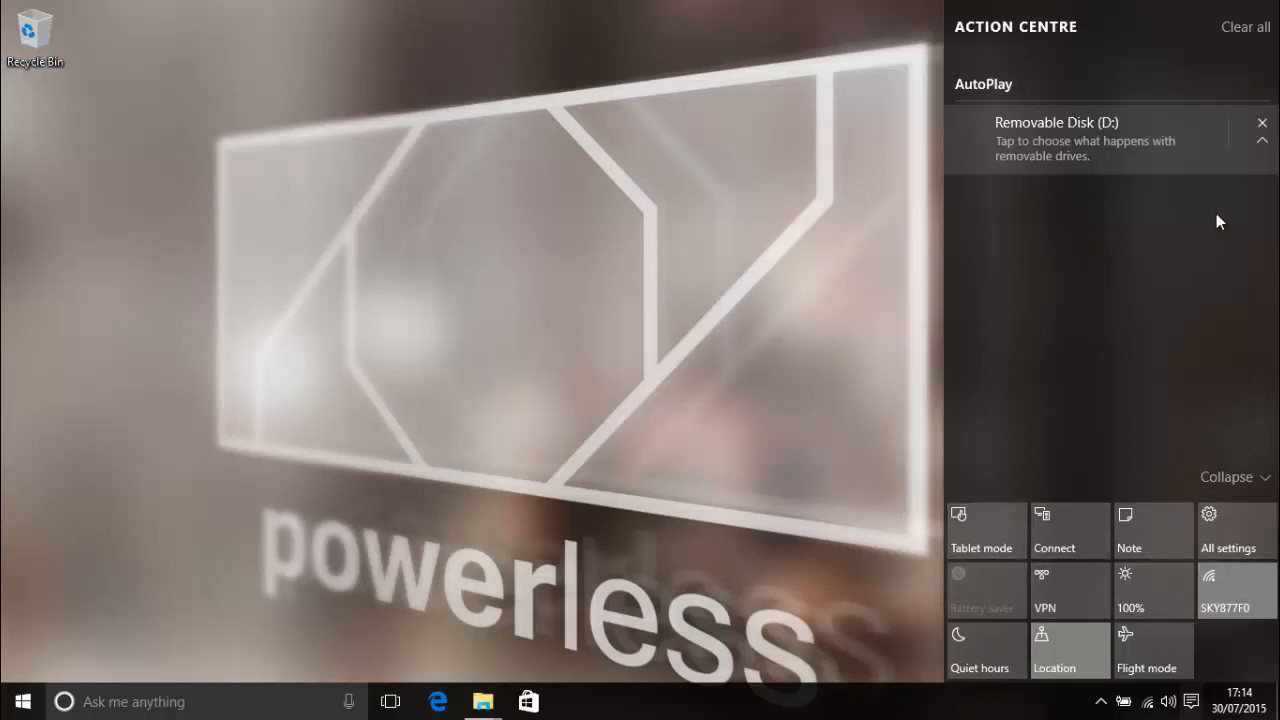
left_click(1261, 122)
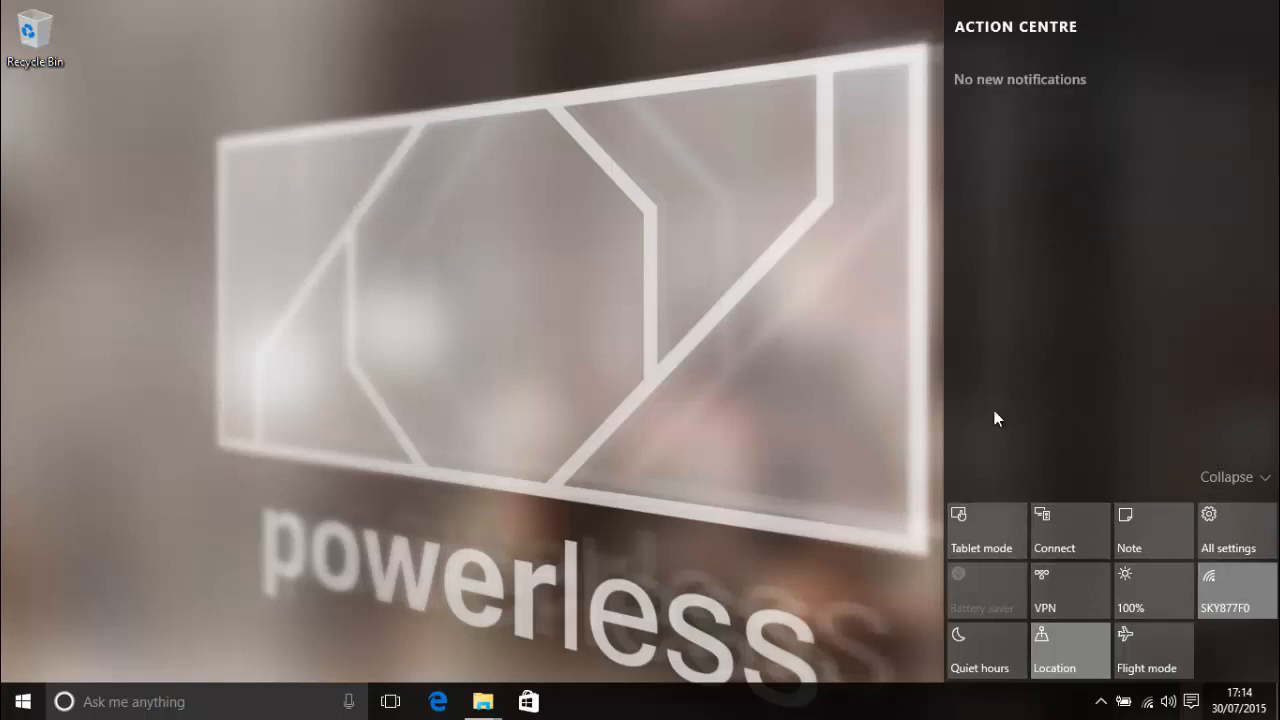
left_click(1228, 530)
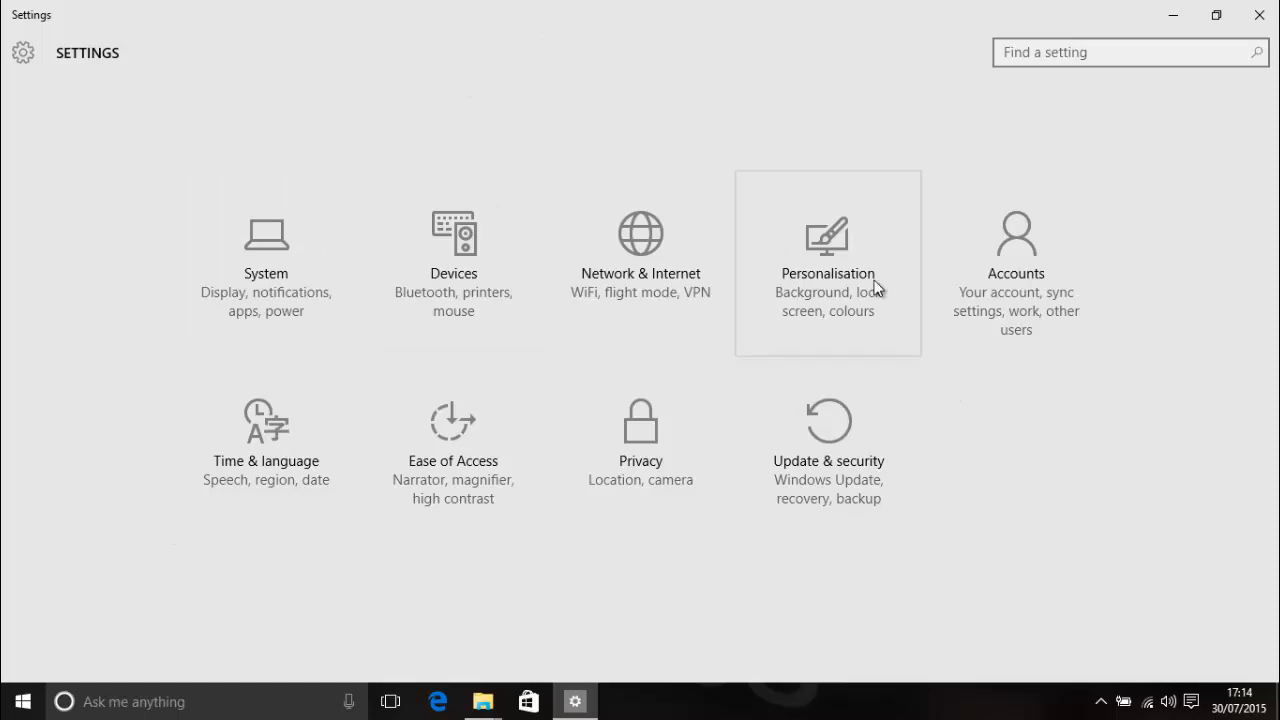
Look over the Personalisation Background and Start options, then close Settings
left_click(827, 250)
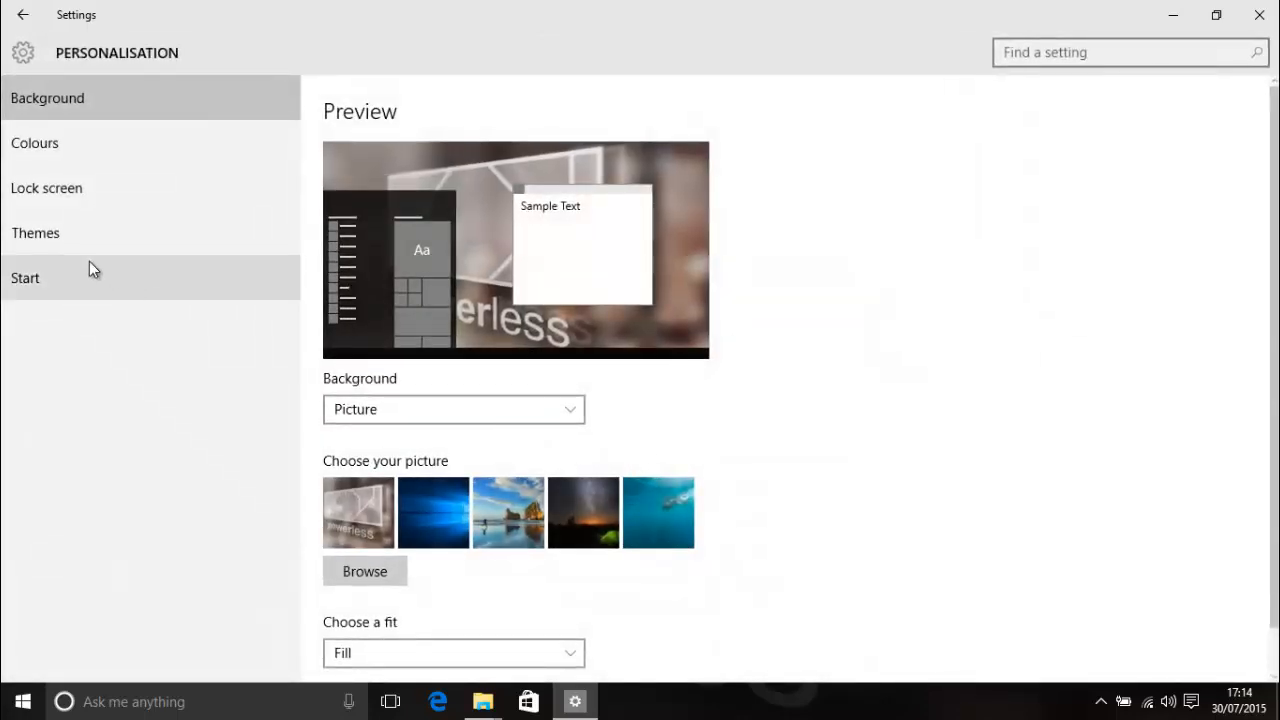
left_click(25, 278)
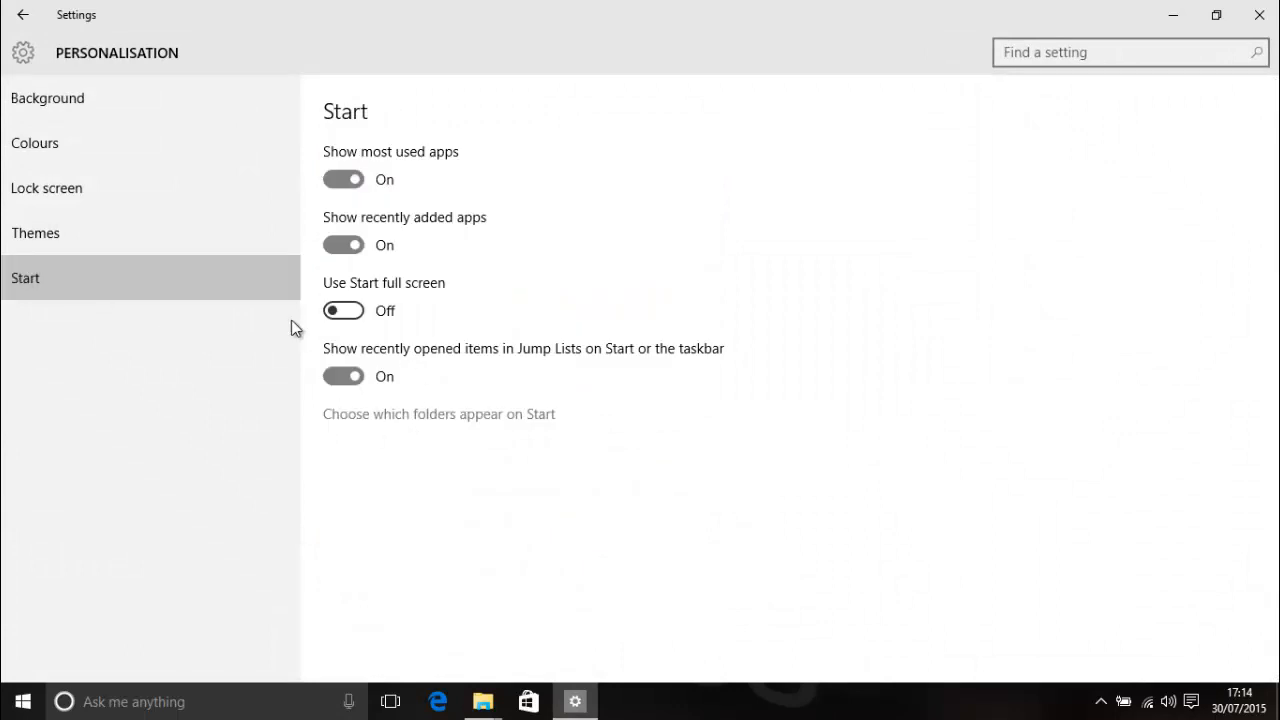
left_click(343, 310)
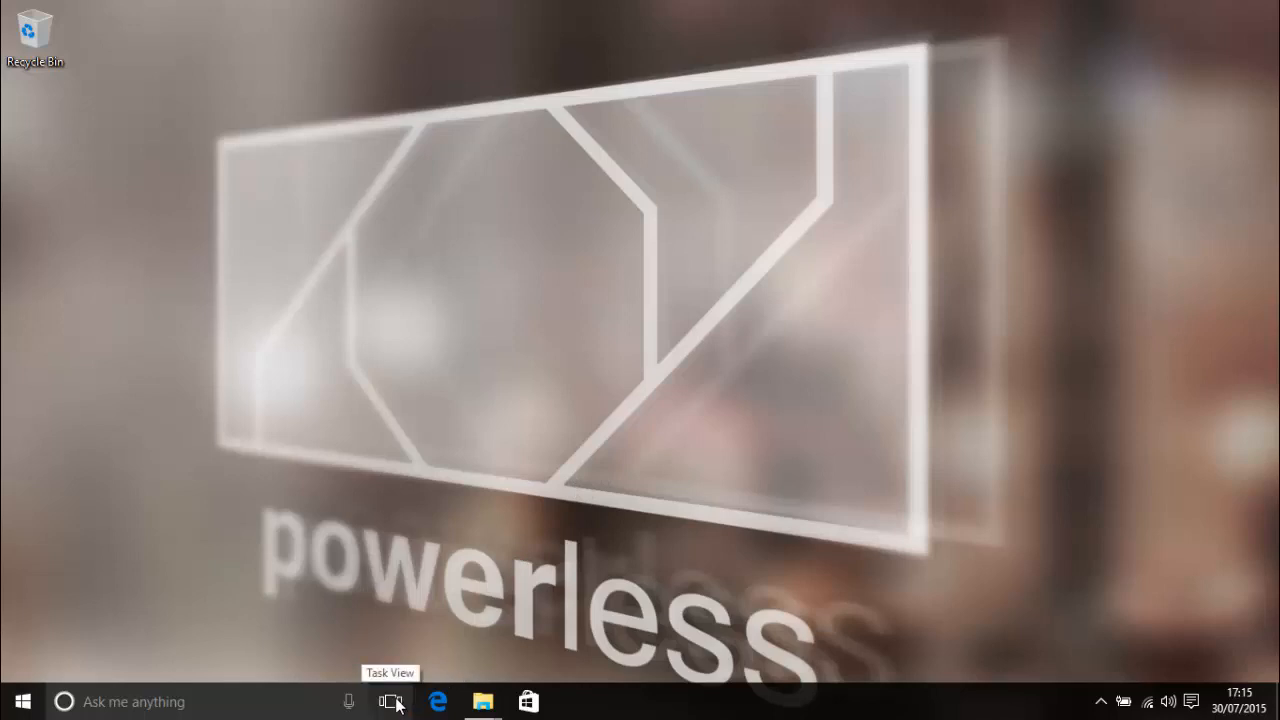
mouse_move(570, 533)
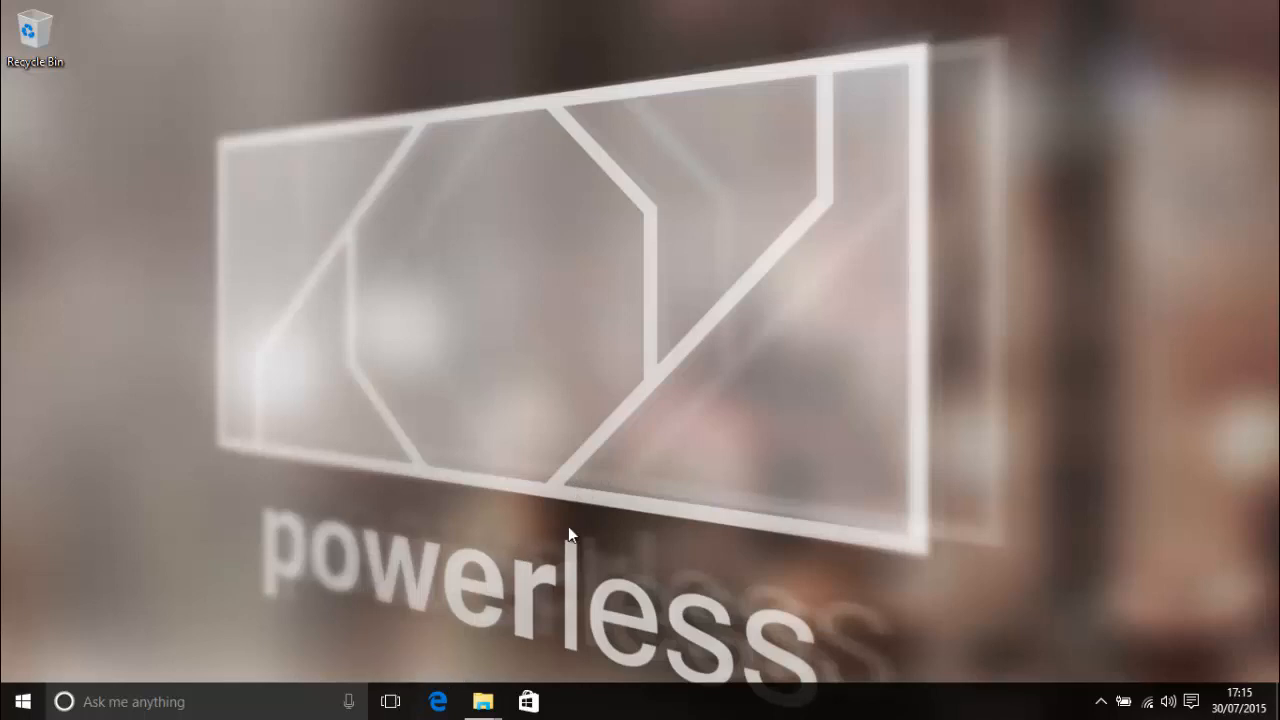
Open Recycle Bin via Task View, then switch to Desktop 2 with the Camera app
key("Win+Tab")
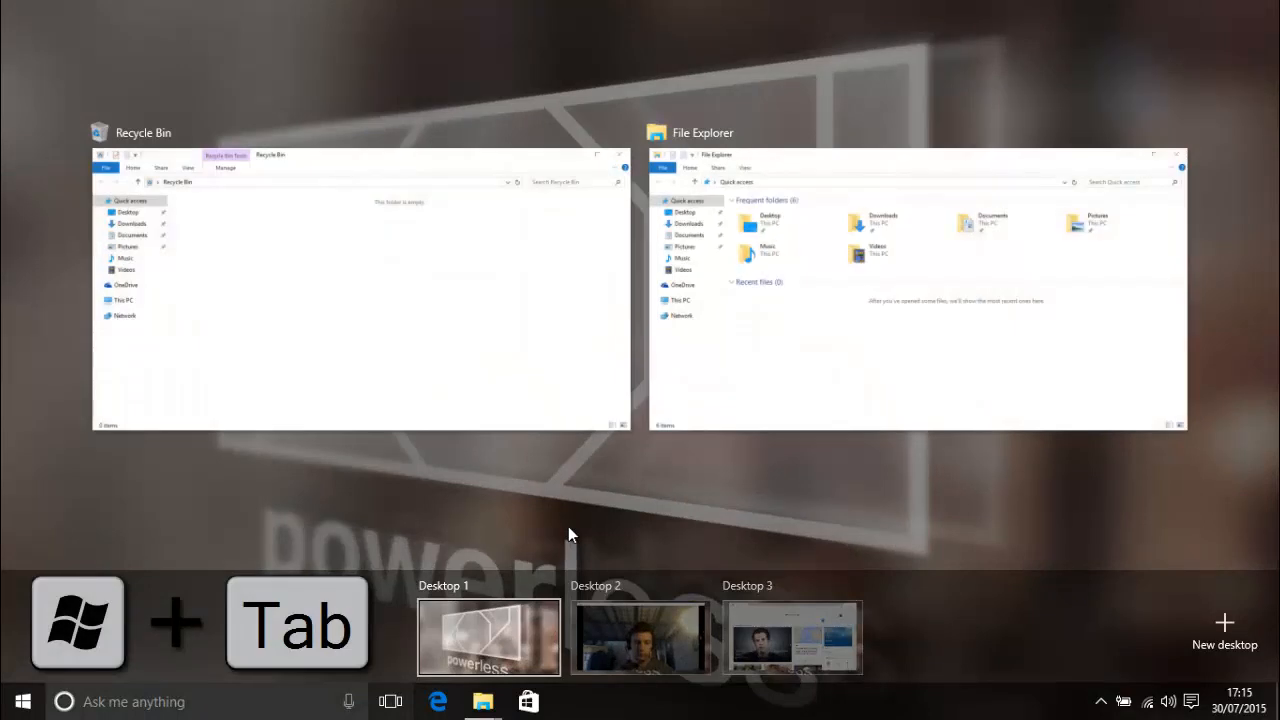
mouse_move(370, 420)
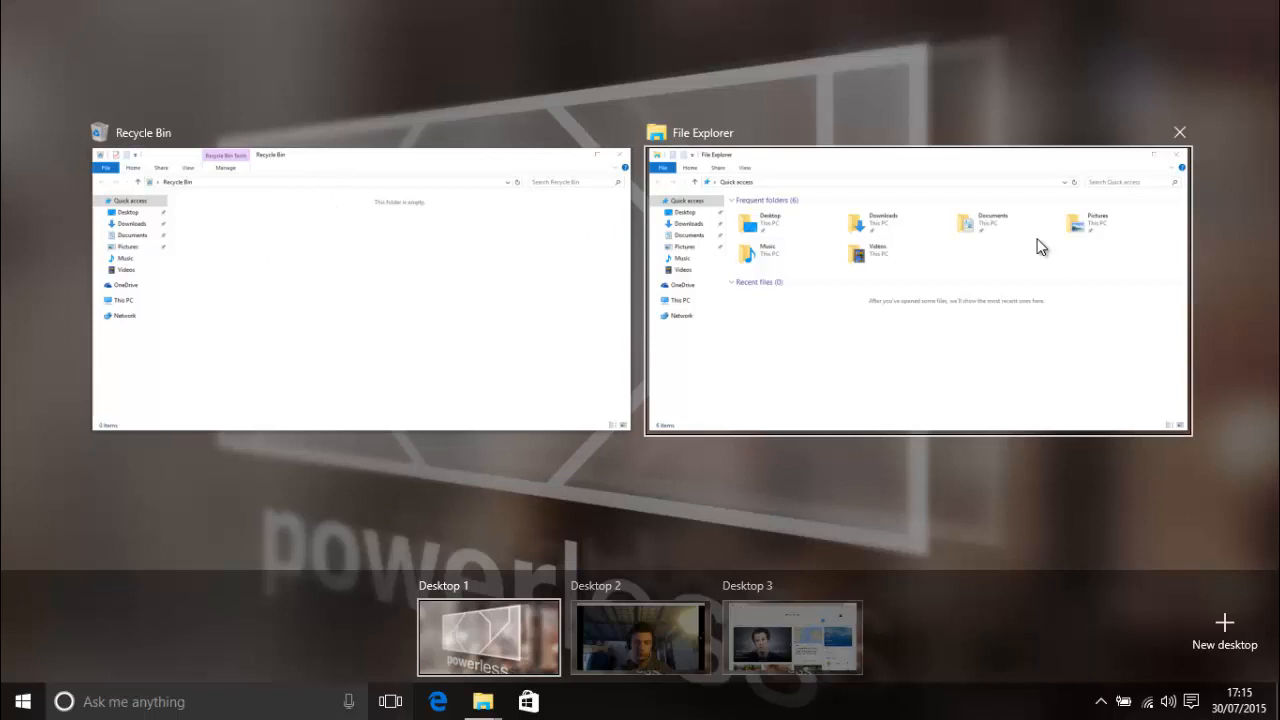
mouse_move(708, 168)
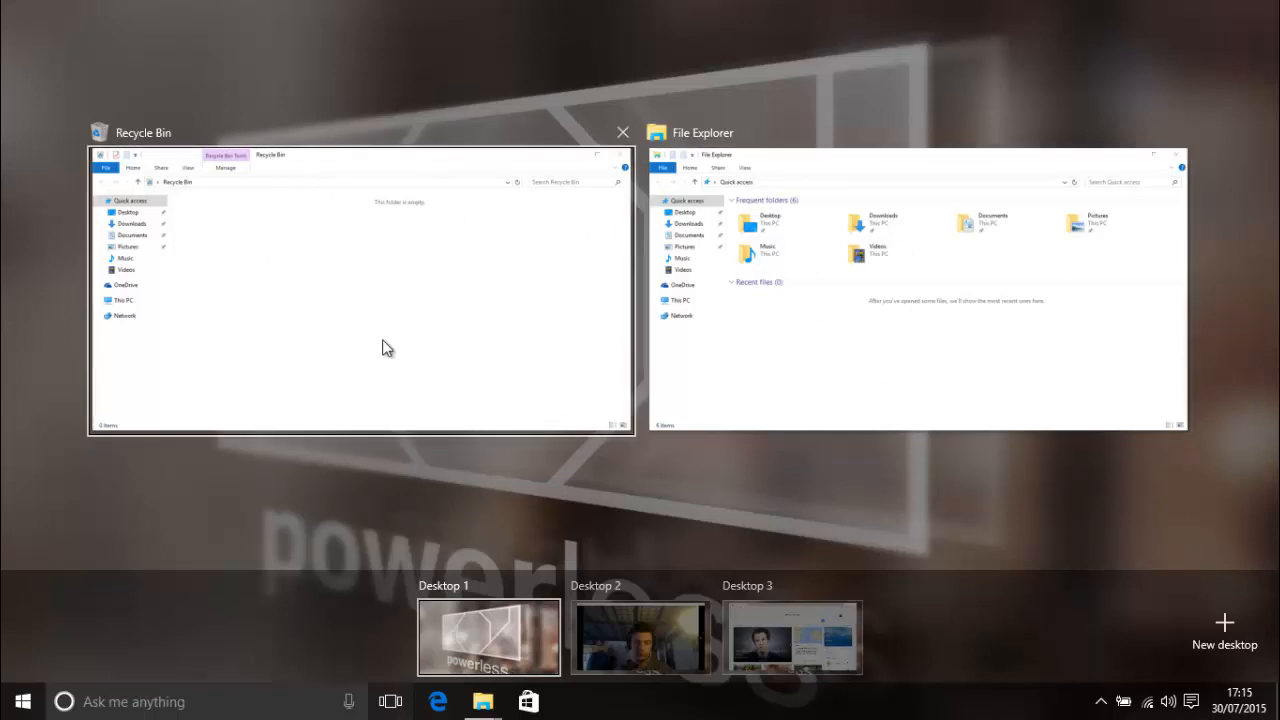
mouse_move(540, 352)
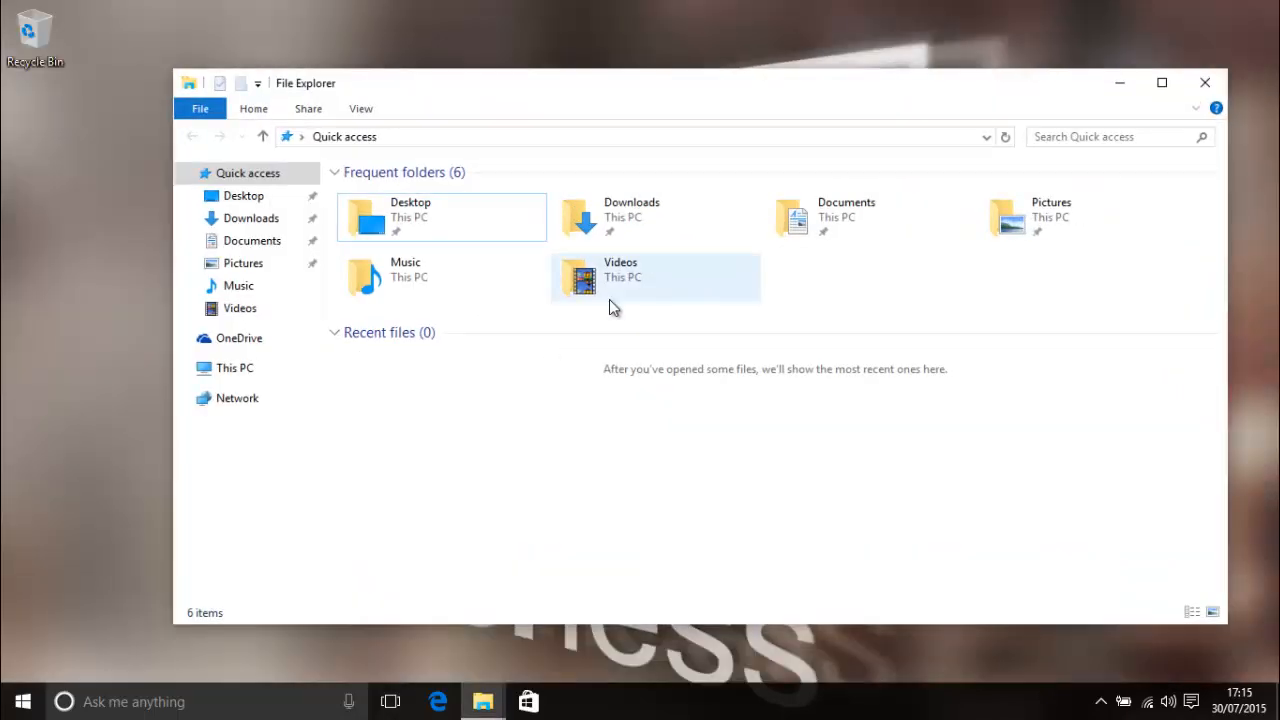
double_click(35, 30)
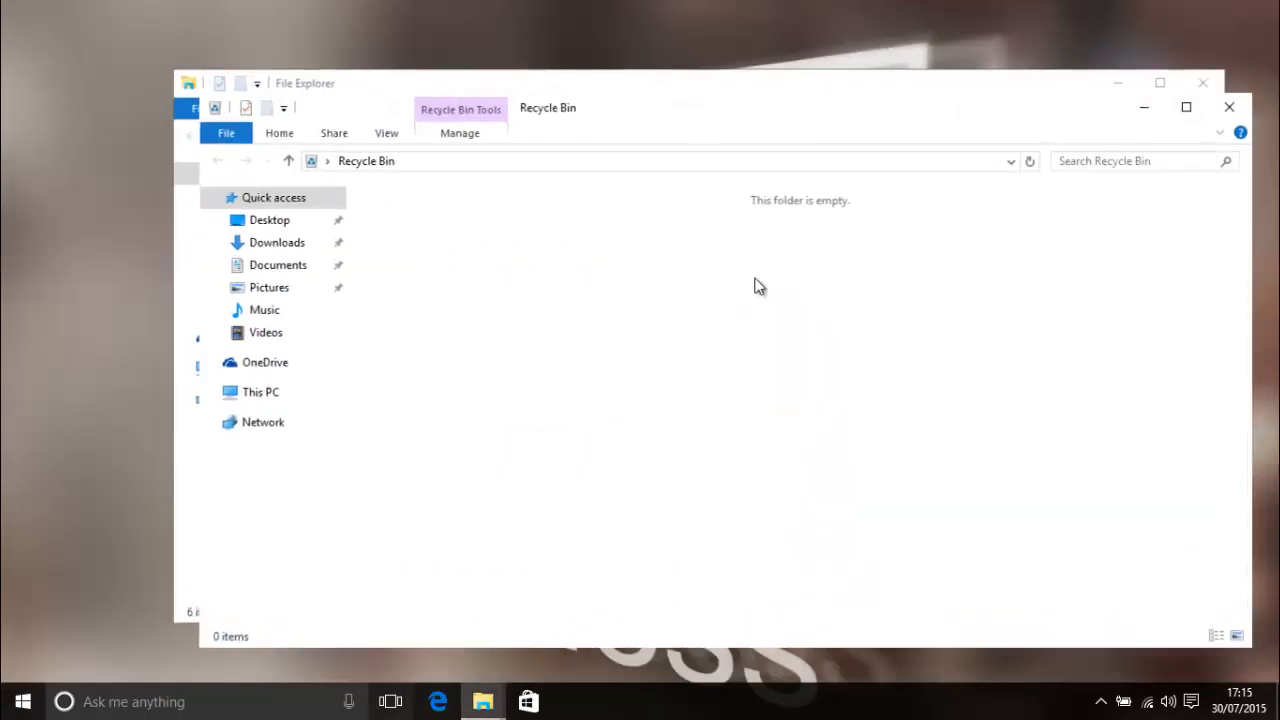
left_click(390, 701)
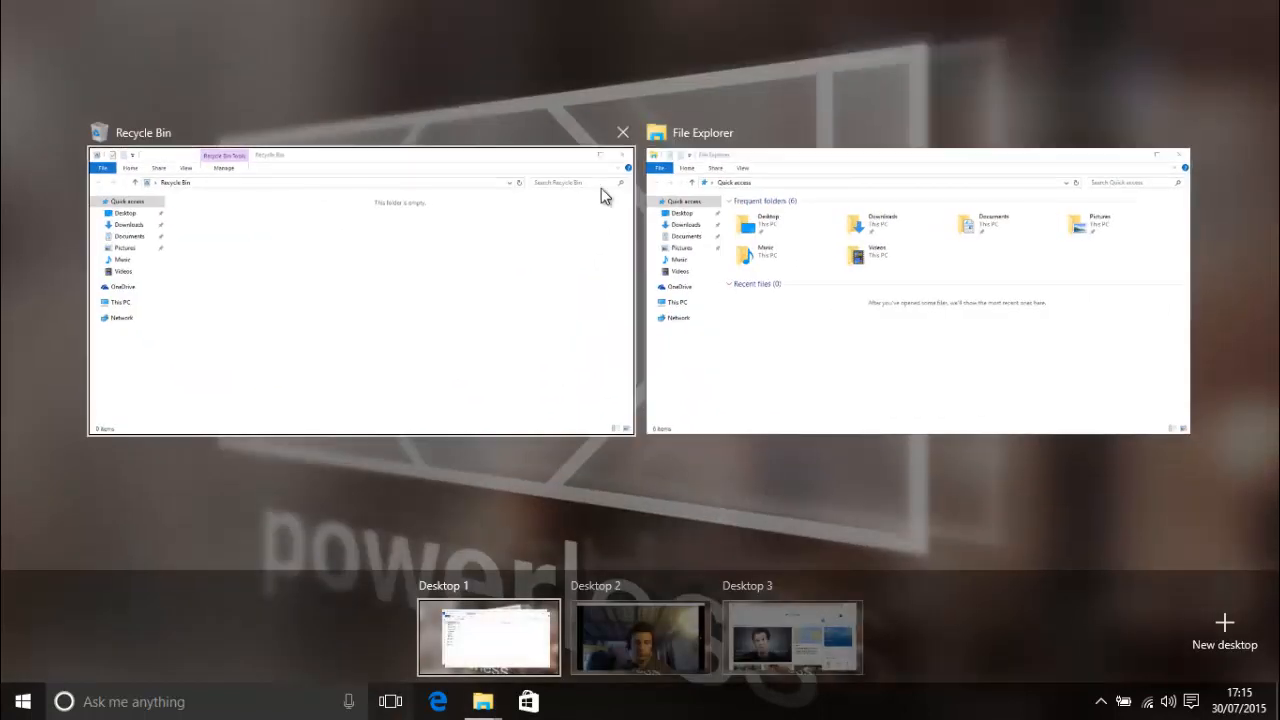
left_click(622, 132)
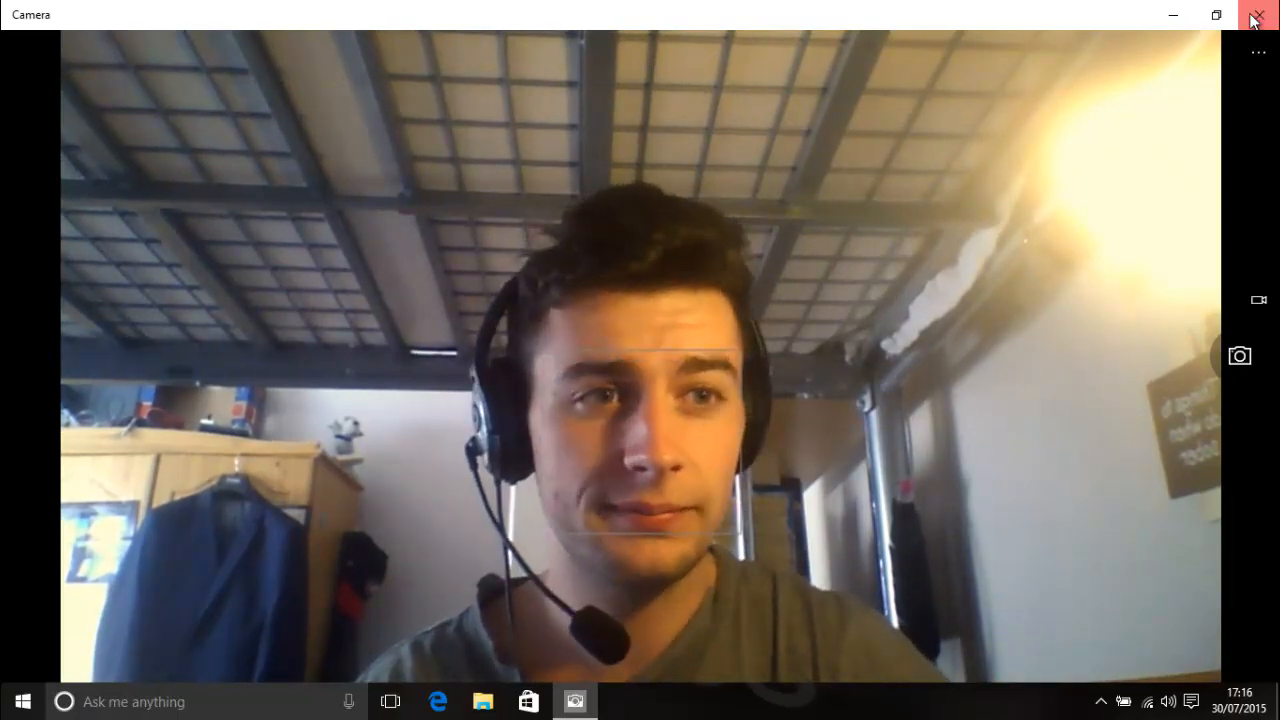
Close the Camera app
left_click(1258, 17)
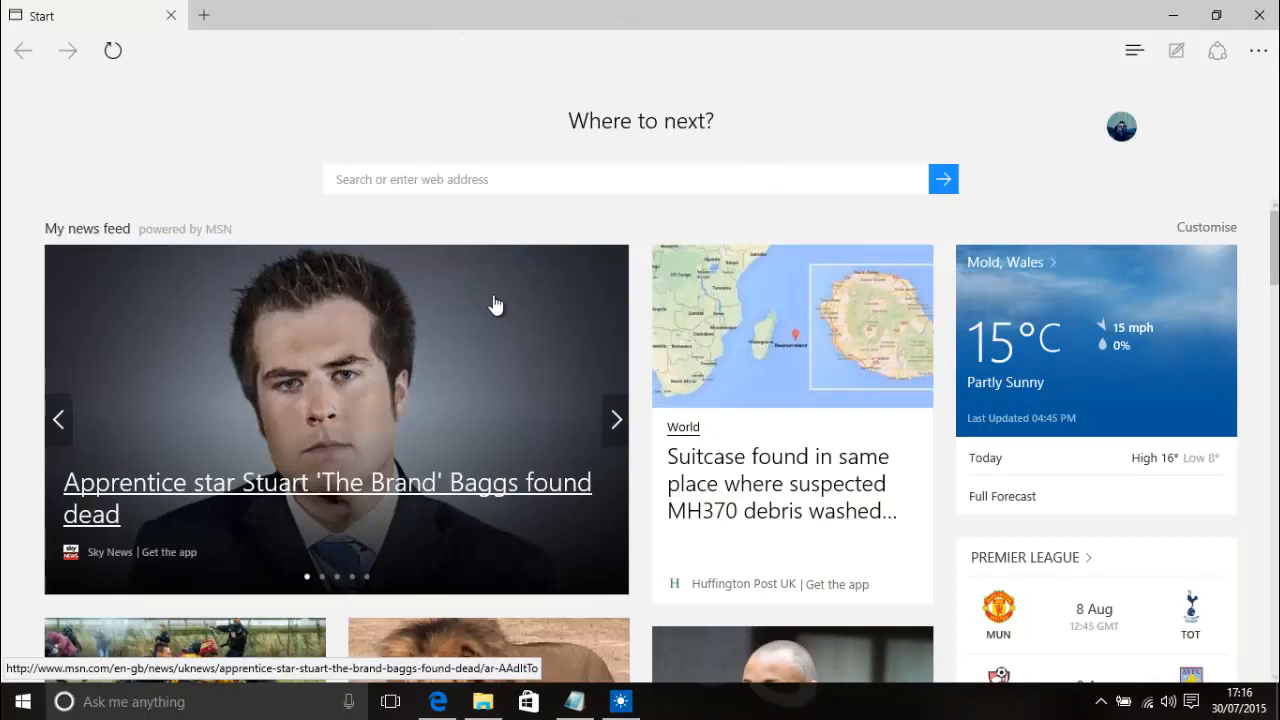
mouse_move(500, 292)
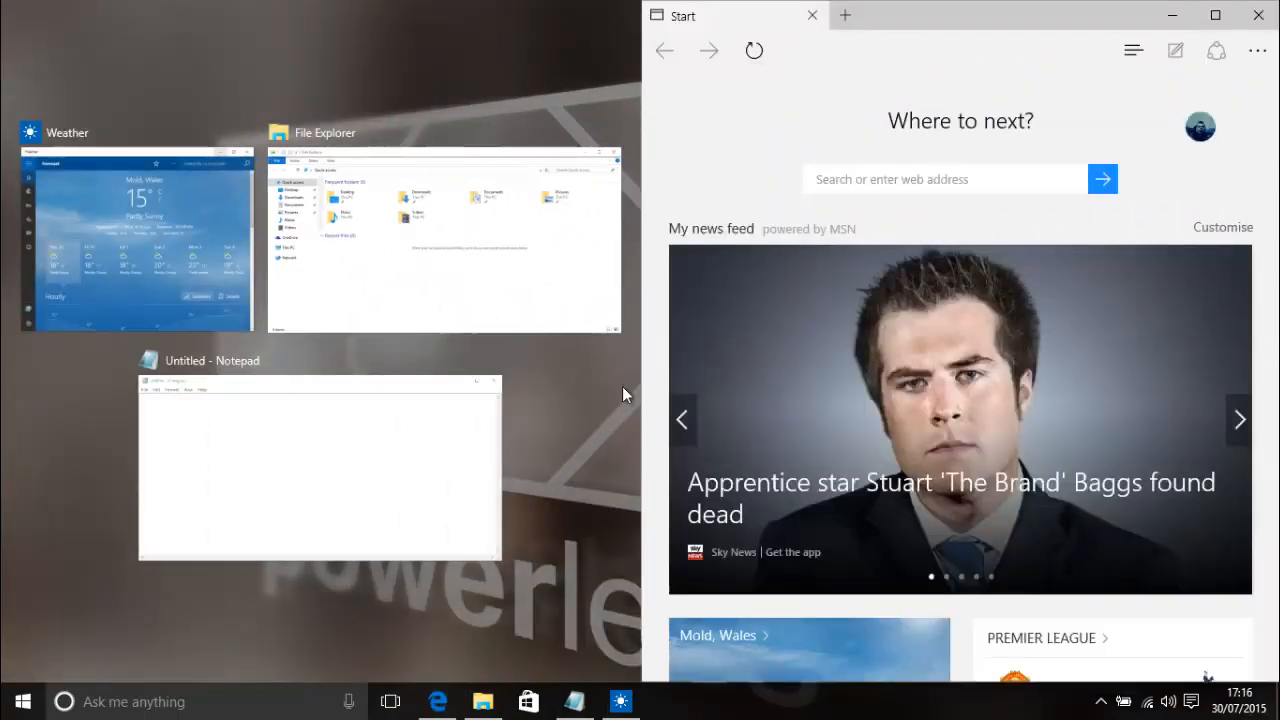
mouse_move(950, 497)
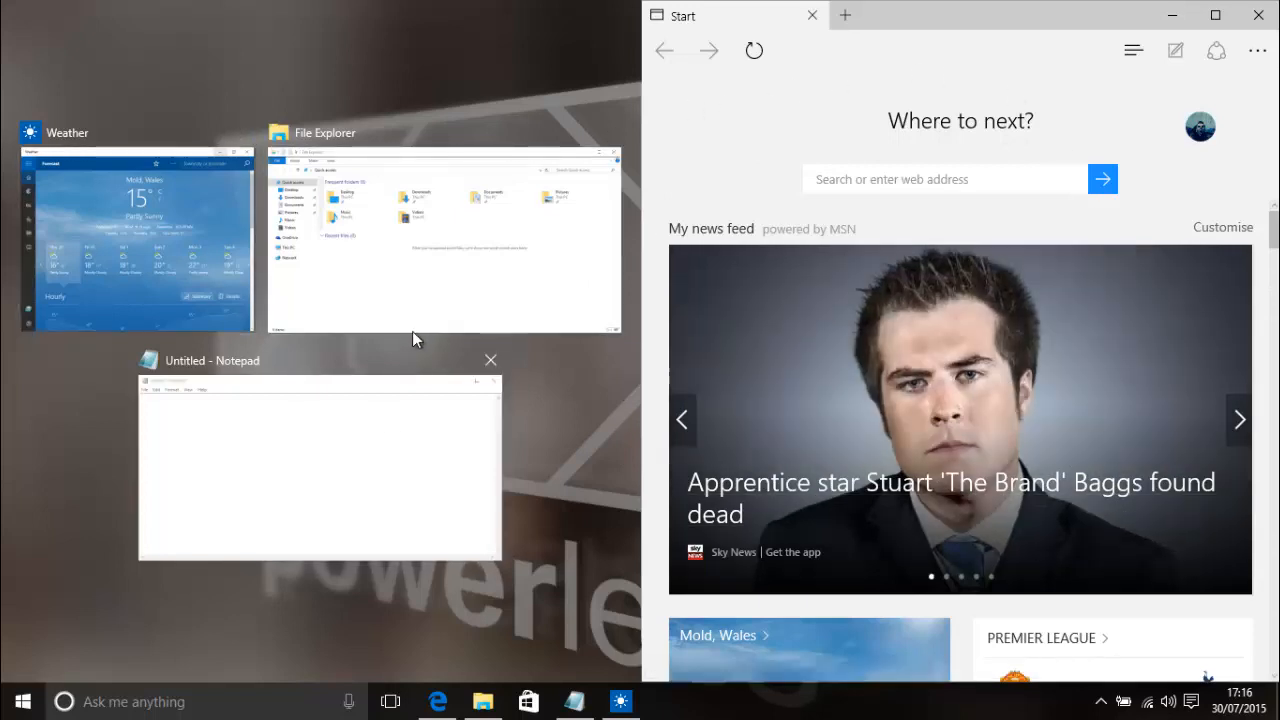
mouse_move(620, 376)
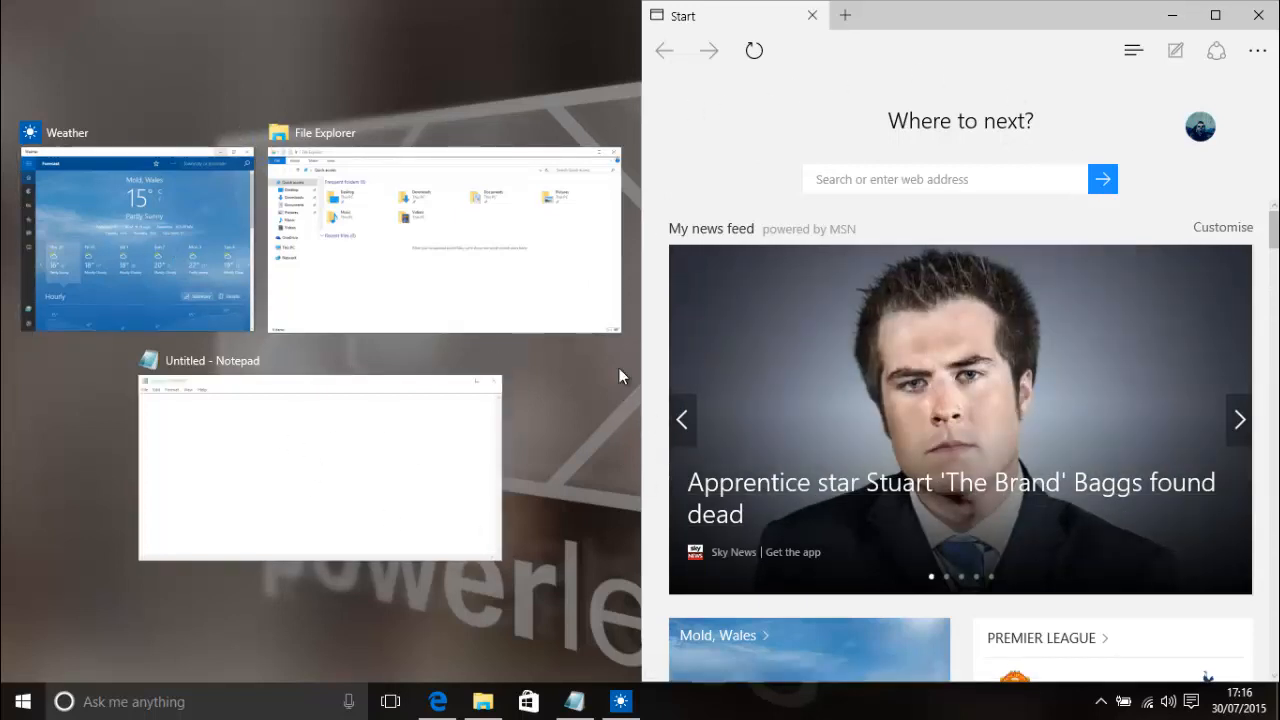
mouse_move(100, 260)
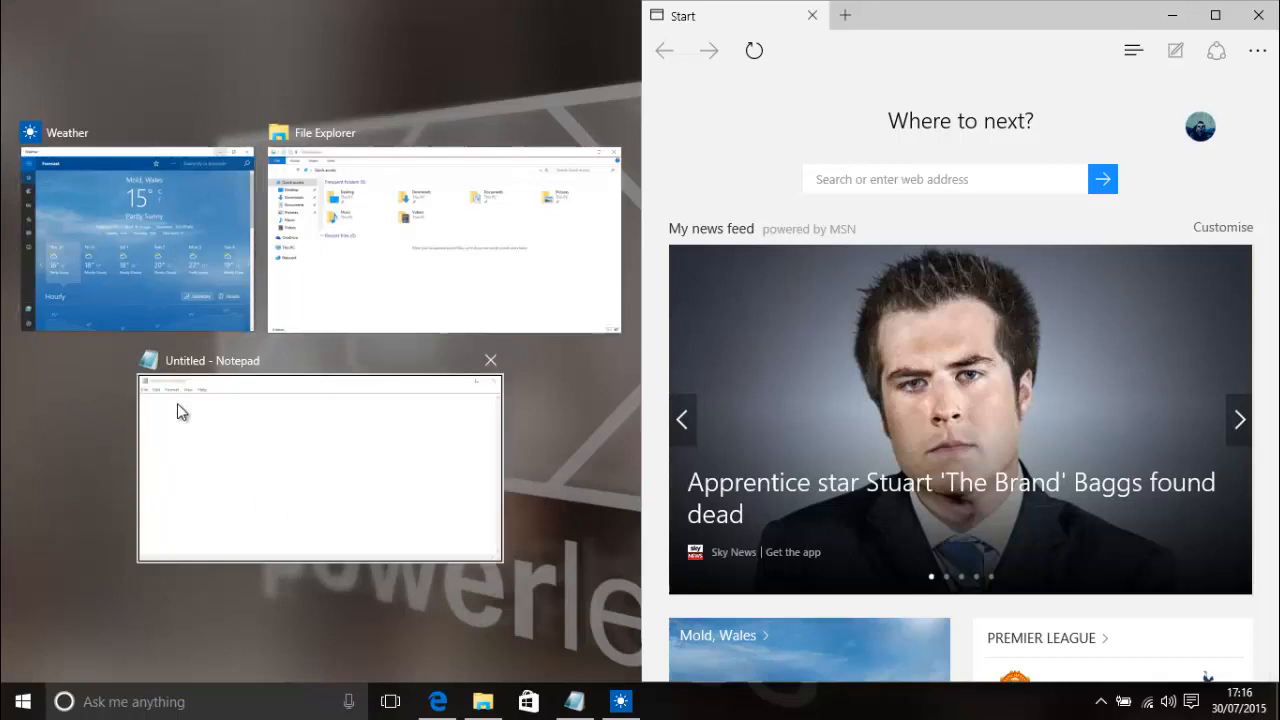
mouse_move(401, 451)
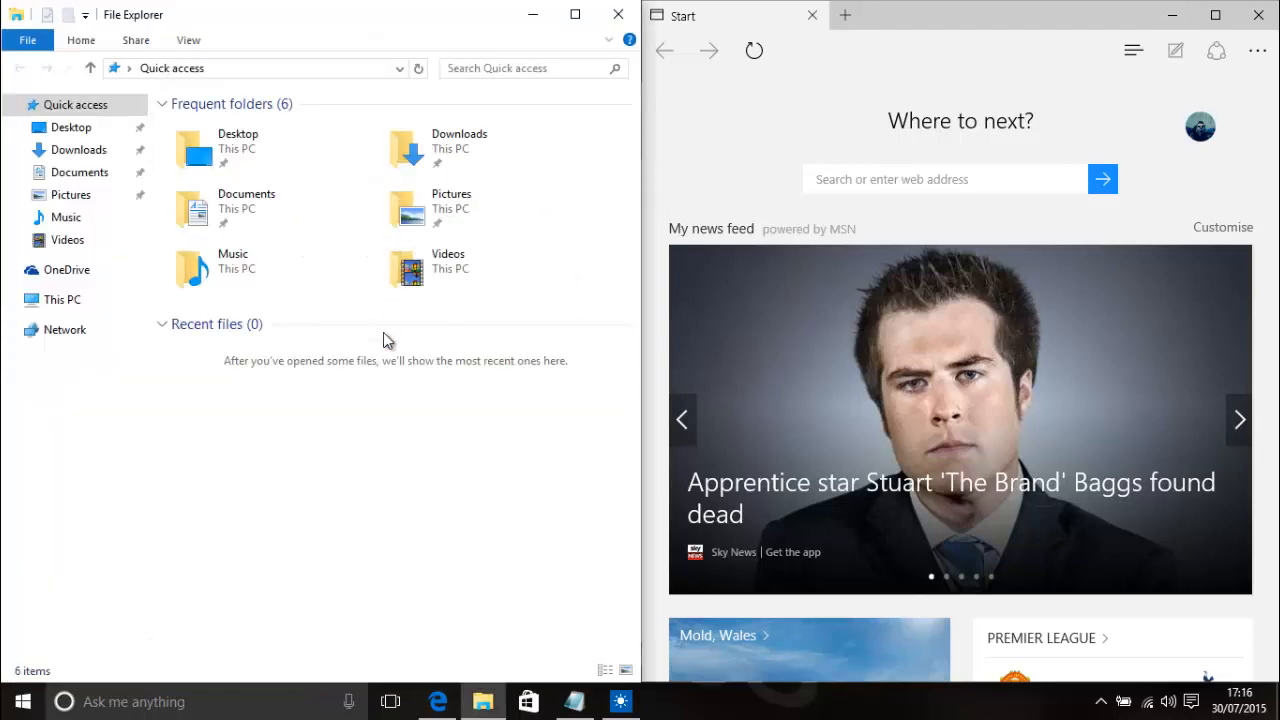
mouse_move(449, 417)
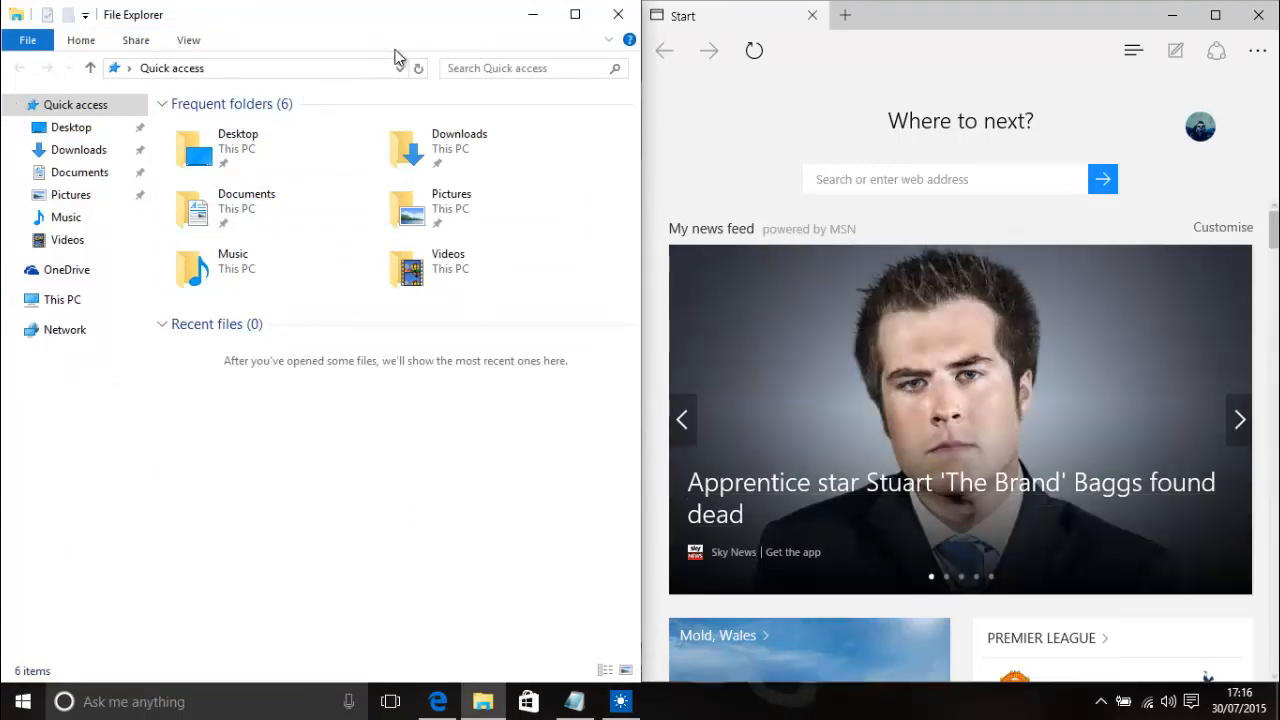
mouse_move(395, 22)
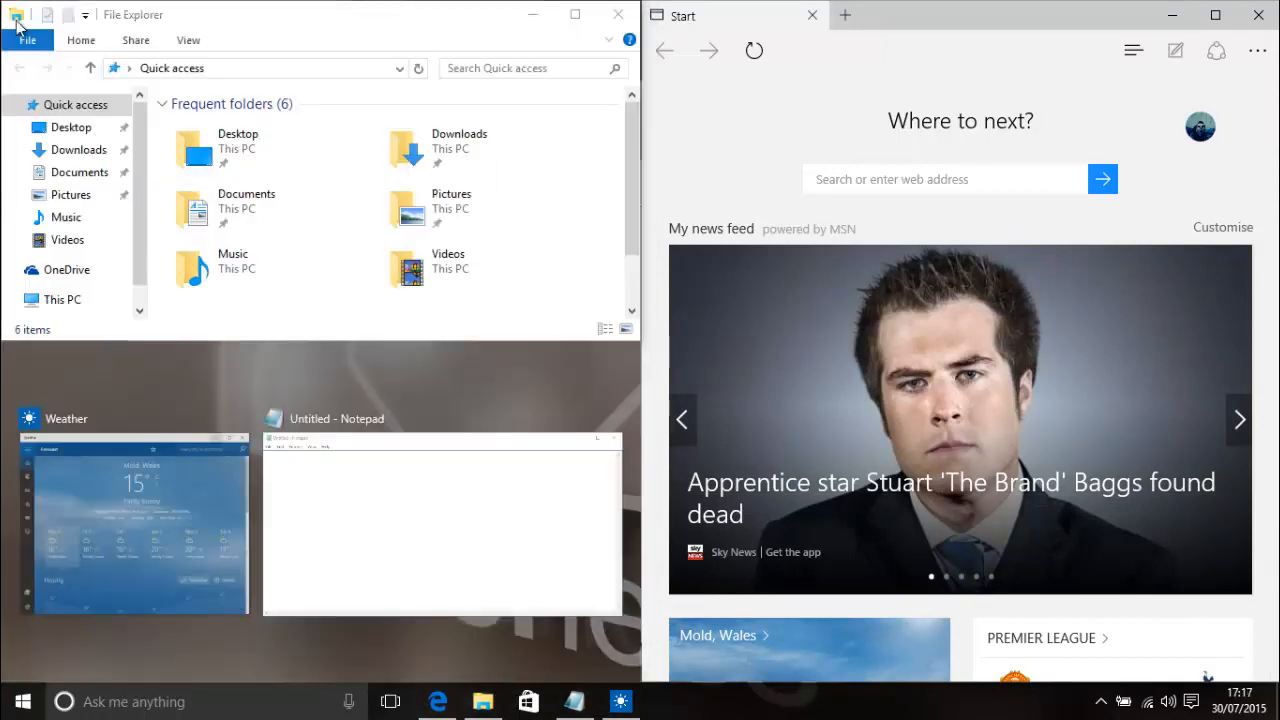
mouse_move(85, 67)
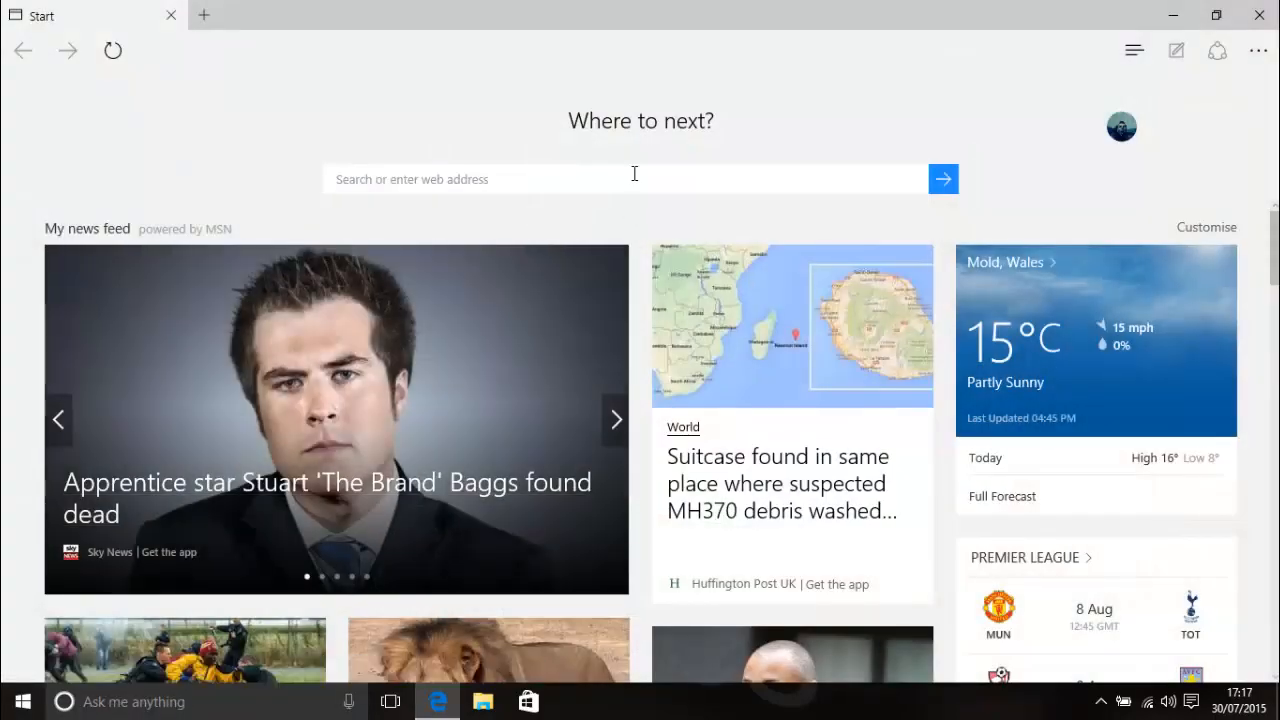
mouse_move(630, 140)
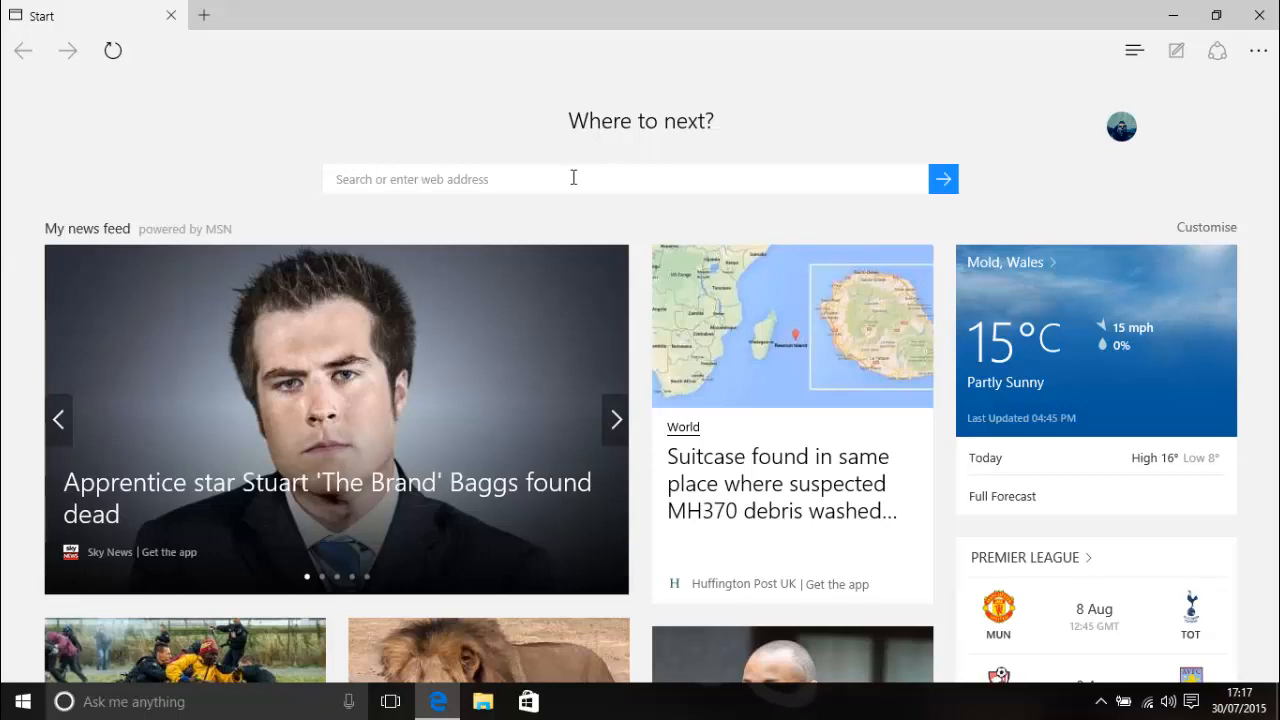
Open the Stuart 'The Brand' Baggs headline article and scroll partway through it
left_click(336, 419)
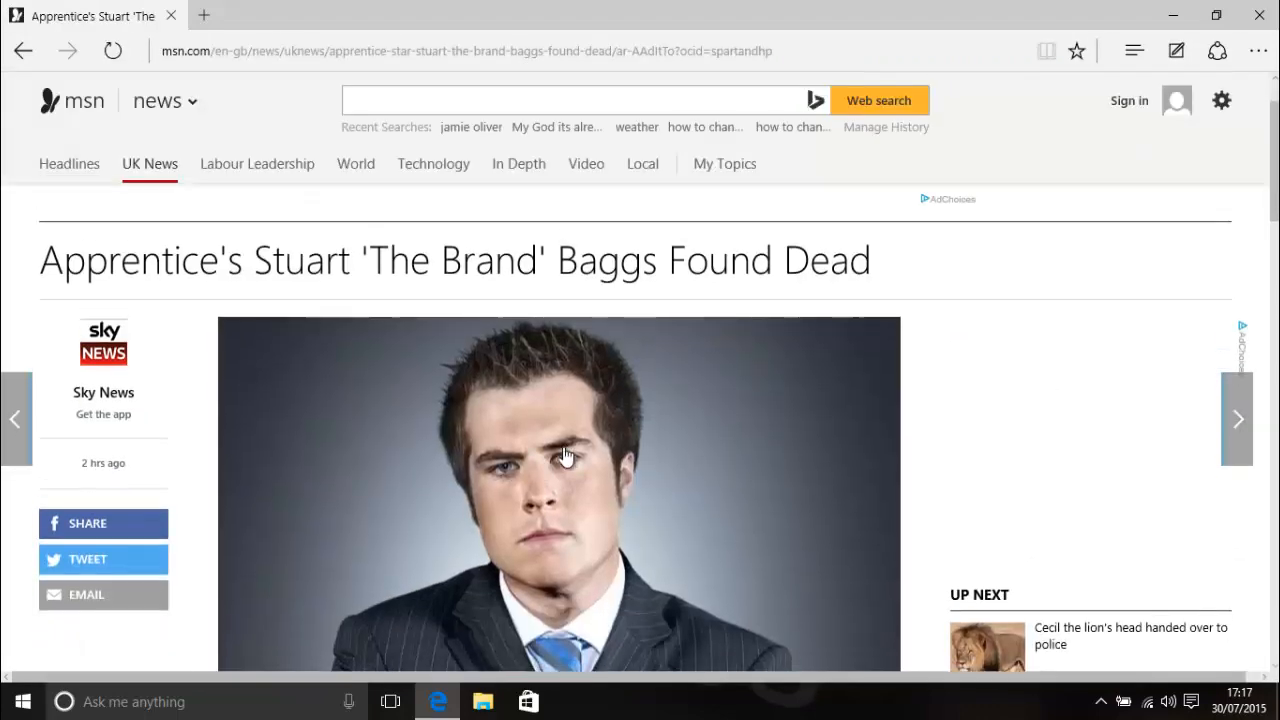
scroll("down", 3)
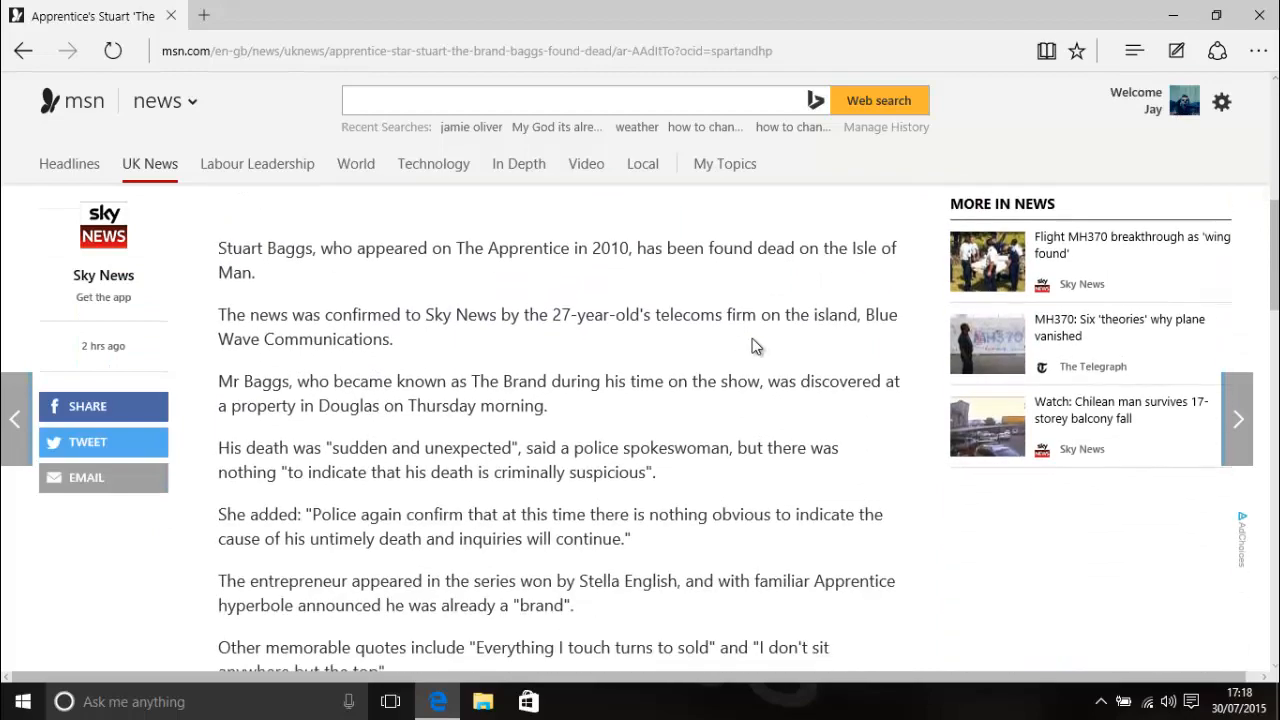
scroll("down", 3)
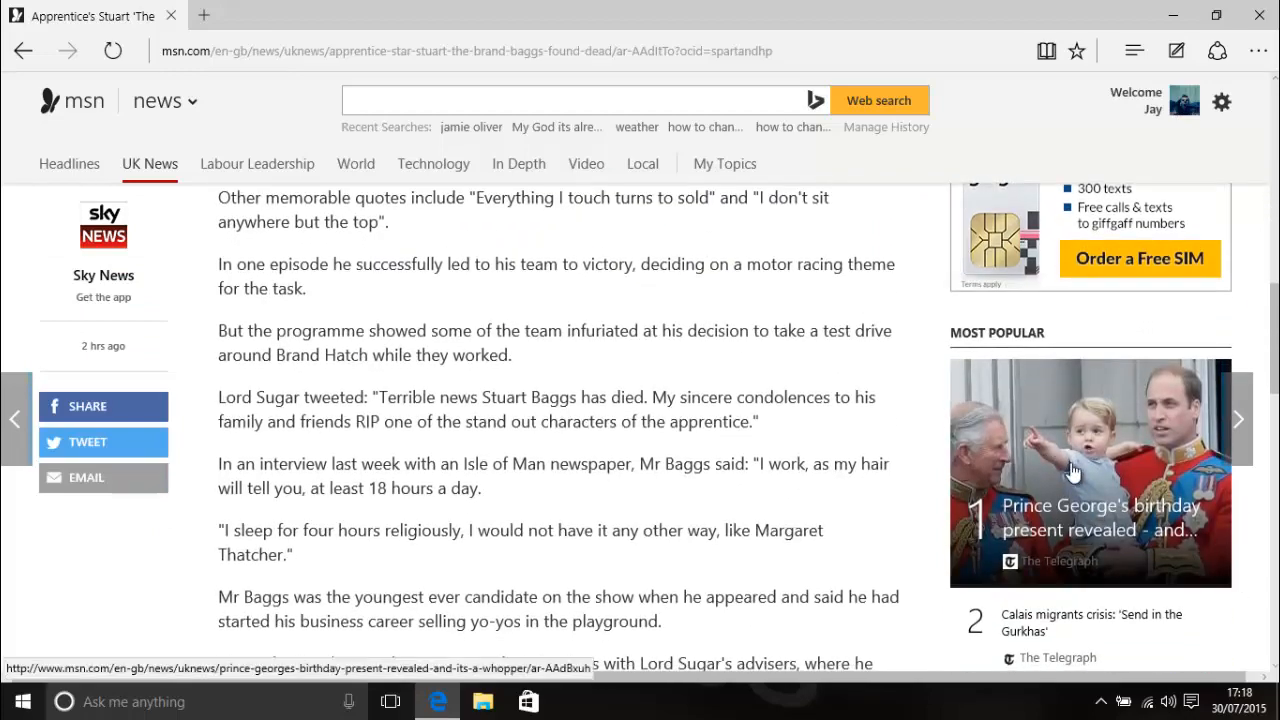
scroll("down", 3)
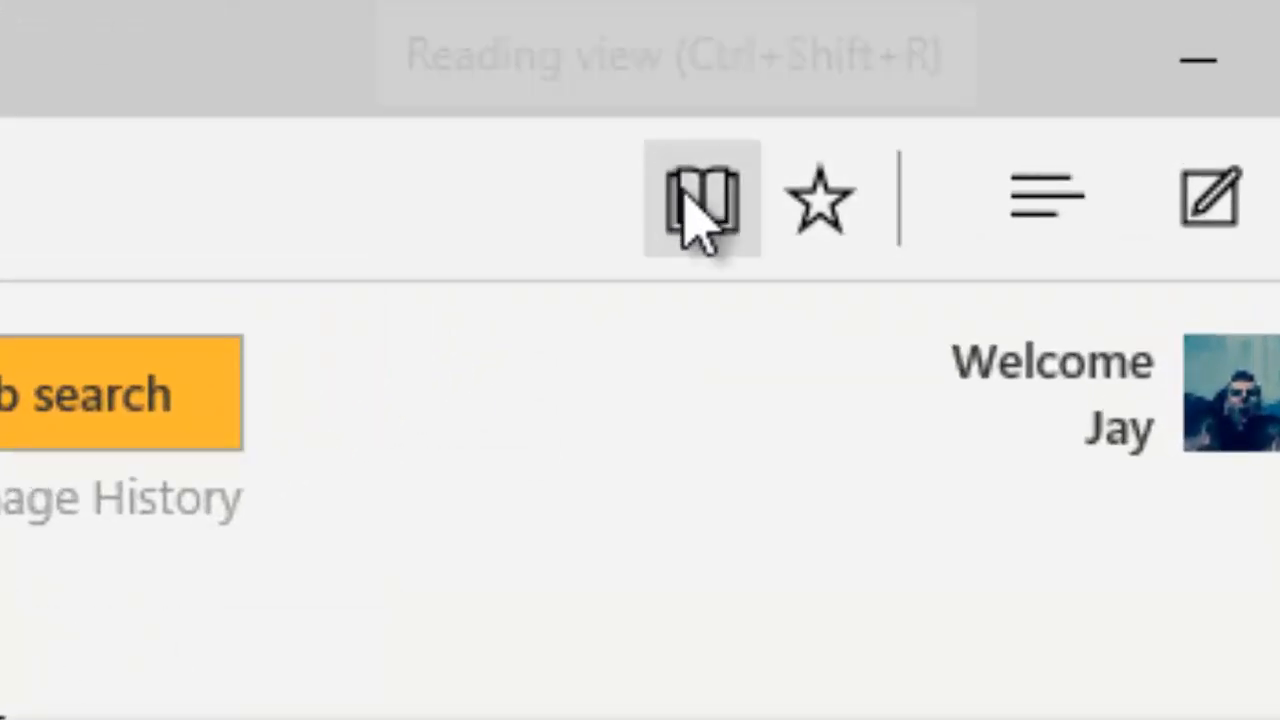
left_click(700, 195)
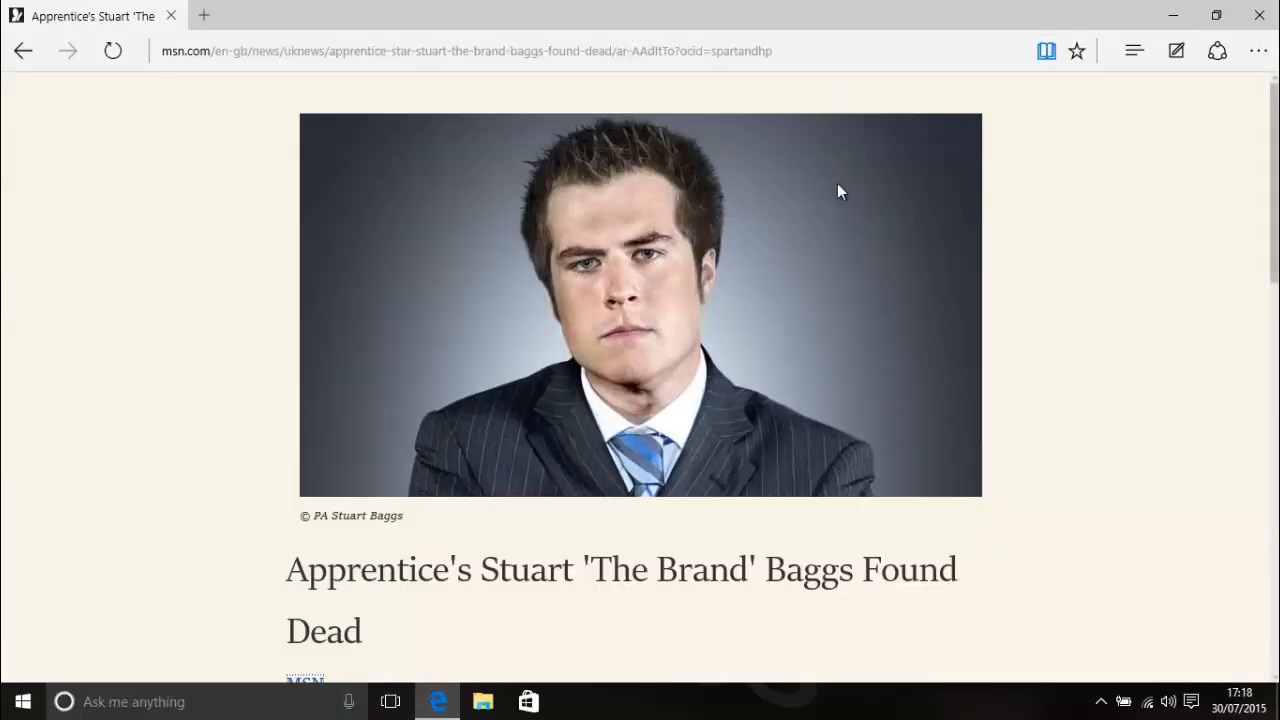
scroll("down", 3)
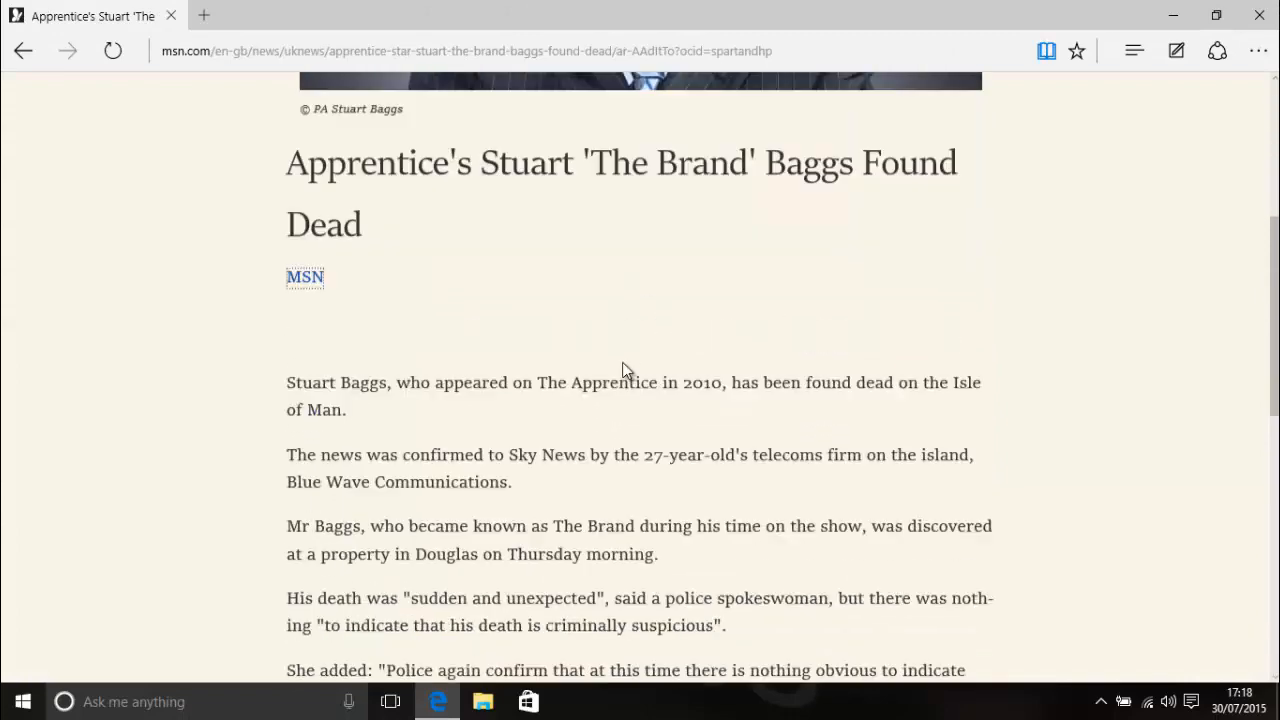
scroll("down", 3)
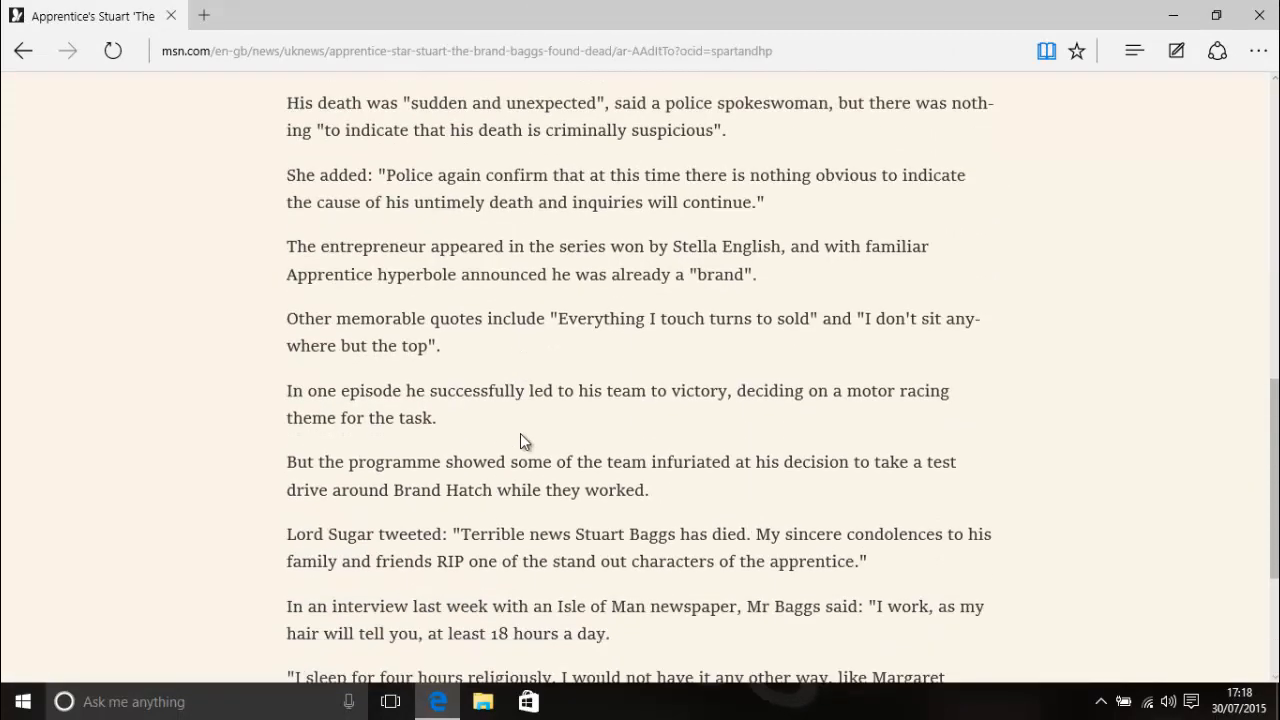
scroll("down", 3)
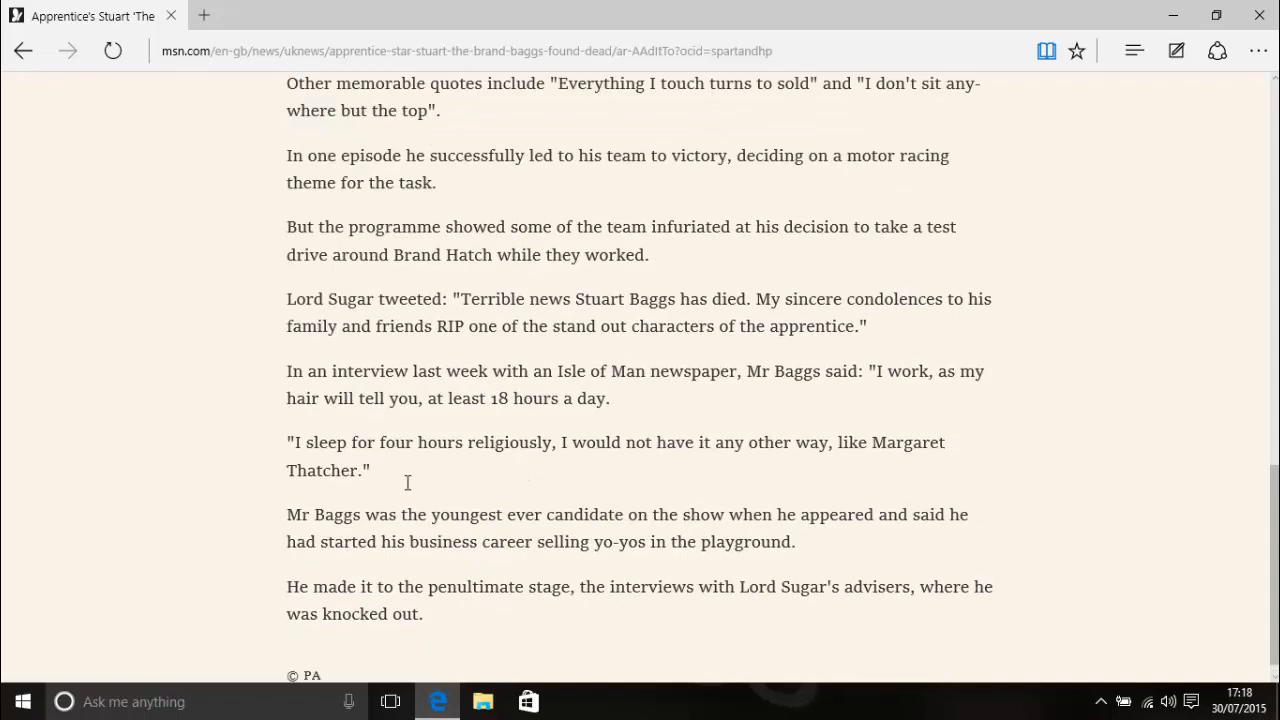
scroll("up", 3)
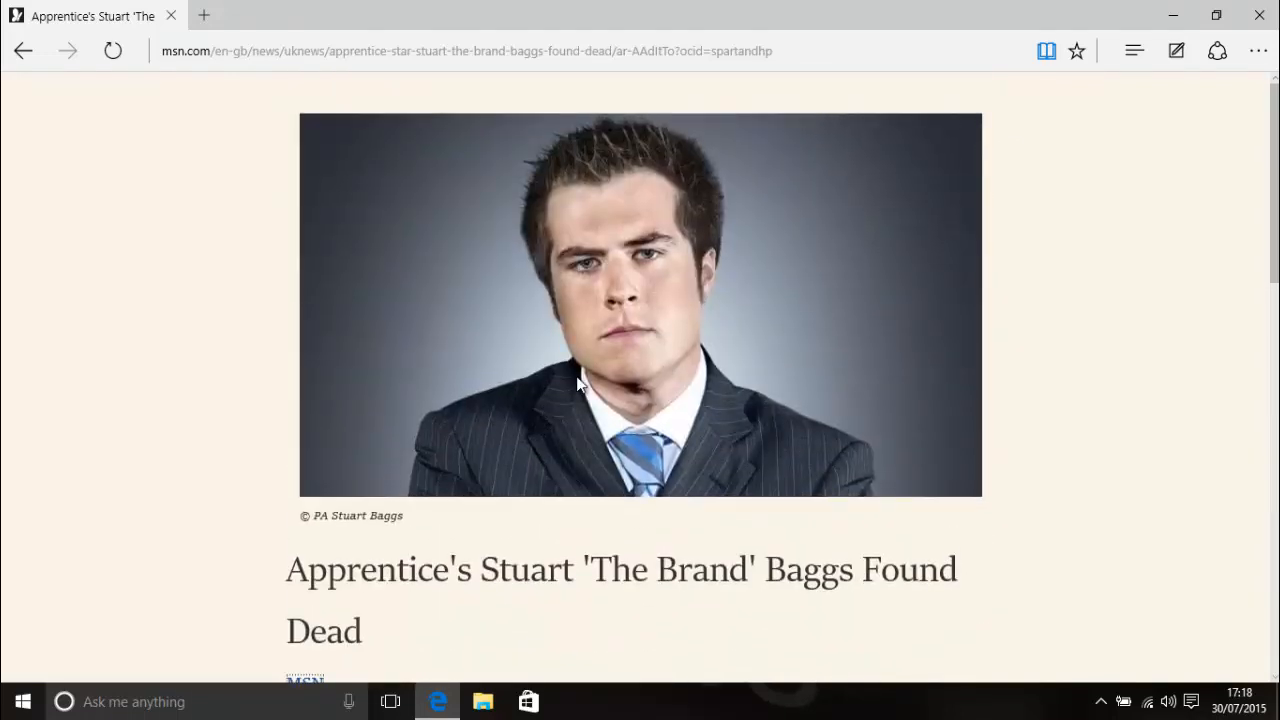
scroll("down", 3)
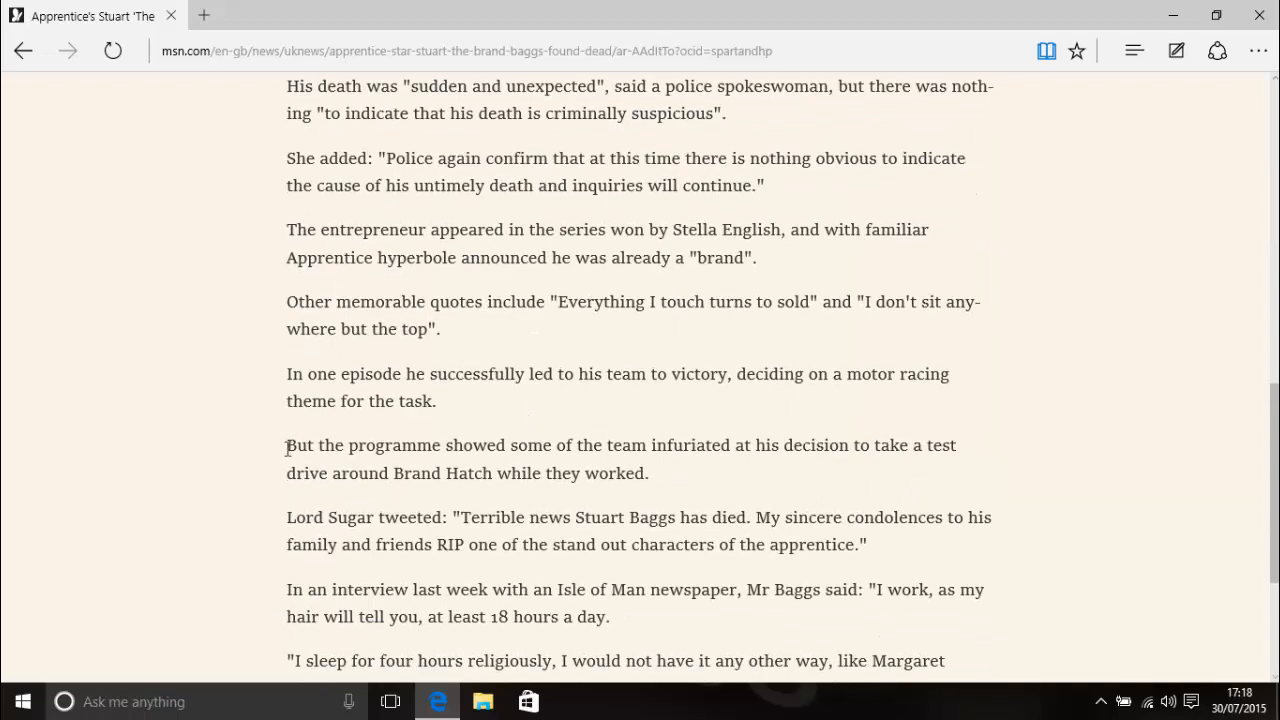
scroll("down", 3)
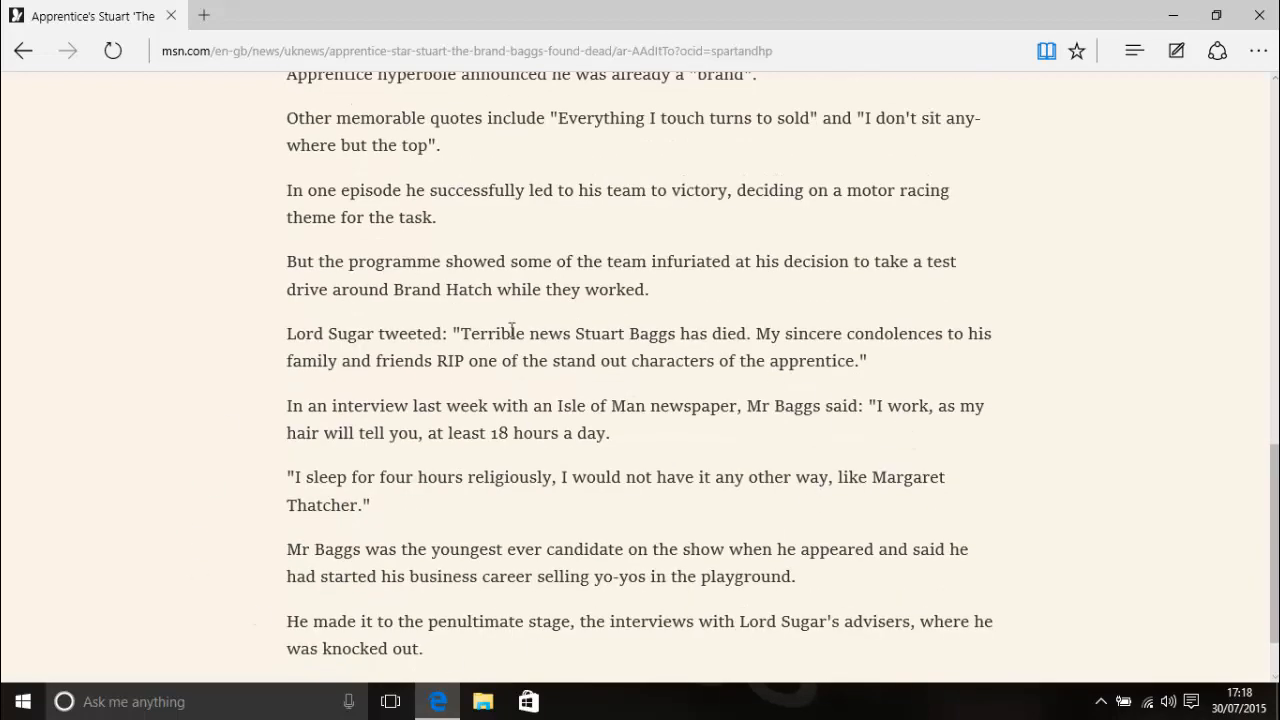
mouse_move(679, 480)
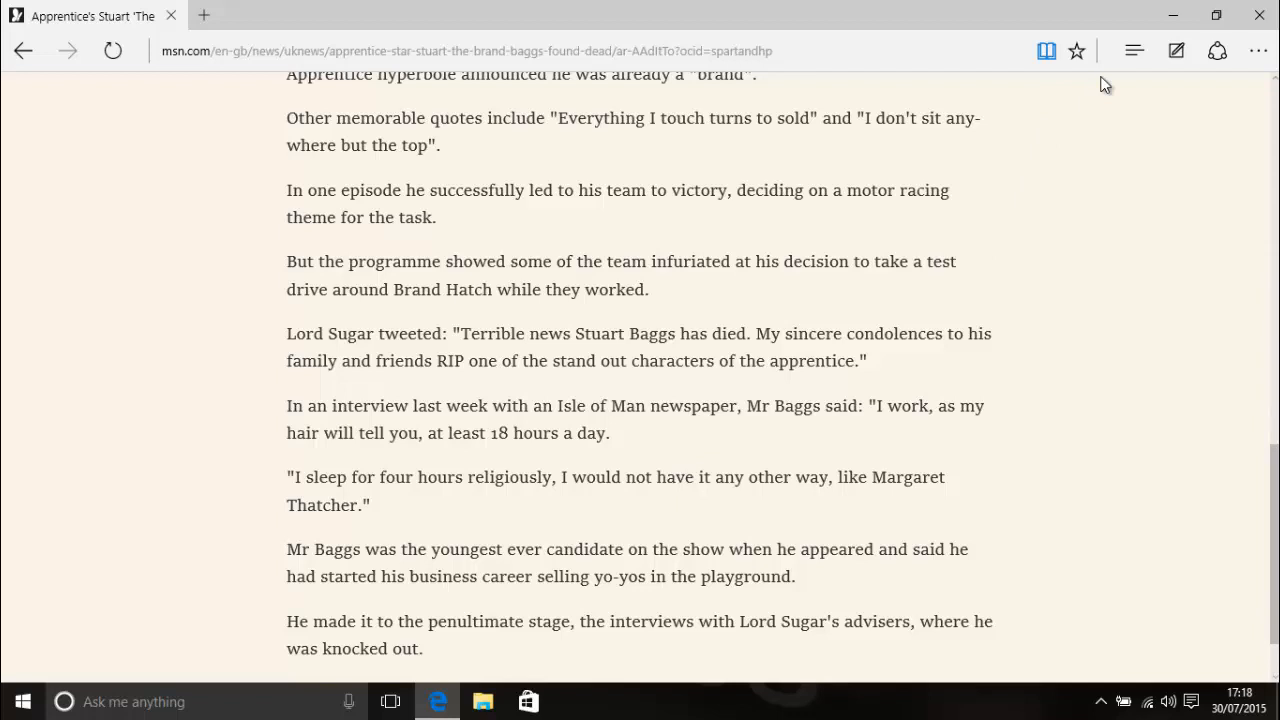
Start a web note and pen a squiggle plus a handwritten margin note
left_click(1176, 50)
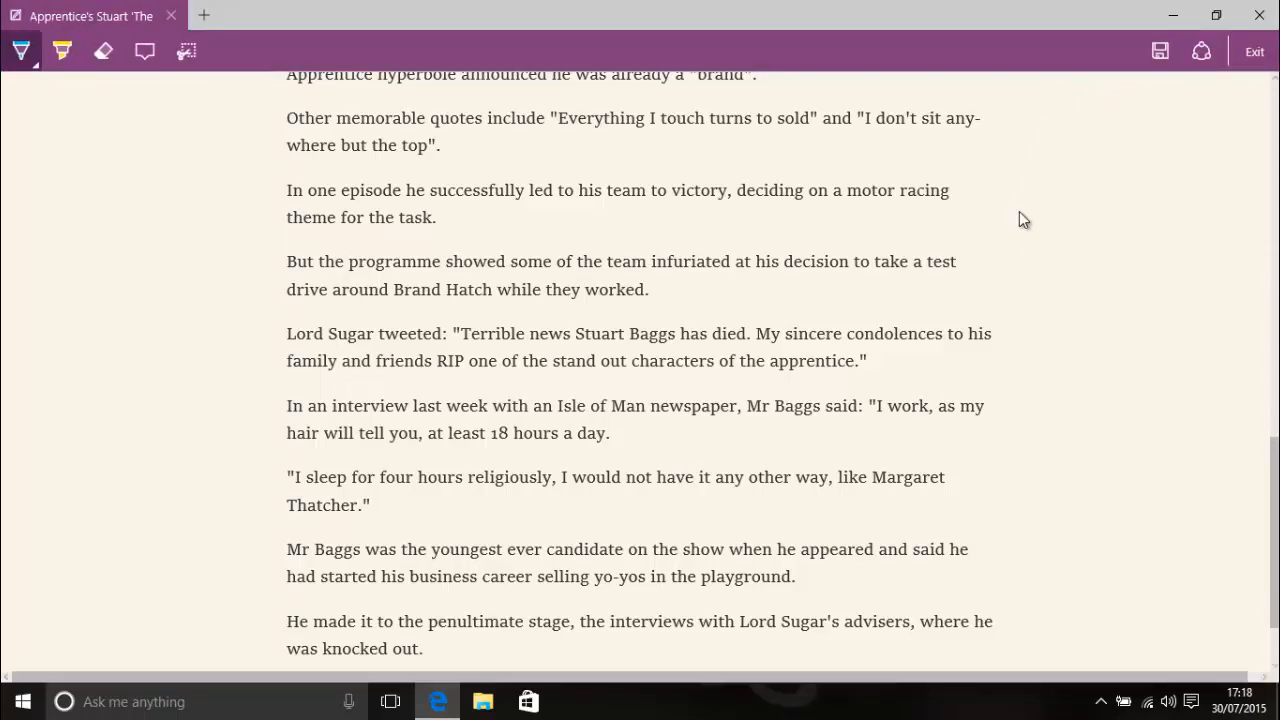
mouse_move(758, 276)
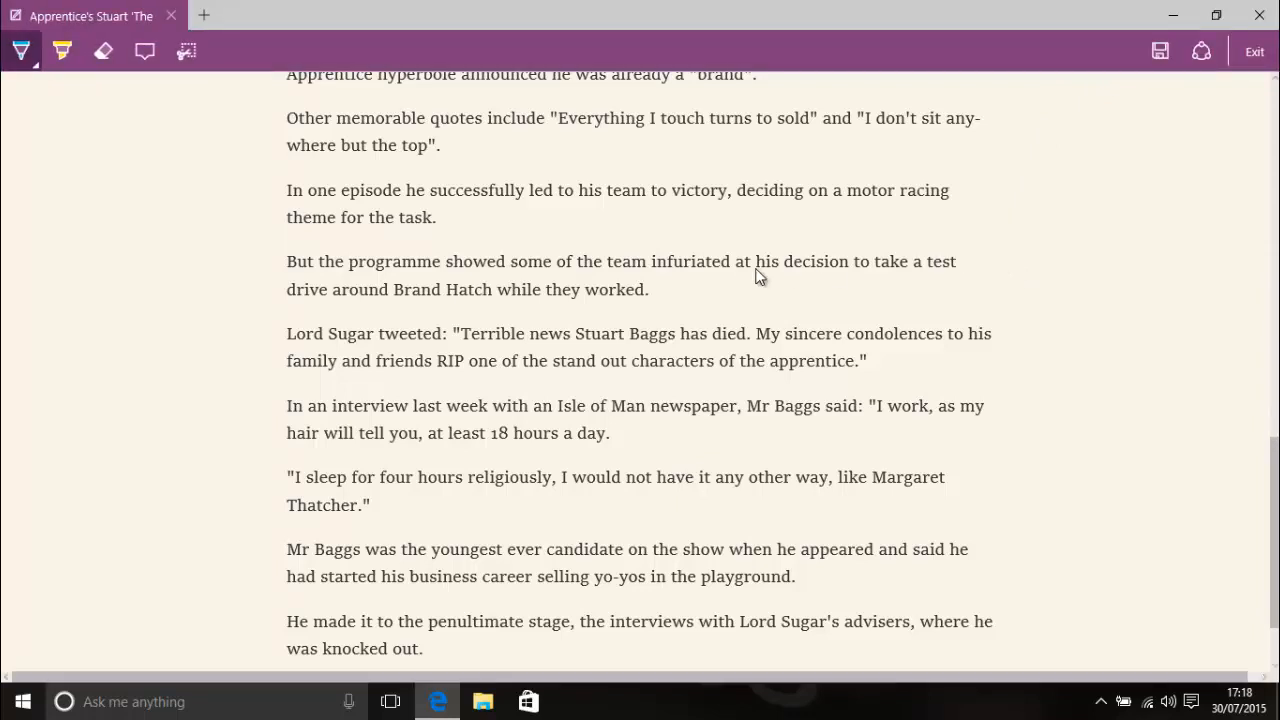
mouse_move(882, 349)
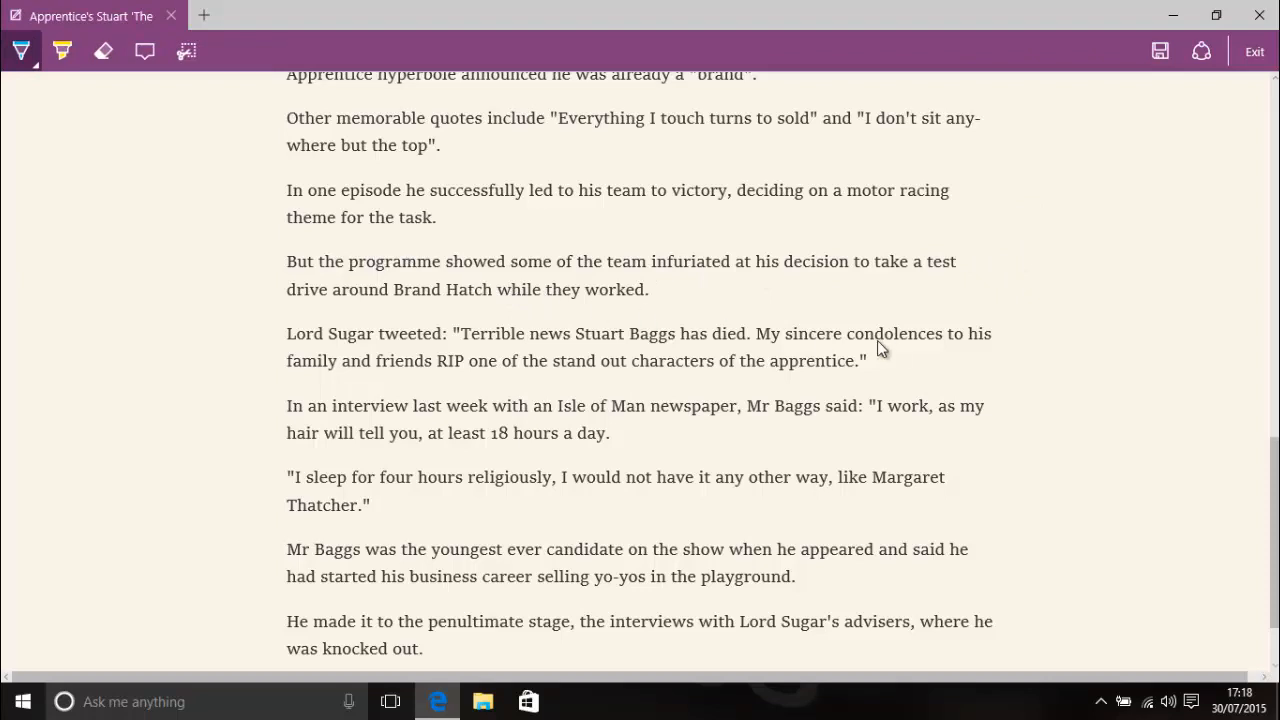
left_click_drag(710, 232, 800, 228)
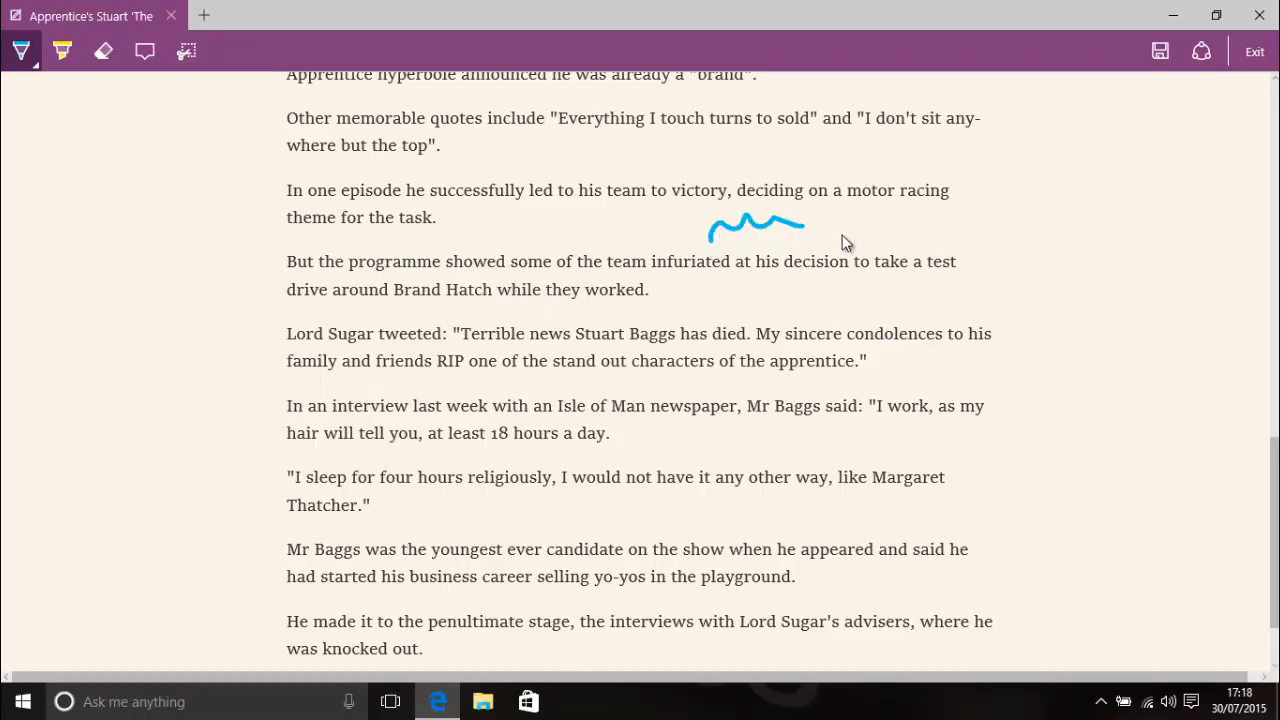
left_click_drag(978, 255, 1100, 135)
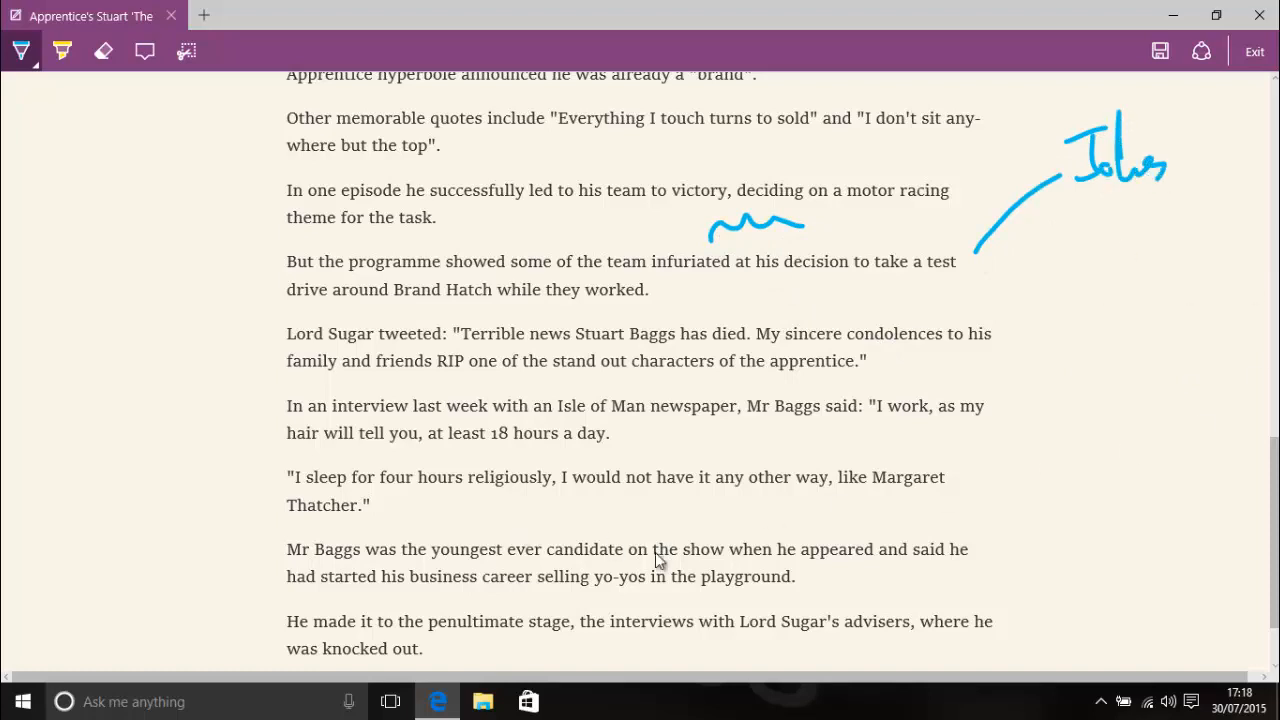
Highlight Lord Sugar's tweet in yellow and exit web note mode
left_click(62, 51)
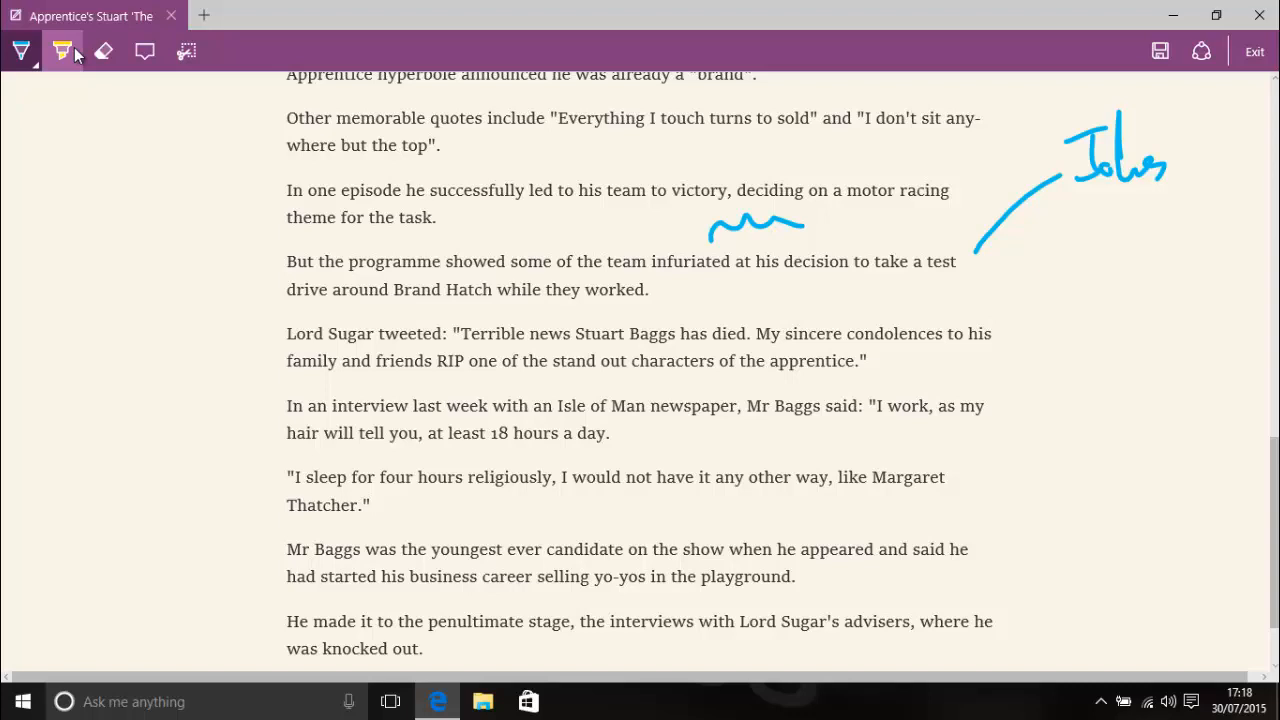
left_click_drag(455, 333, 720, 333)
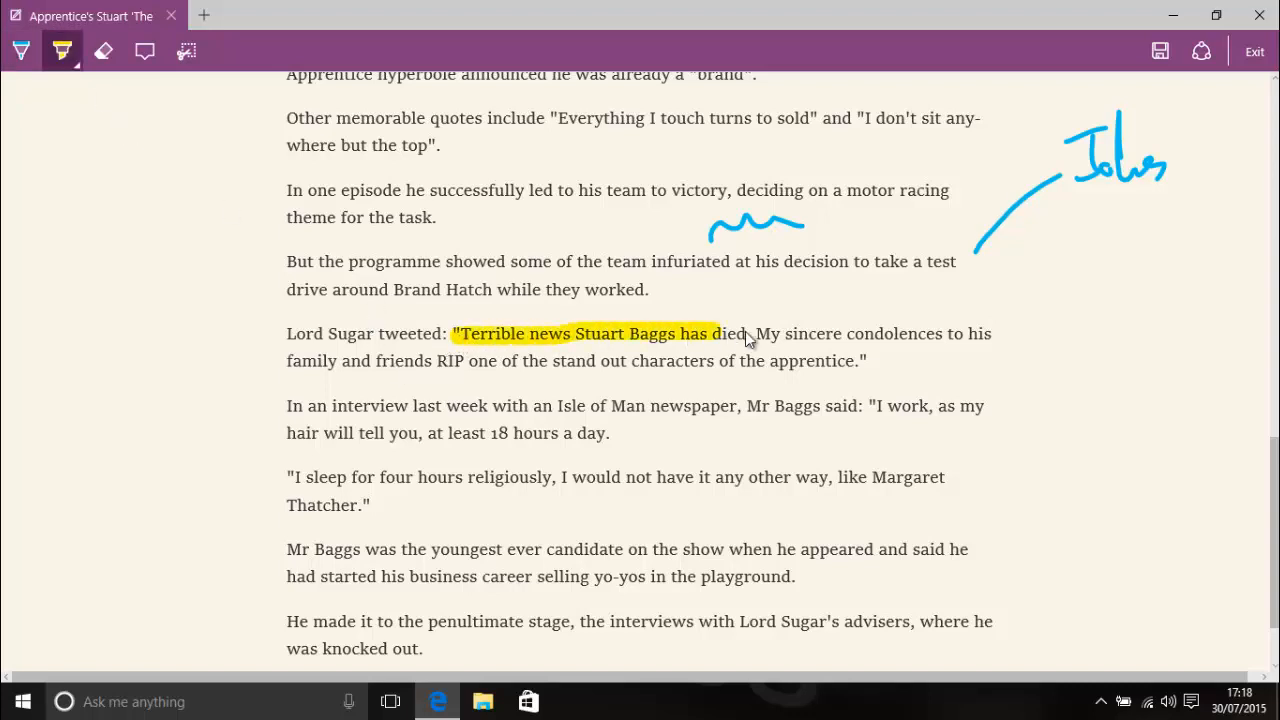
left_click_drag(720, 333, 995, 333)
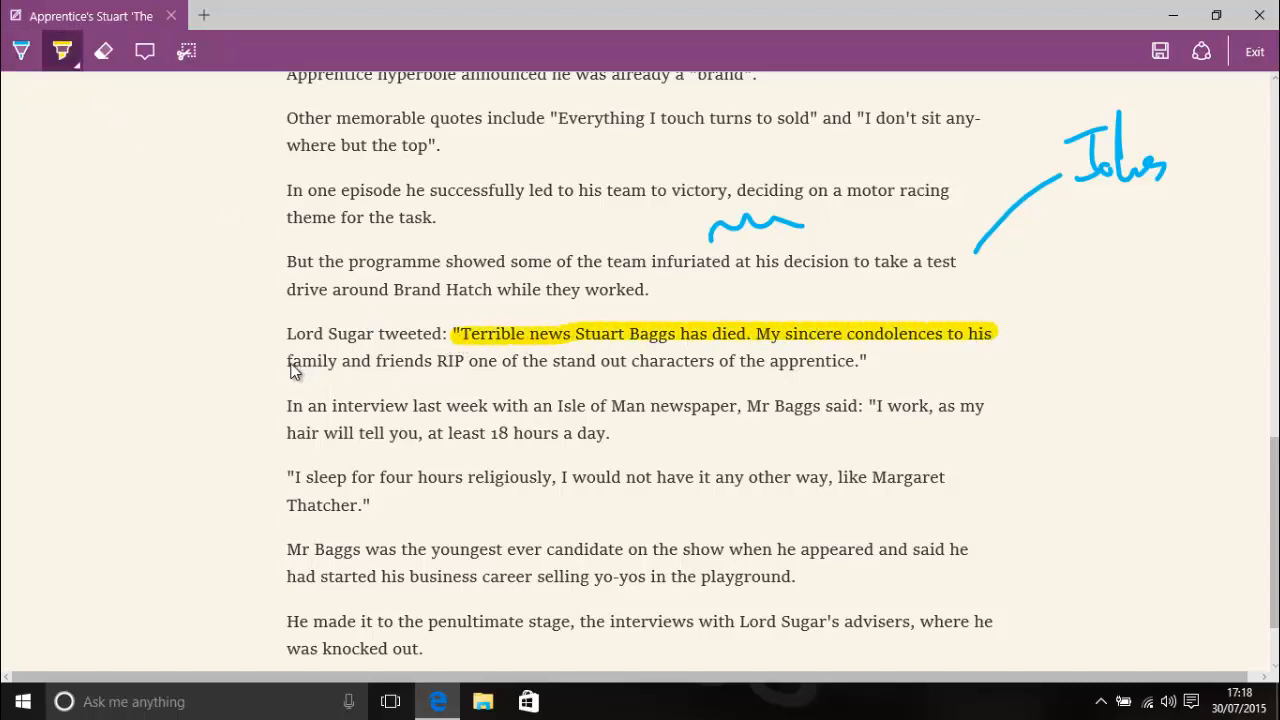
left_click_drag(290, 361, 760, 361)
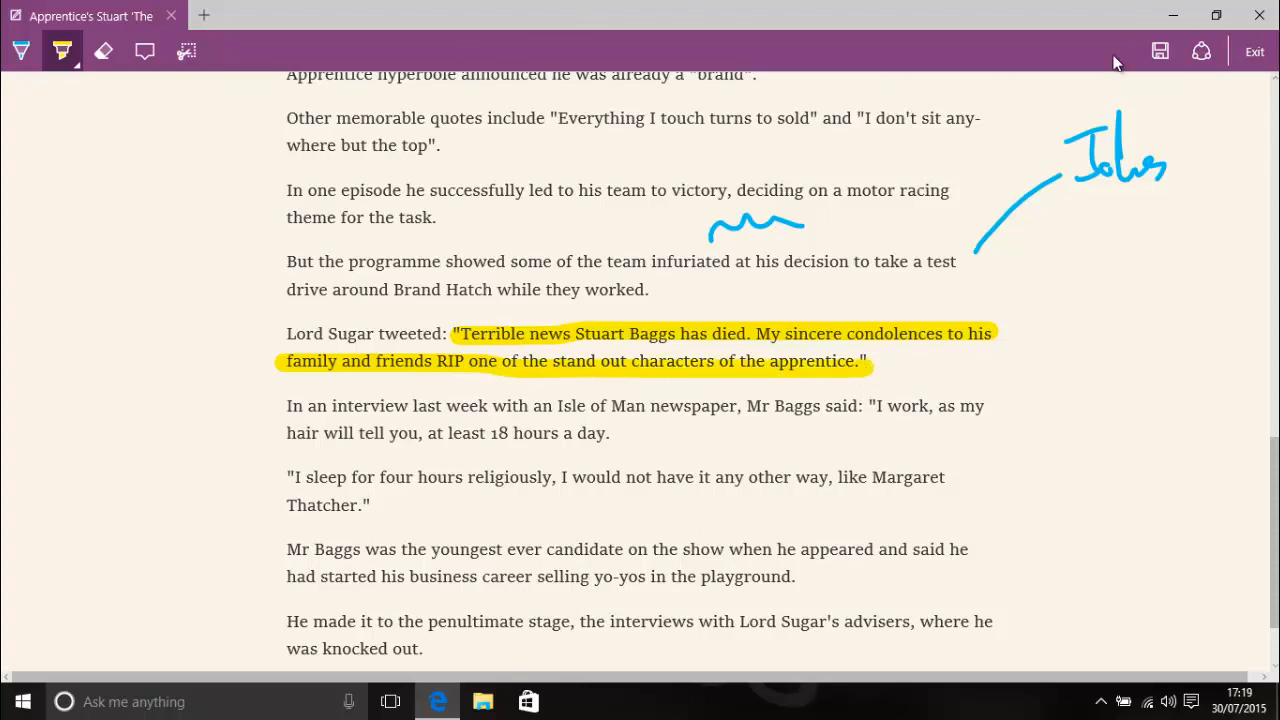
left_click(1201, 51)
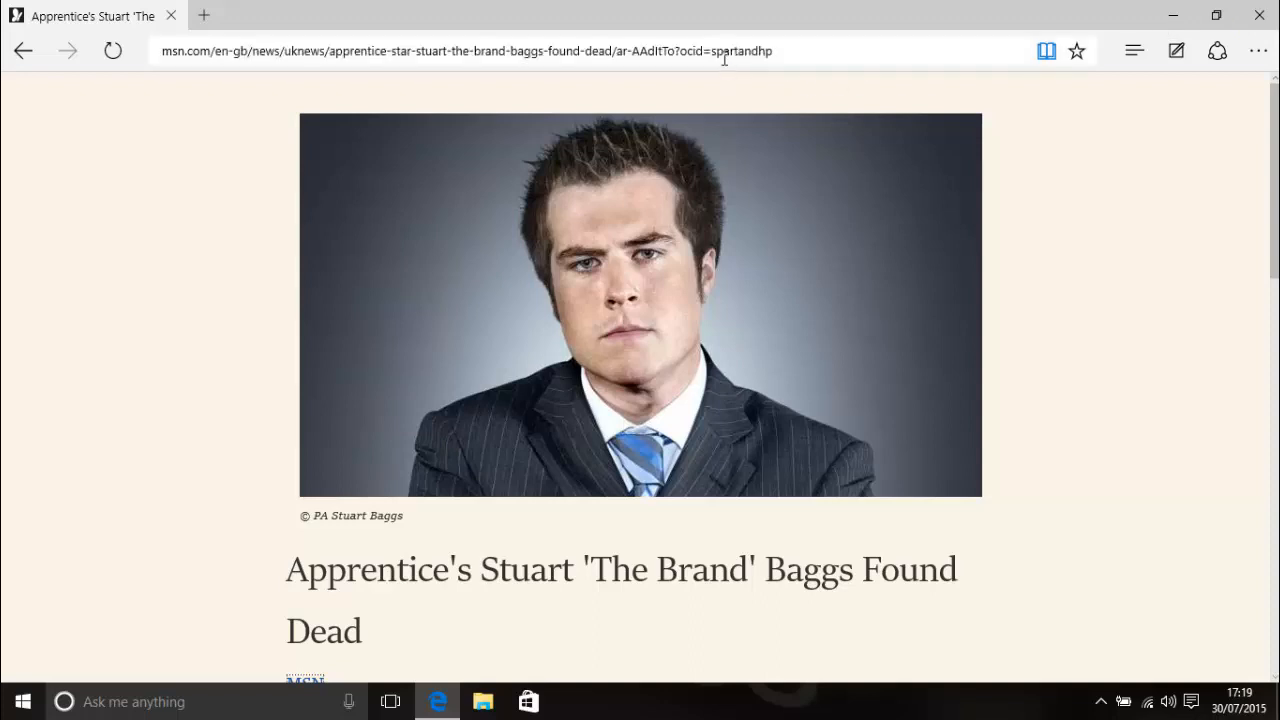
Search 'weather' in the address bar to show the Liverpool forecast card
left_click(460, 50)
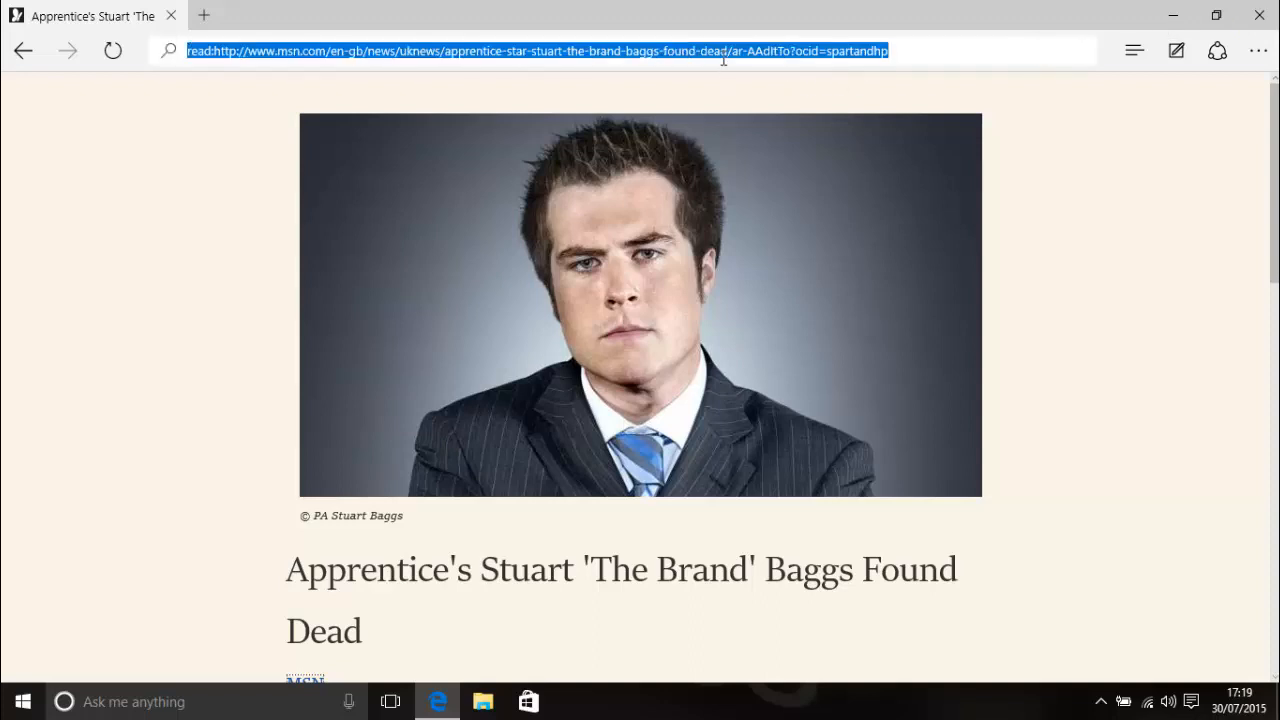
type("weather")
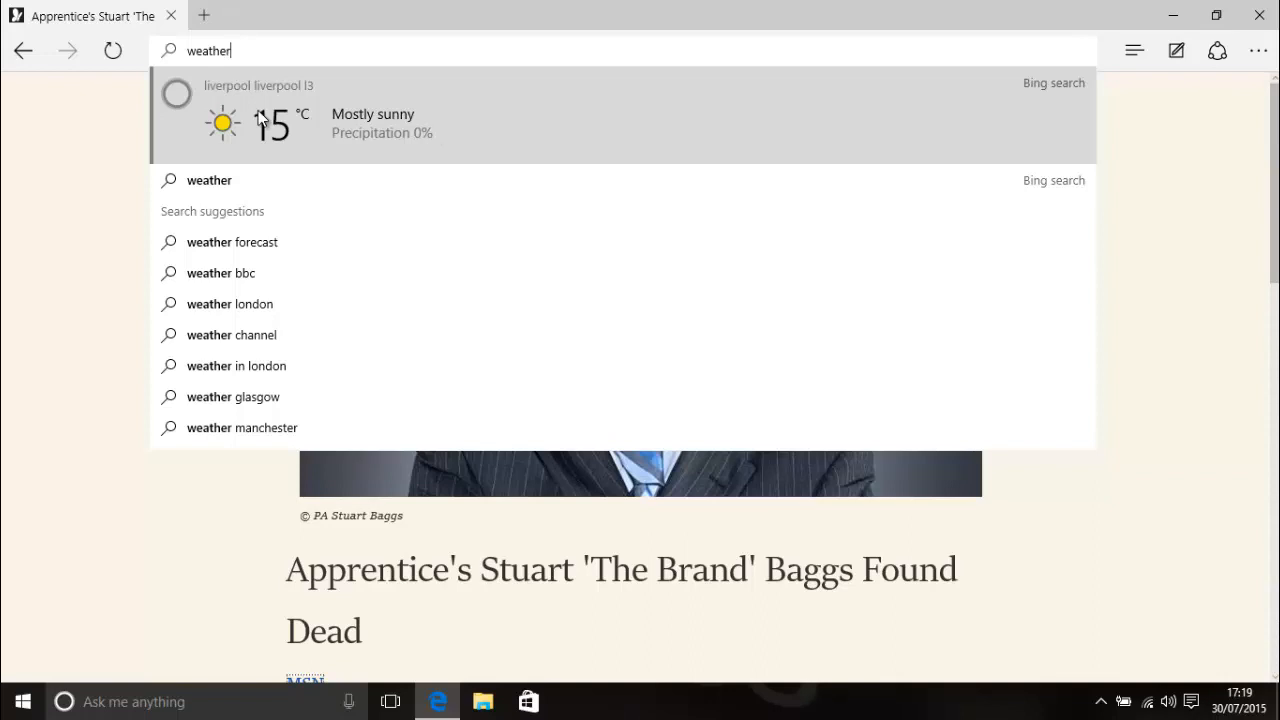
mouse_move(578, 123)
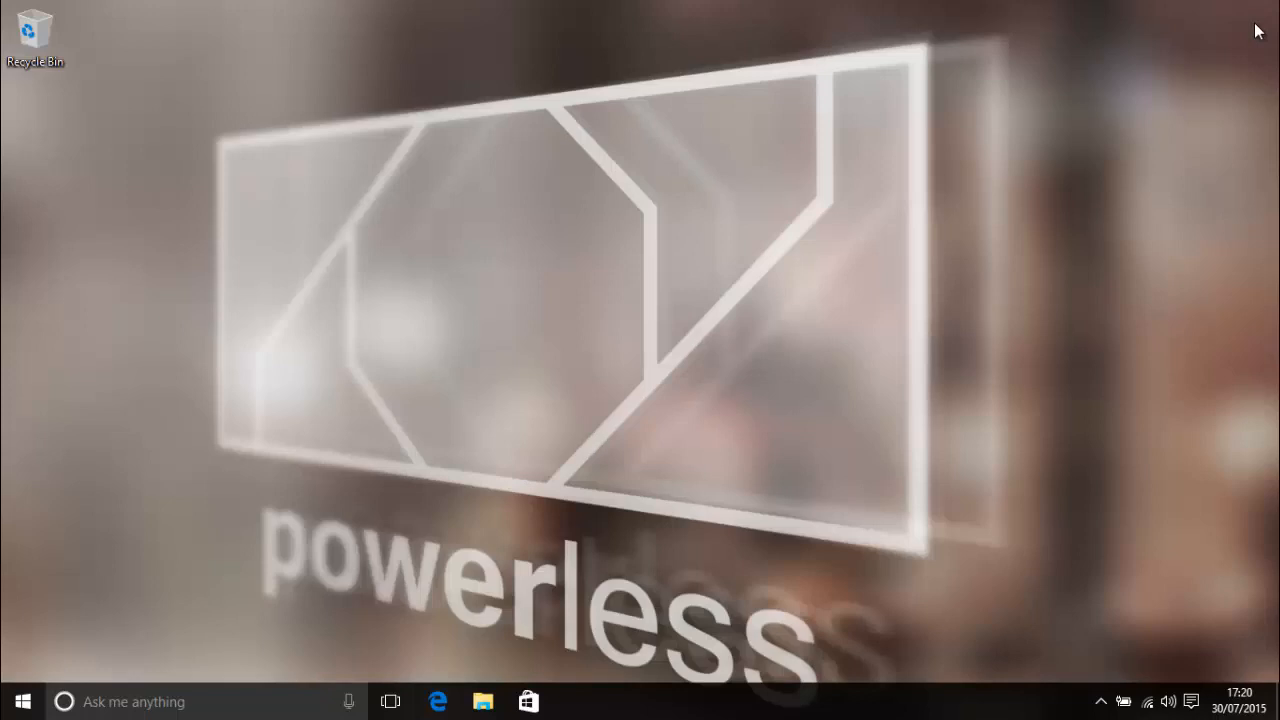
mouse_move(348, 701)
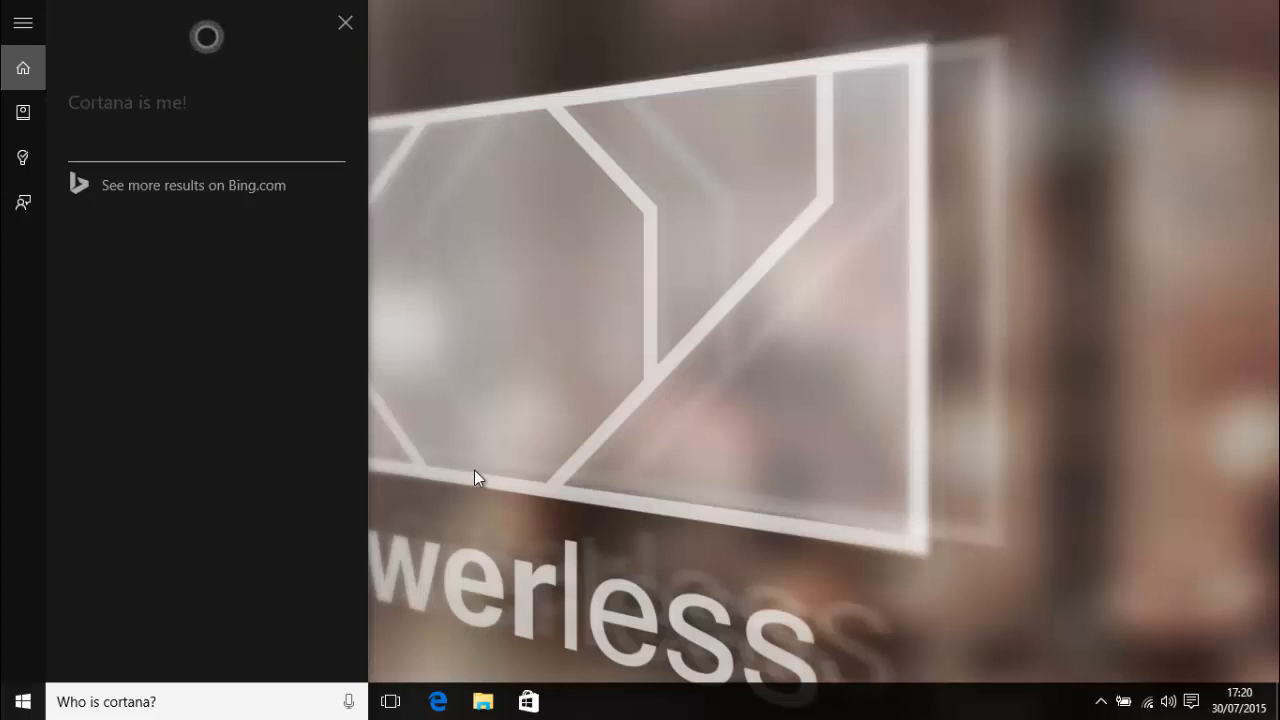
mouse_move(463, 478)
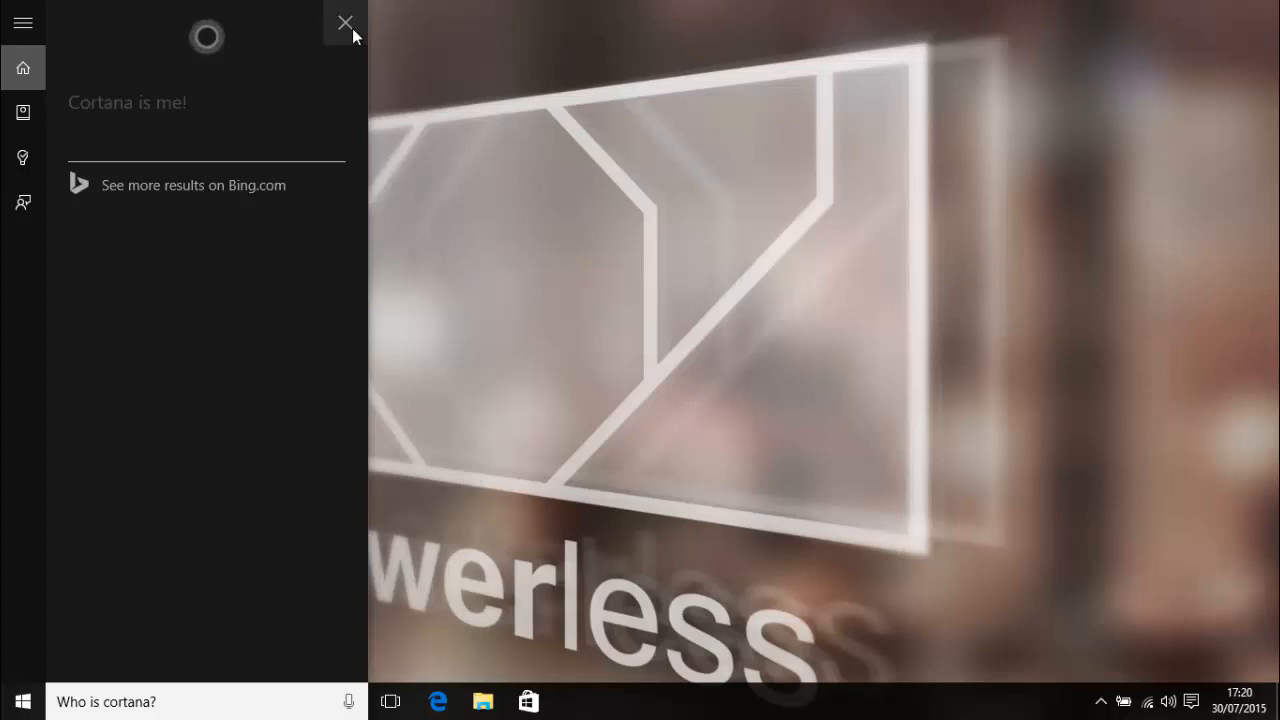
left_click(345, 22)
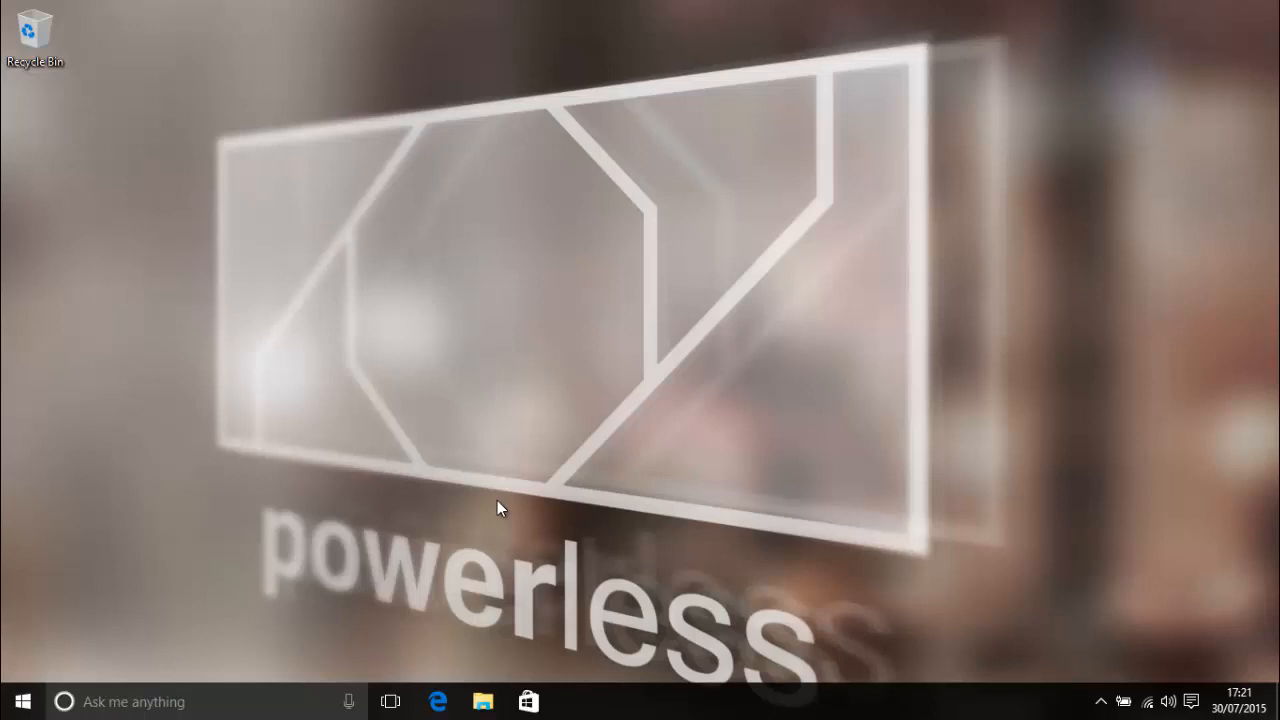
mouse_move(349, 701)
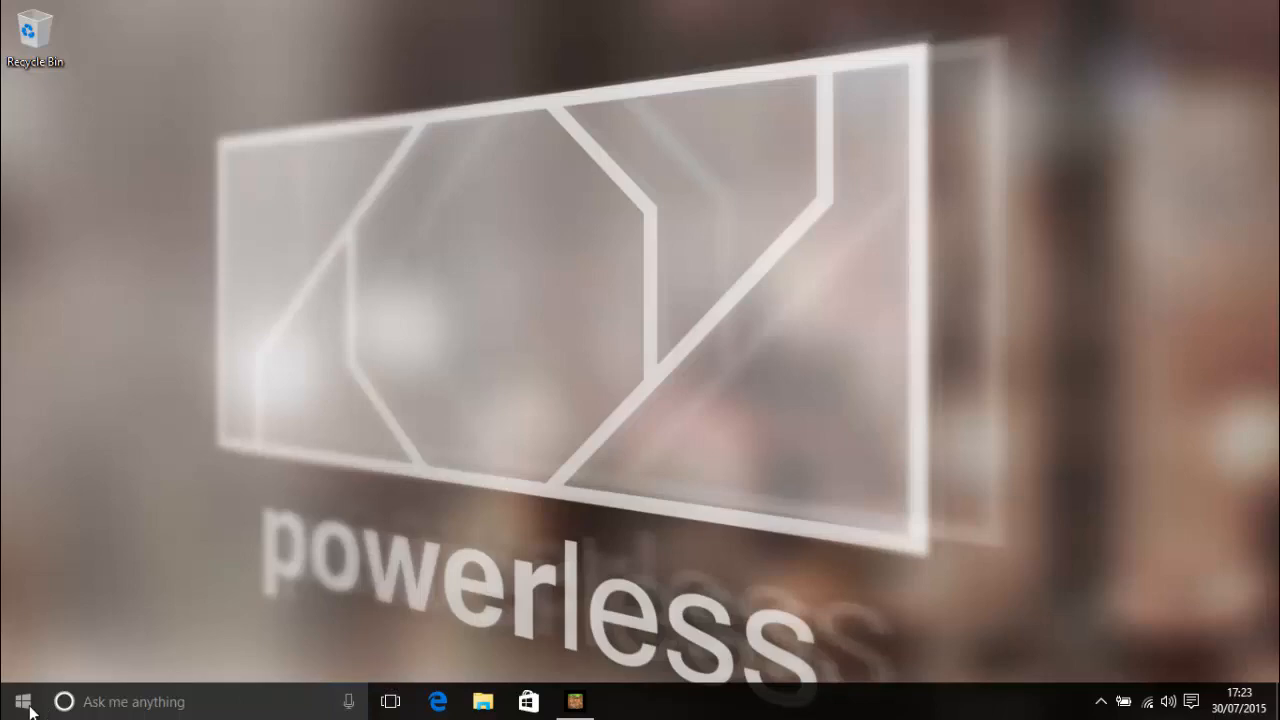
Launch Xbox from the Start tiles and scroll the activity feed and friends list
left_click(22, 701)
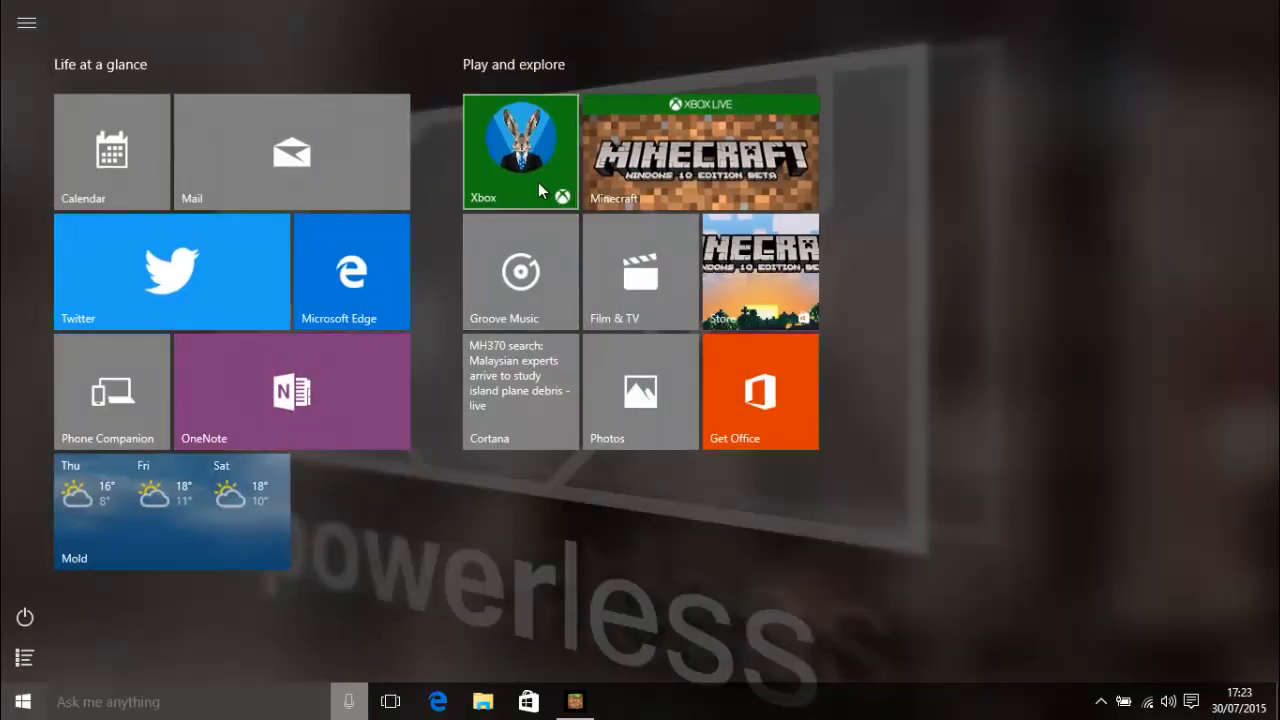
left_click(519, 150)
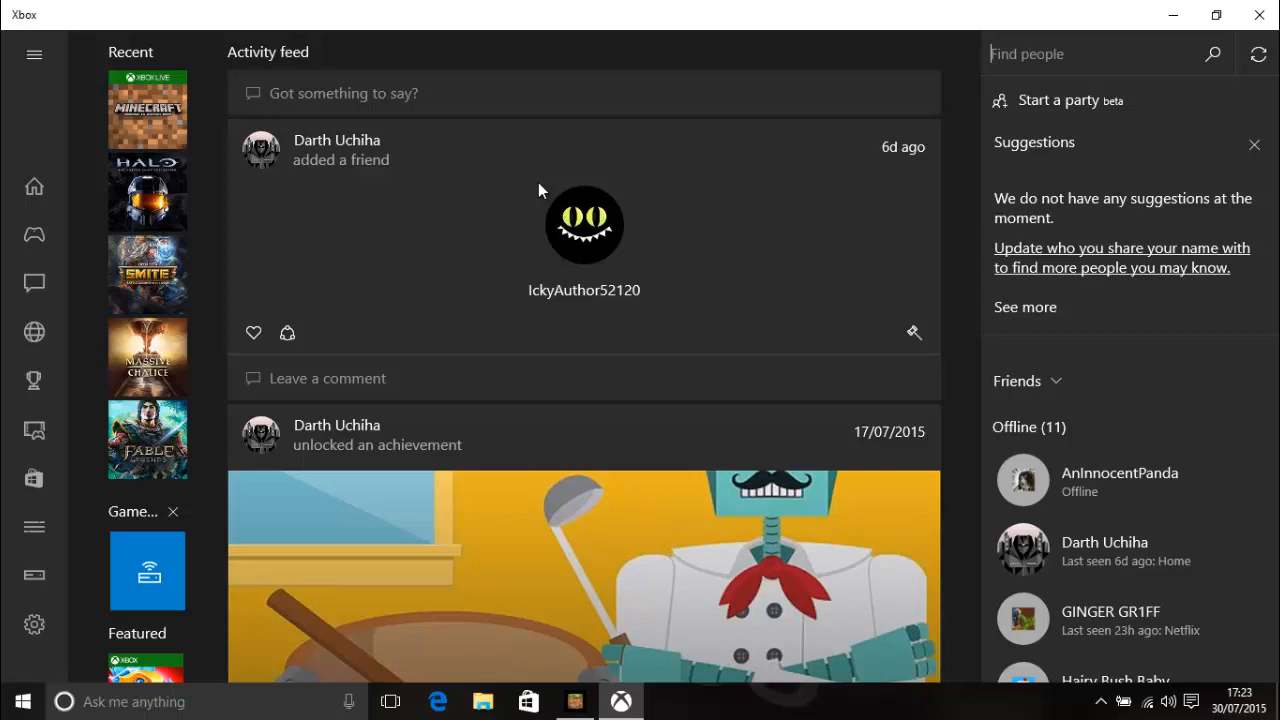
scroll("down", 3)
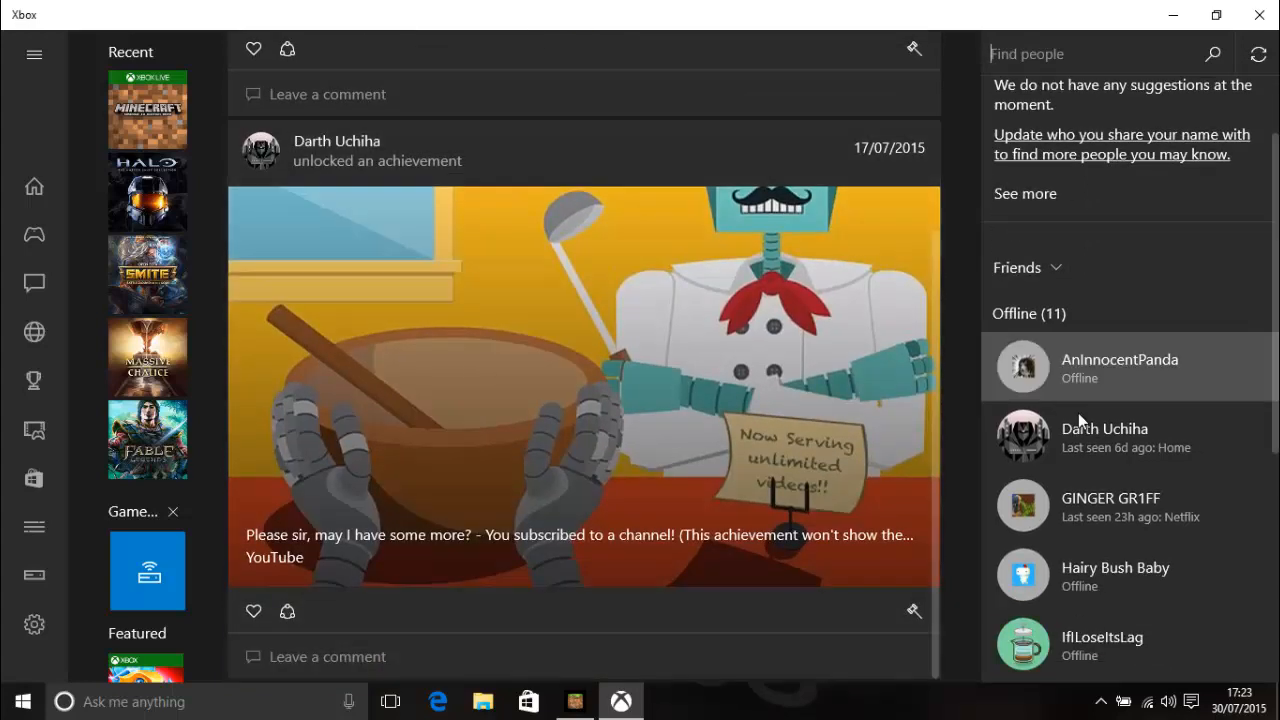
scroll("down", 3)
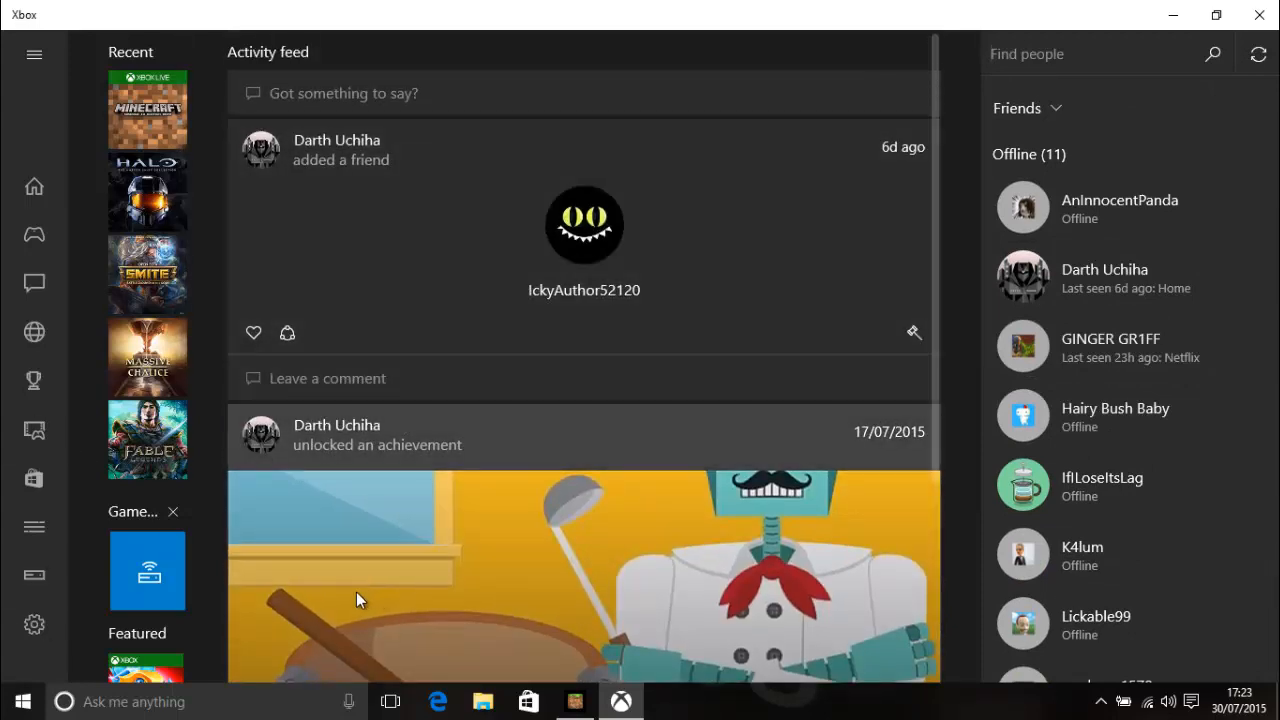
mouse_move(200, 583)
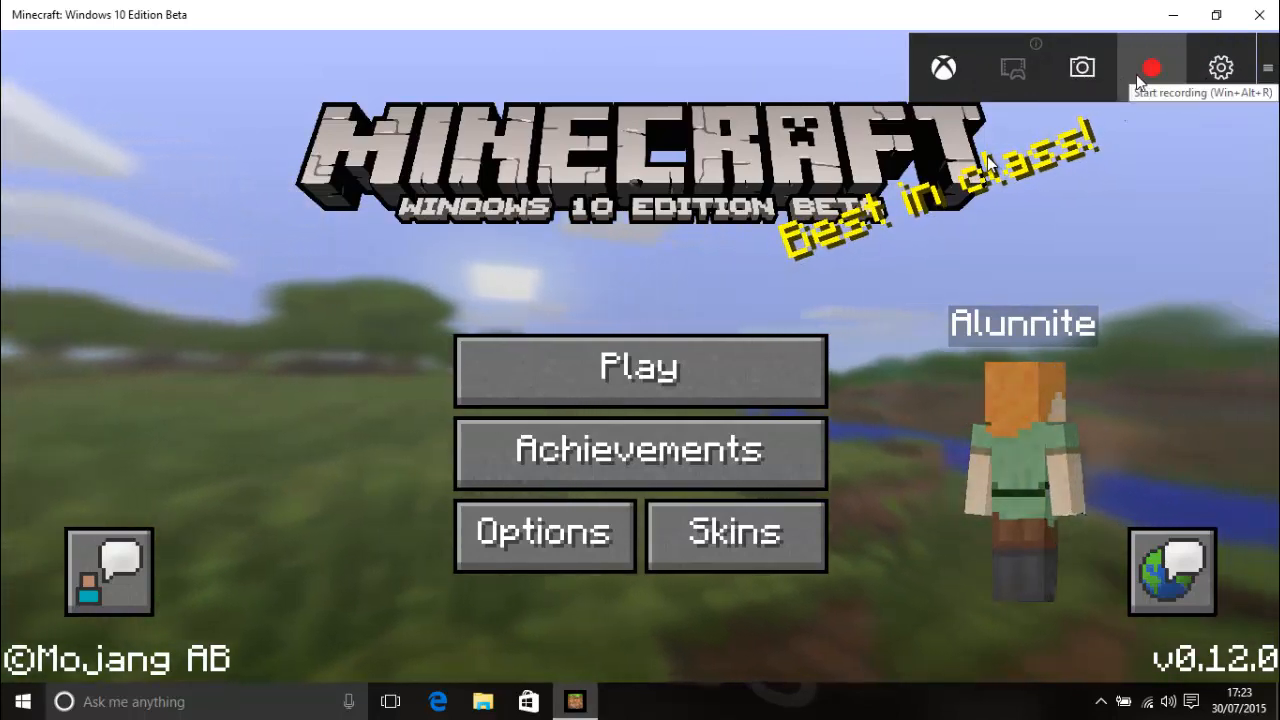
Record a Minecraft title-screen clip with the Game bar, then stop recording
left_click(1151, 67)
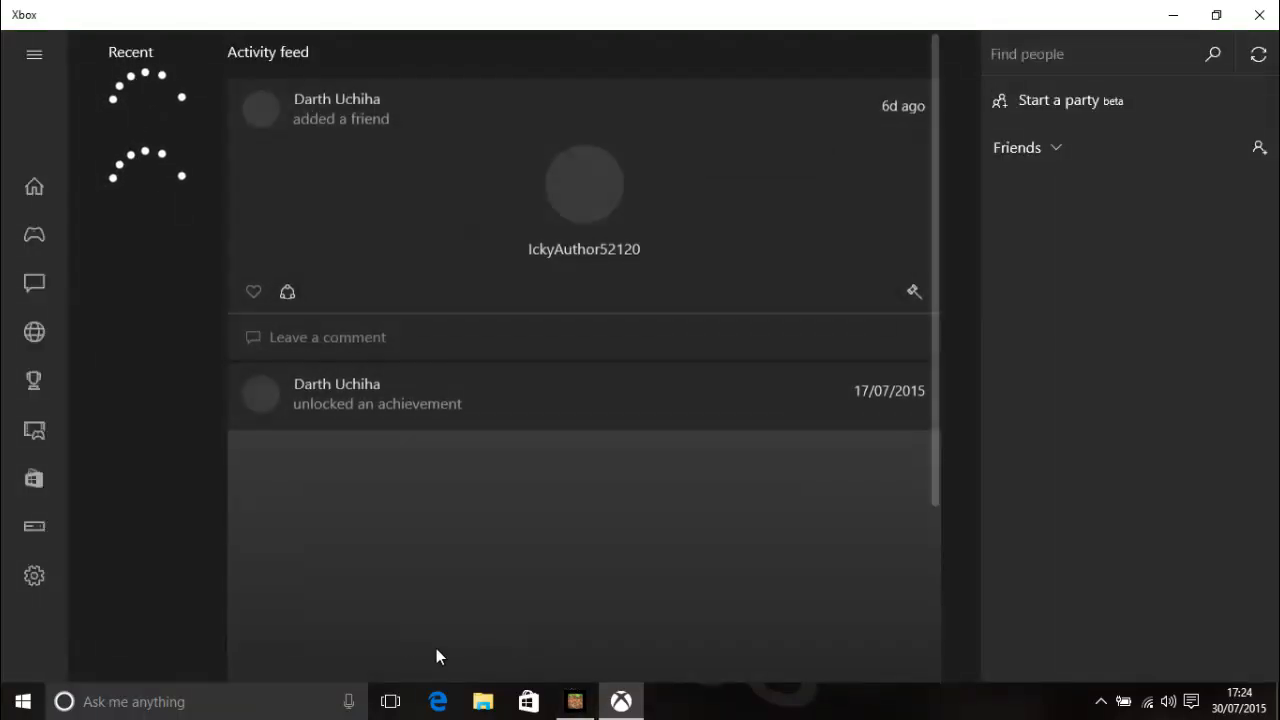
left_click(574, 701)
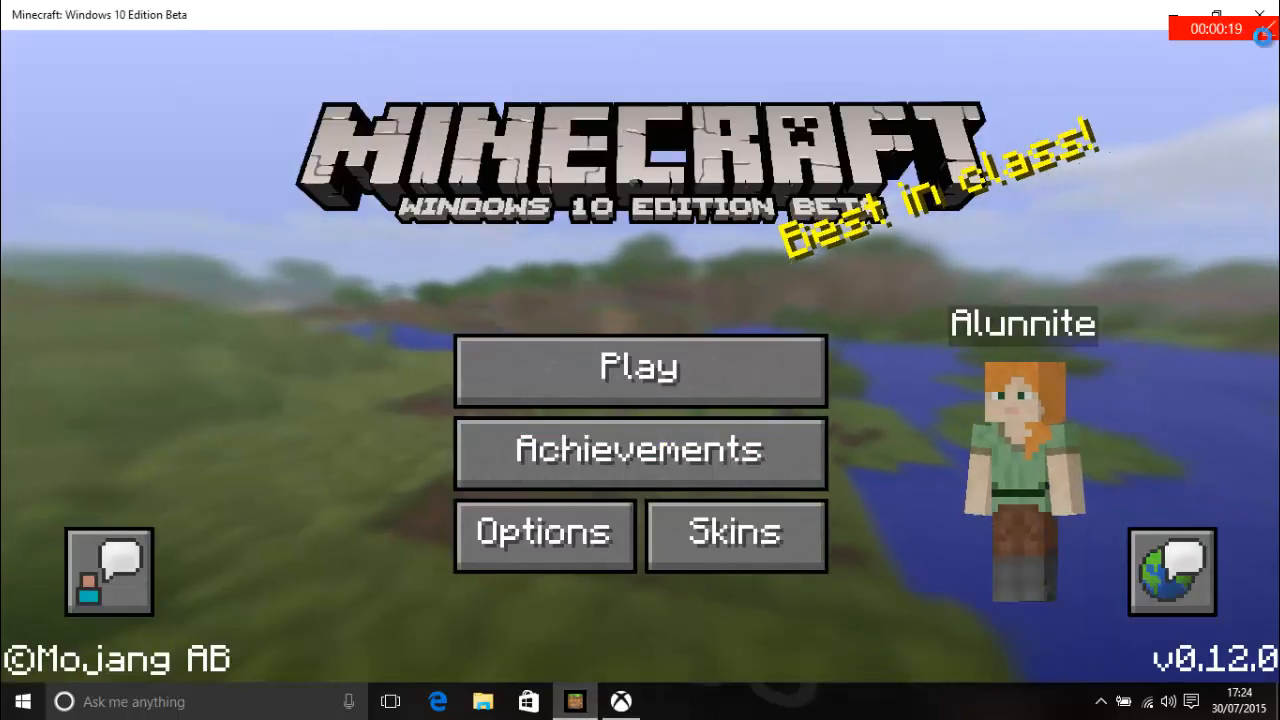
left_click(574, 701)
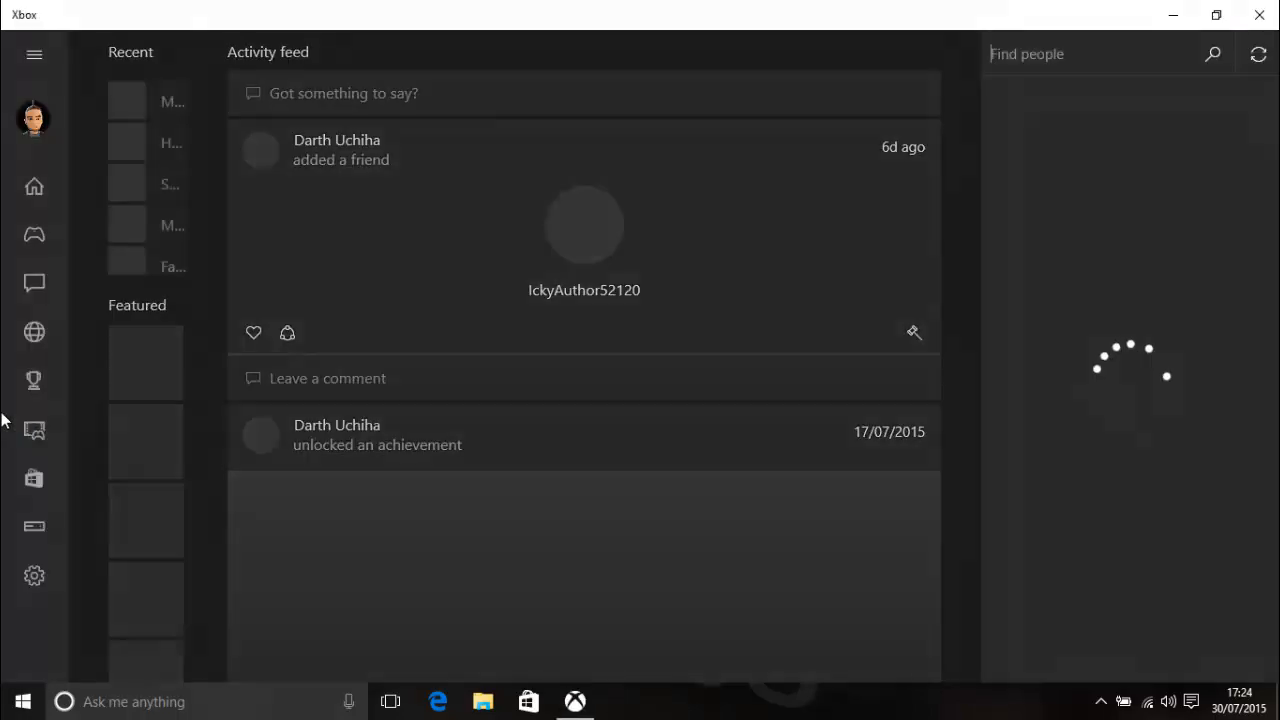